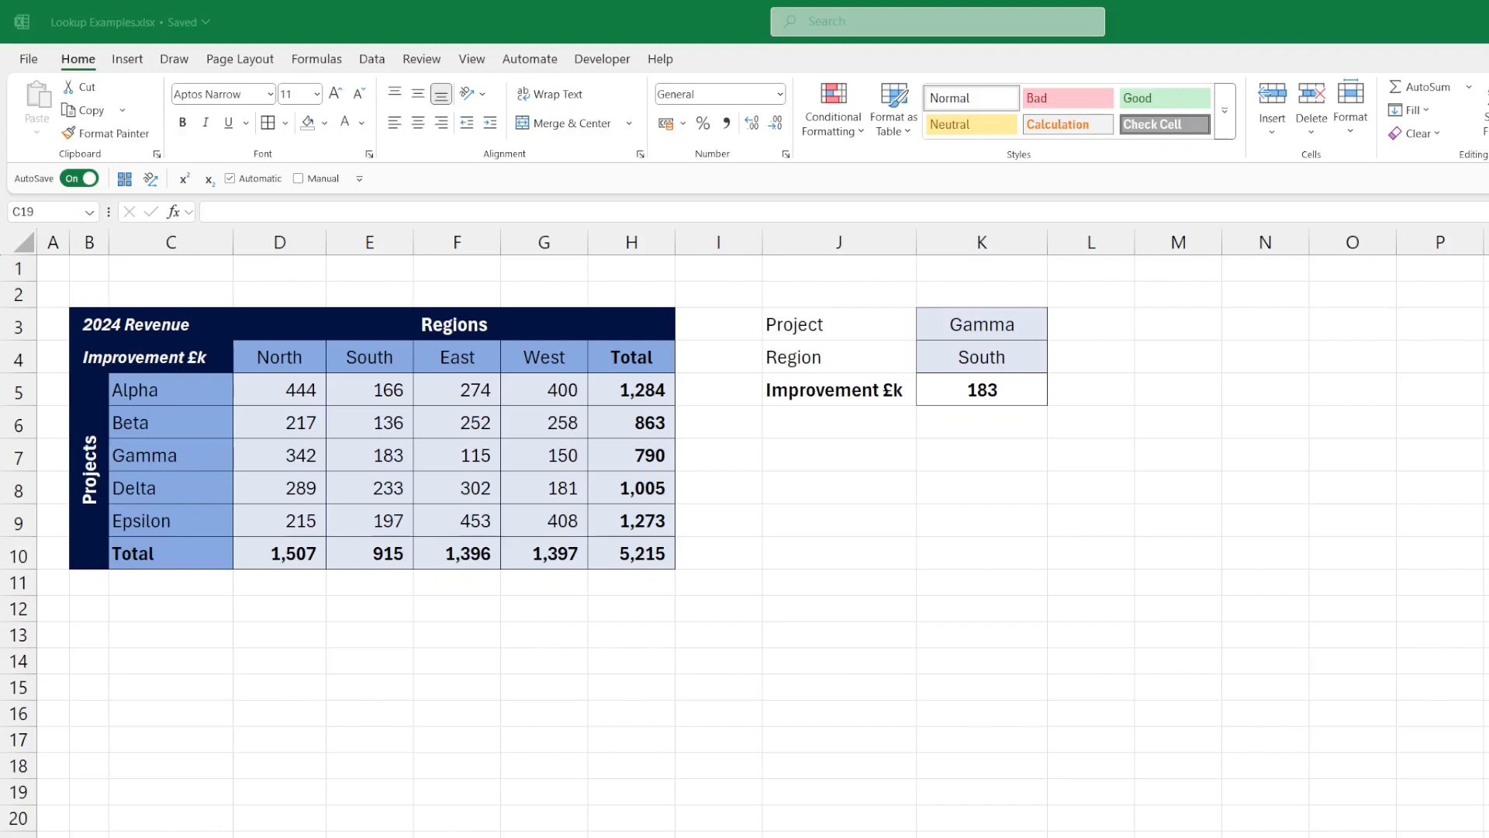
Pick Delta in K3 and West in K4, comparing against Alpha North's 444.
left_click(1054, 332)
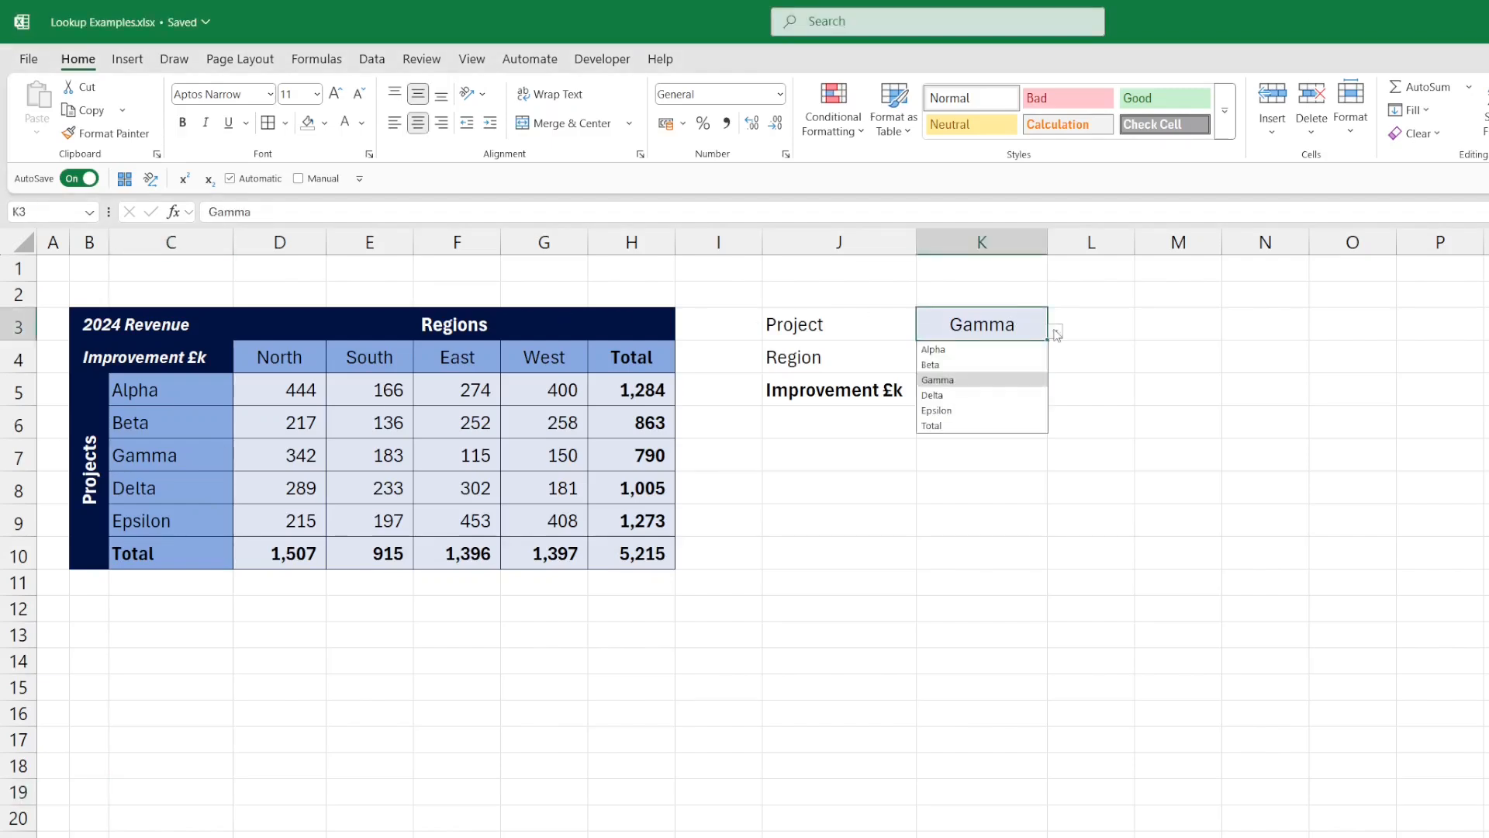
left_click(932, 394)
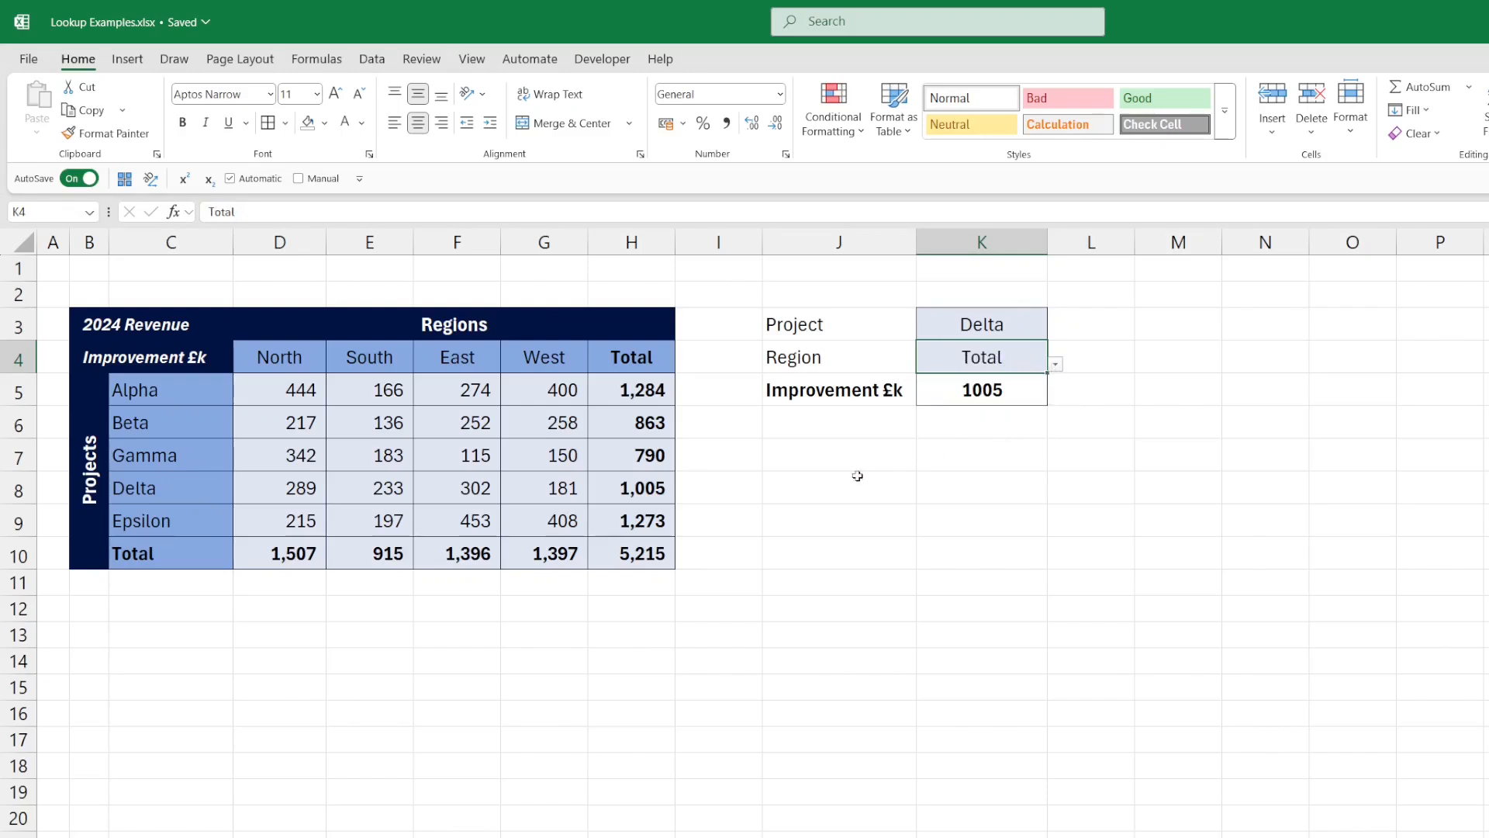
left_click(981, 324)
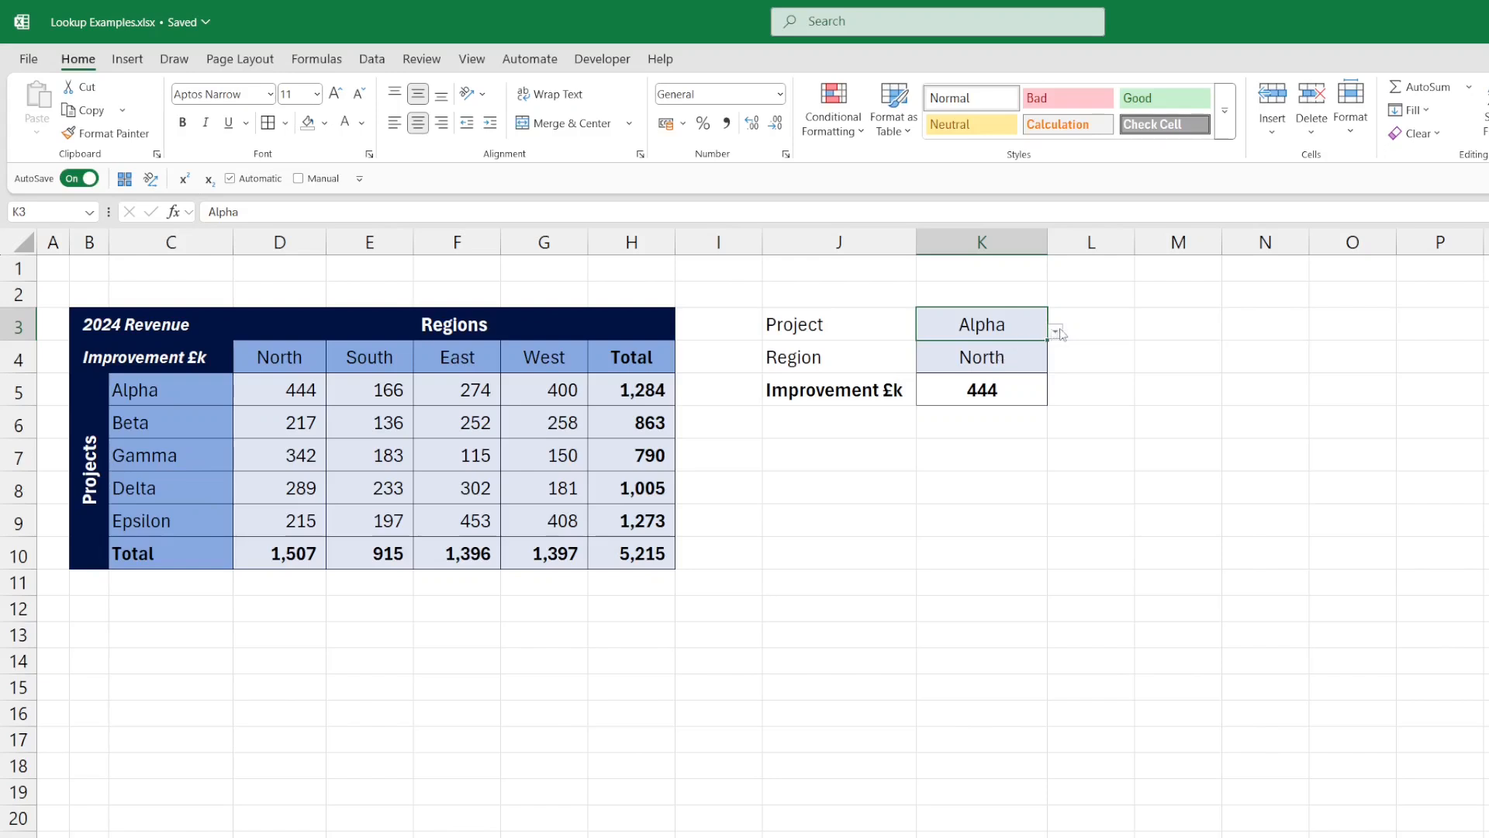
mouse_move(800, 325)
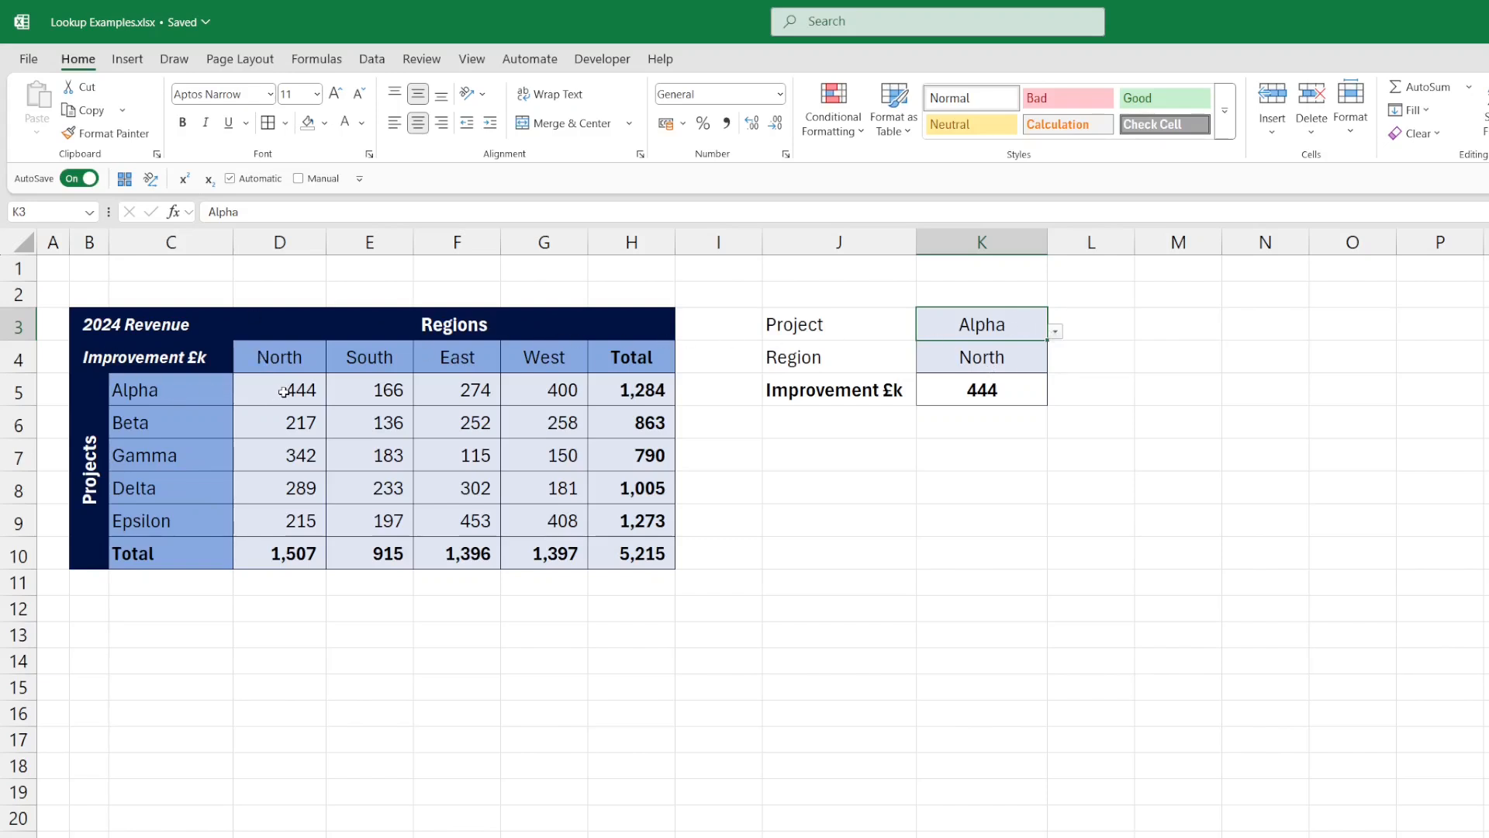
left_click(279, 390)
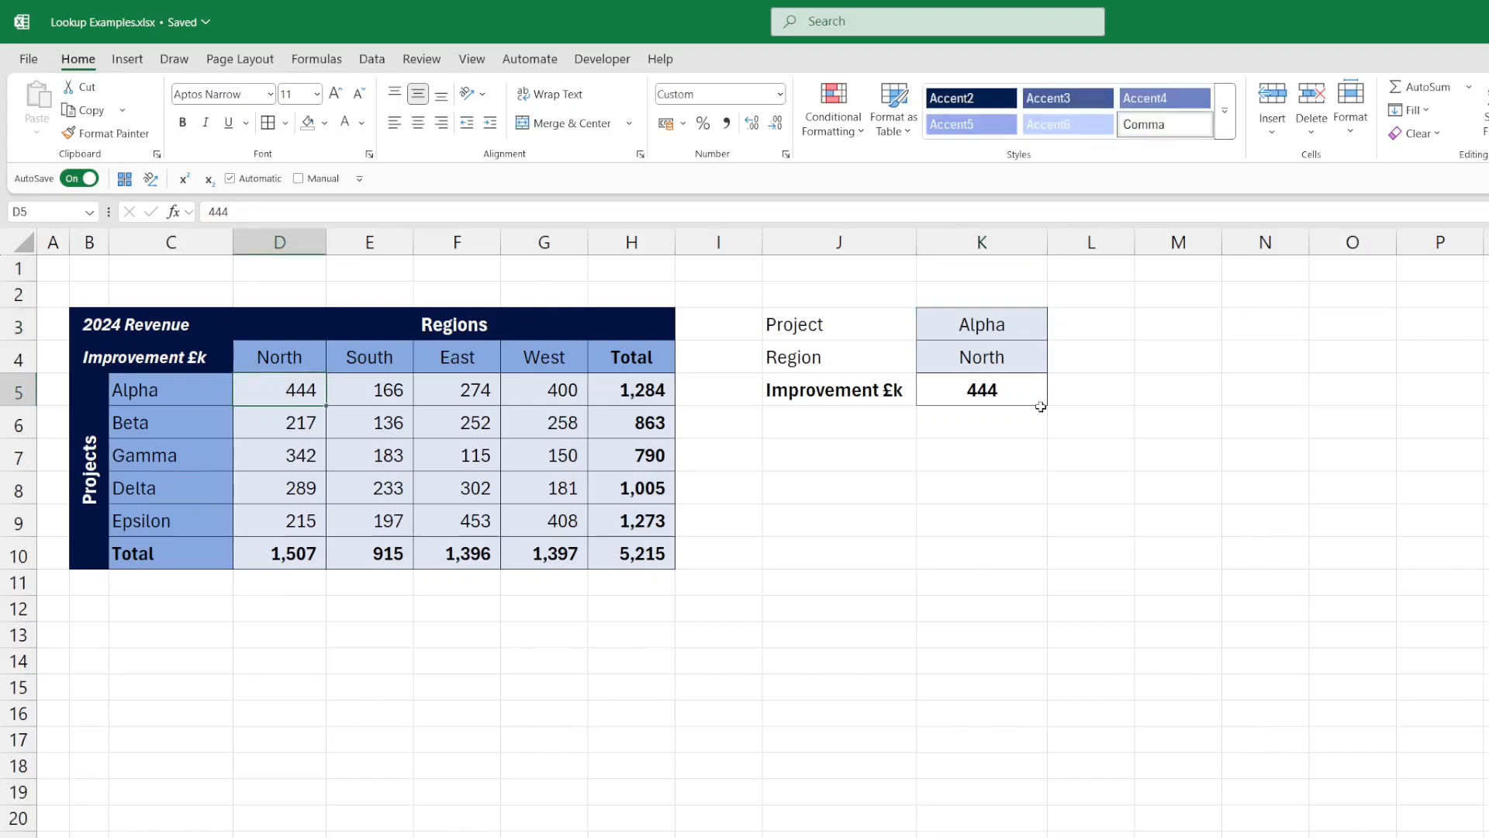
left_click(1053, 364)
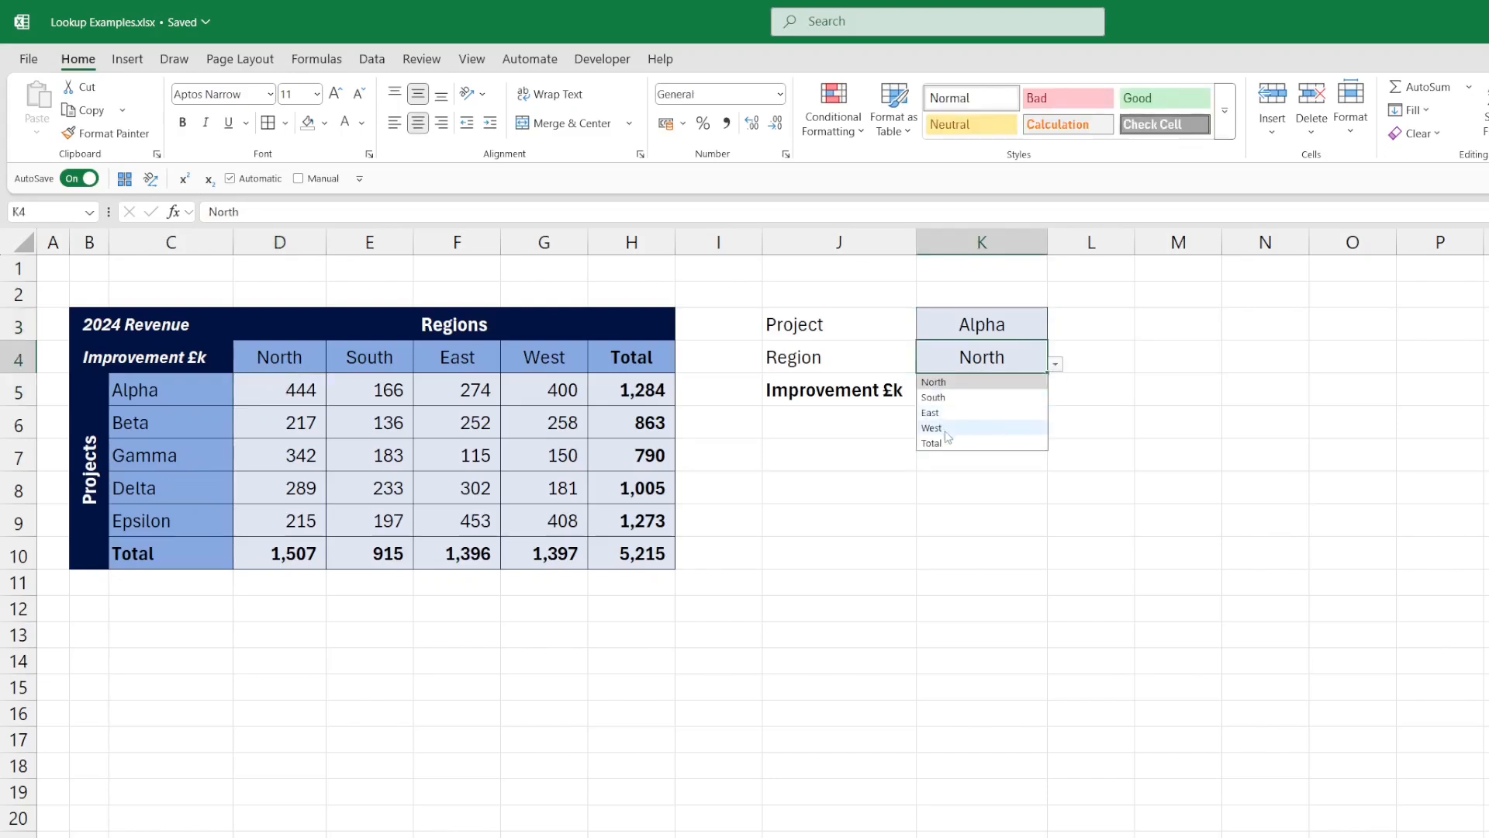
left_click(932, 428)
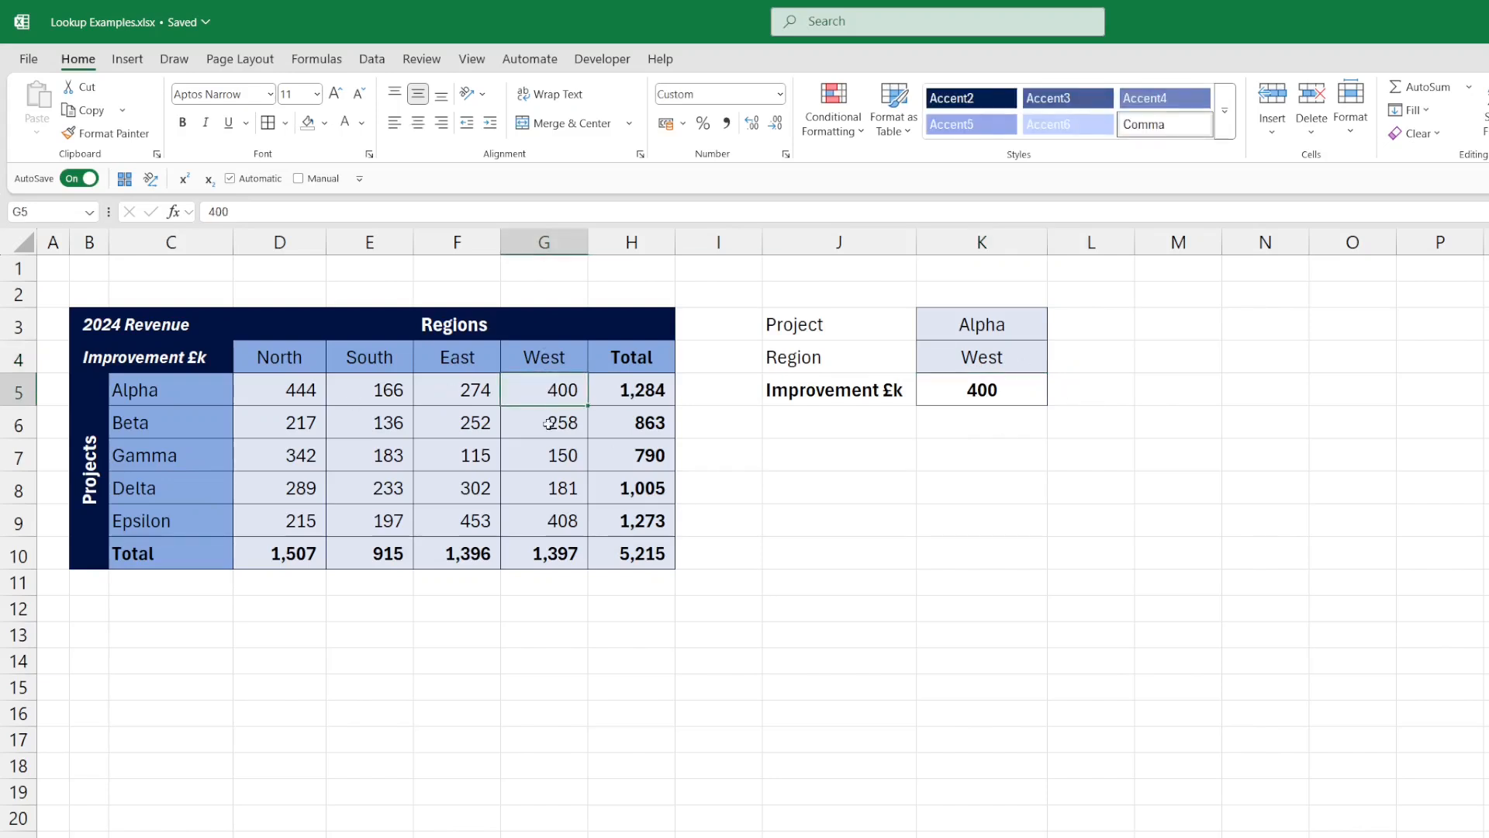
mouse_move(253, 487)
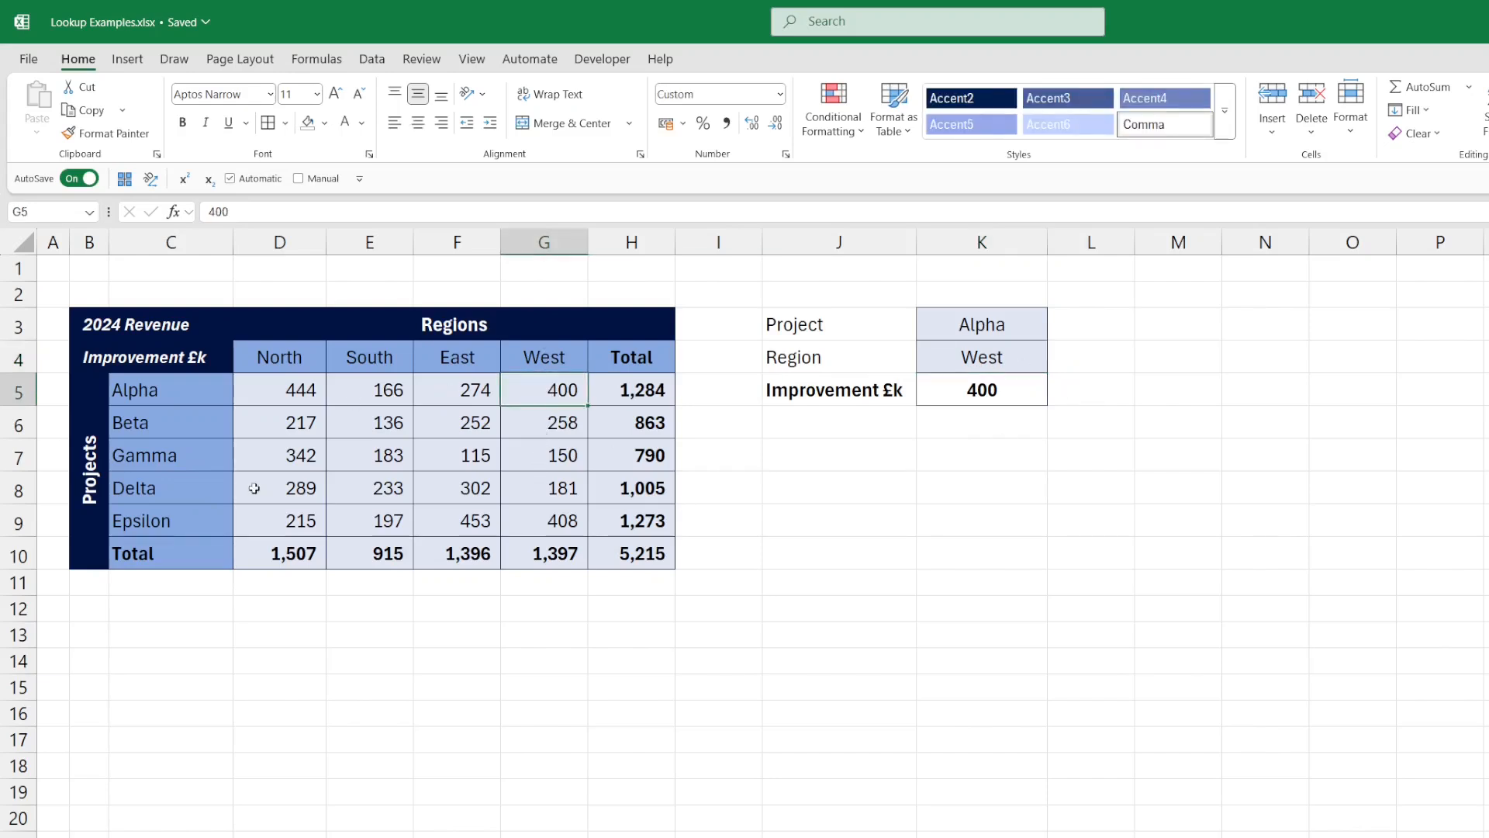
left_click(1054, 330)
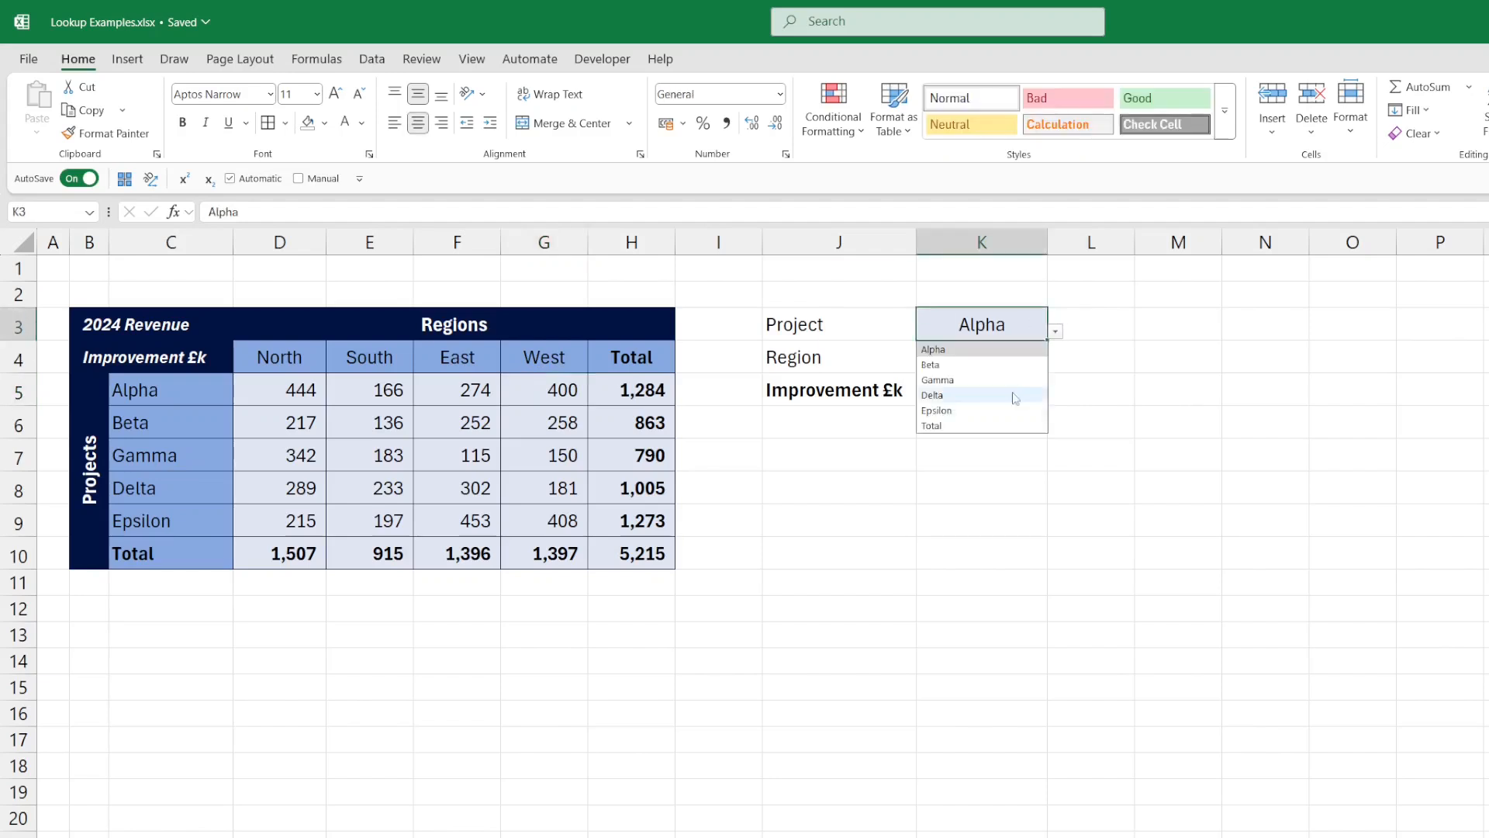
left_click(932, 394)
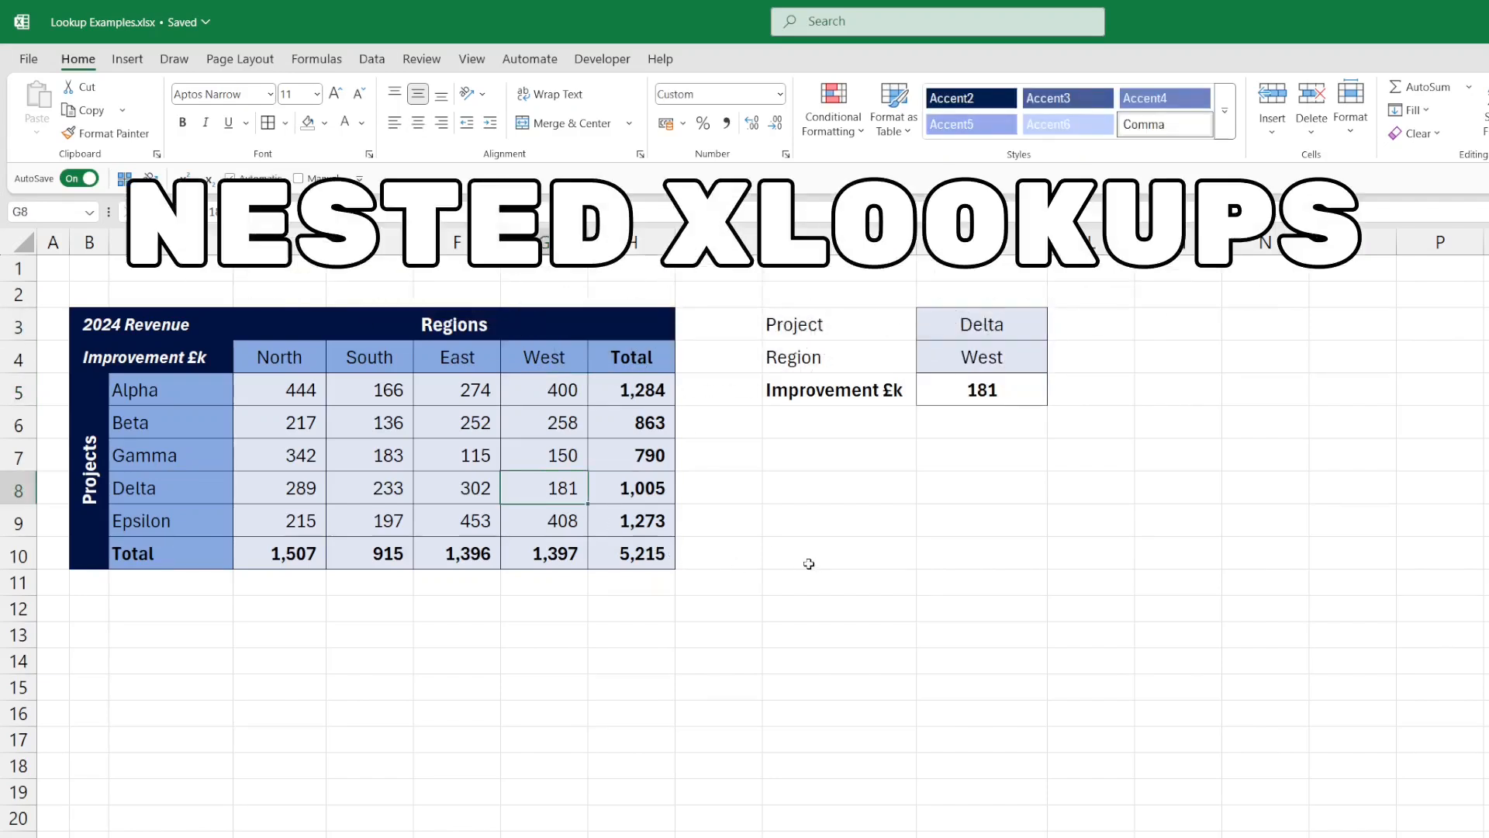
mouse_move(905, 576)
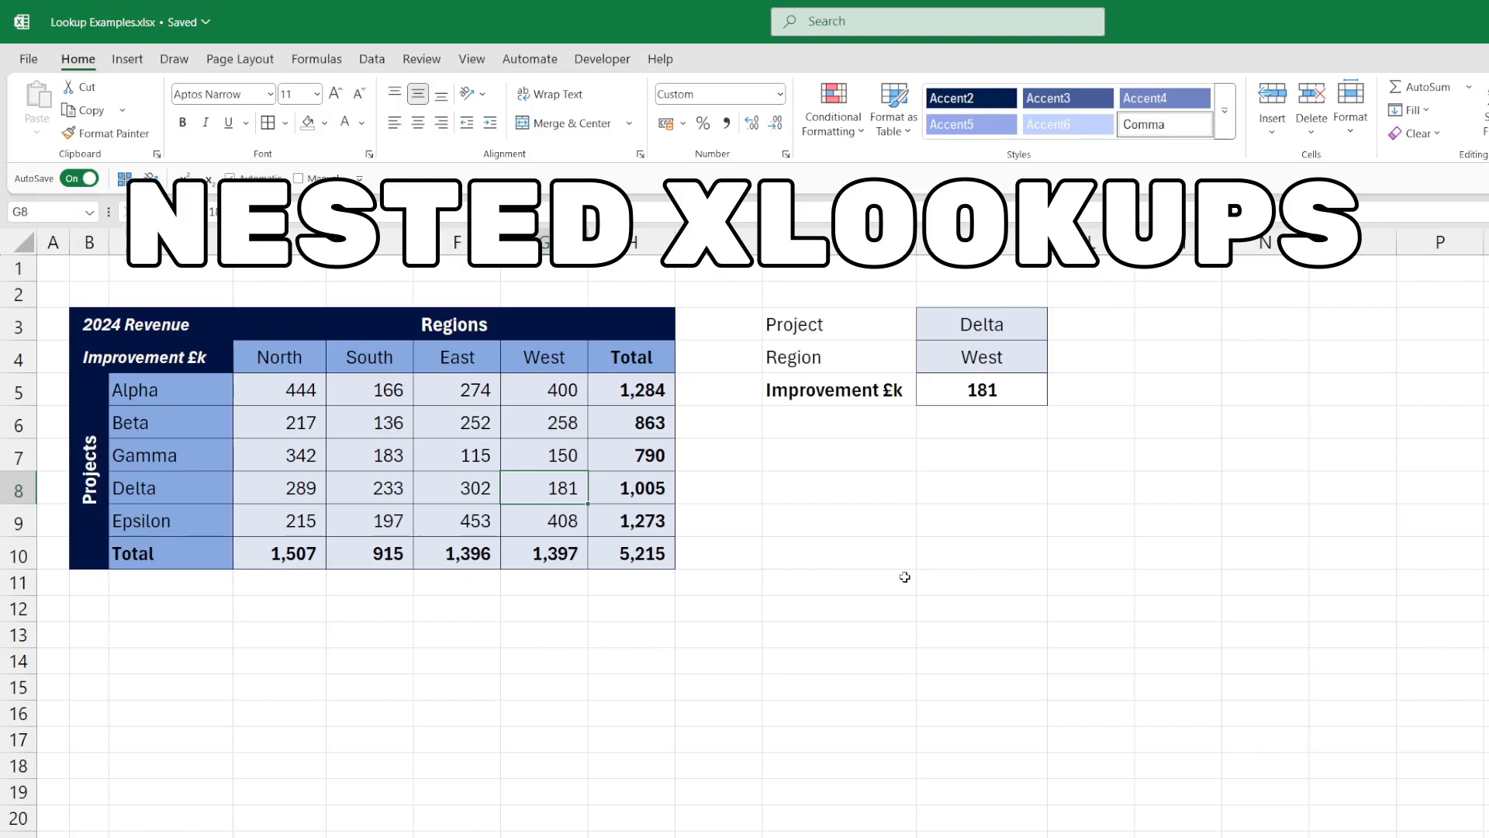
Enter =XLOOKUP($K$3,$C$5:$C$10,$D$5:$H$10) in J11 and check the spilled 289–1005 row.
left_click(837, 583)
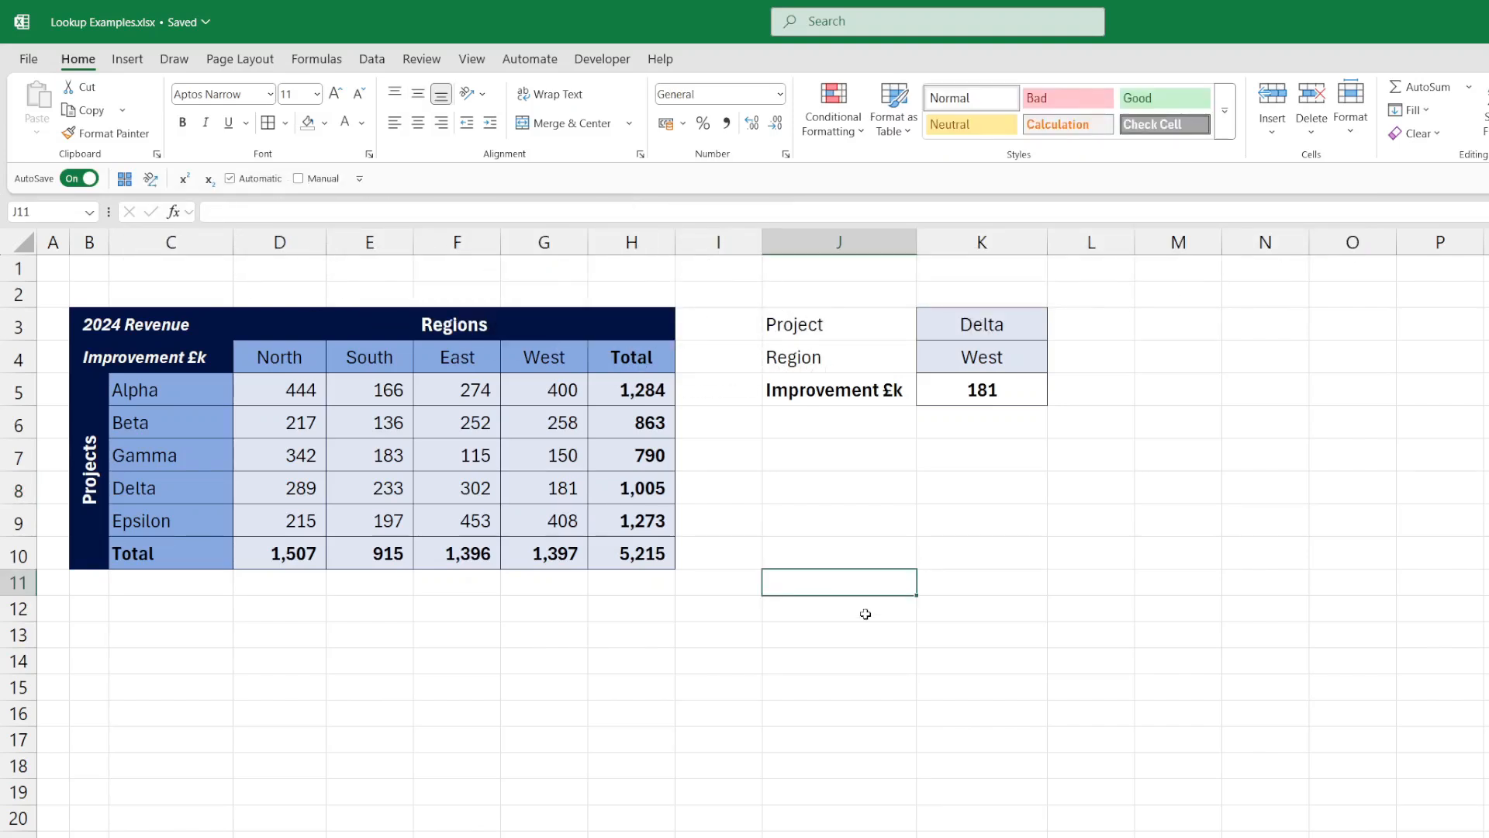
type("=xlookup($K$3,$C$5:$C$10,$D$5:$H$10")
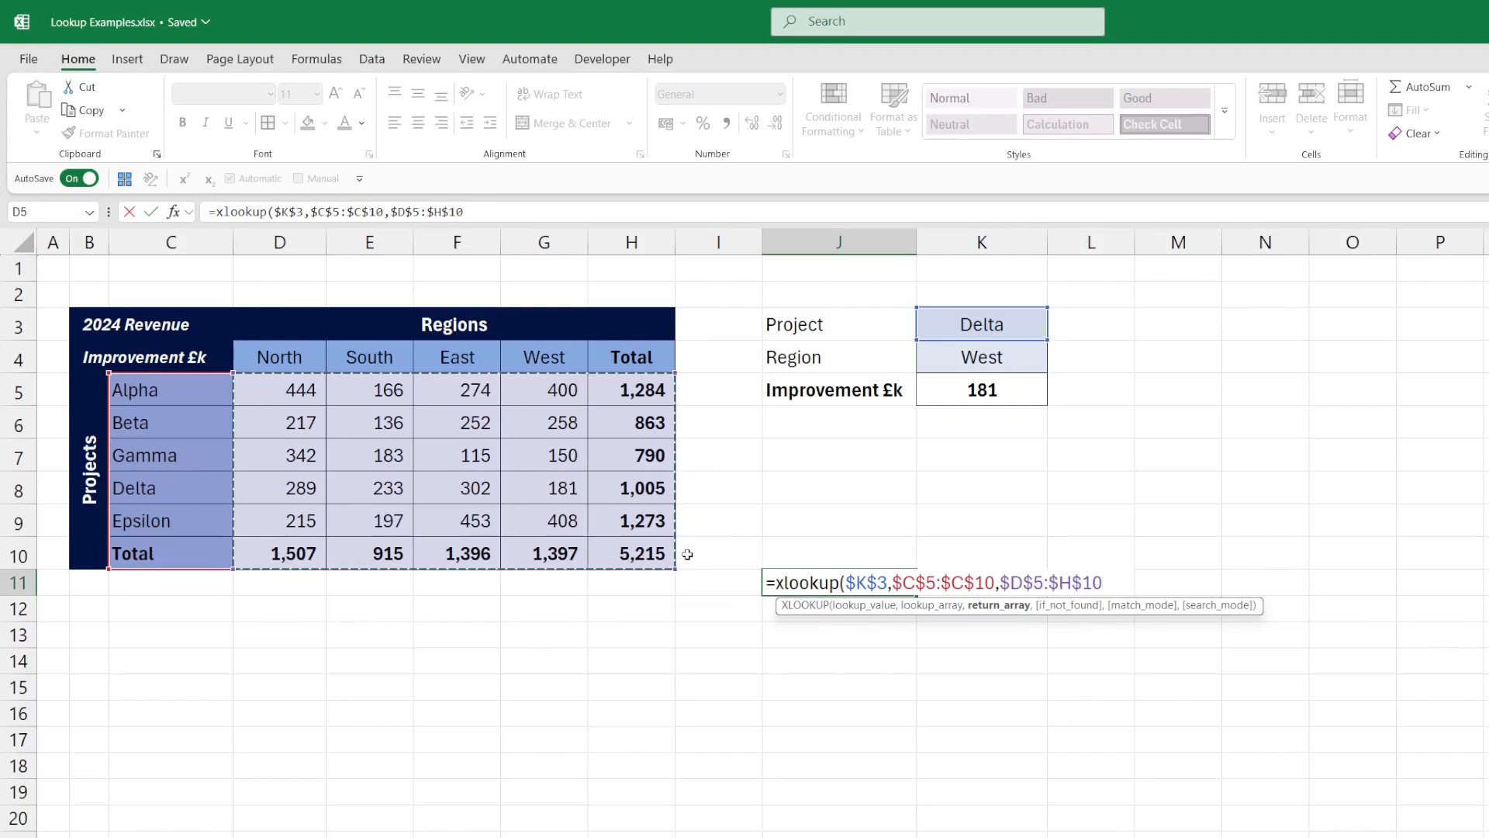
type(")")
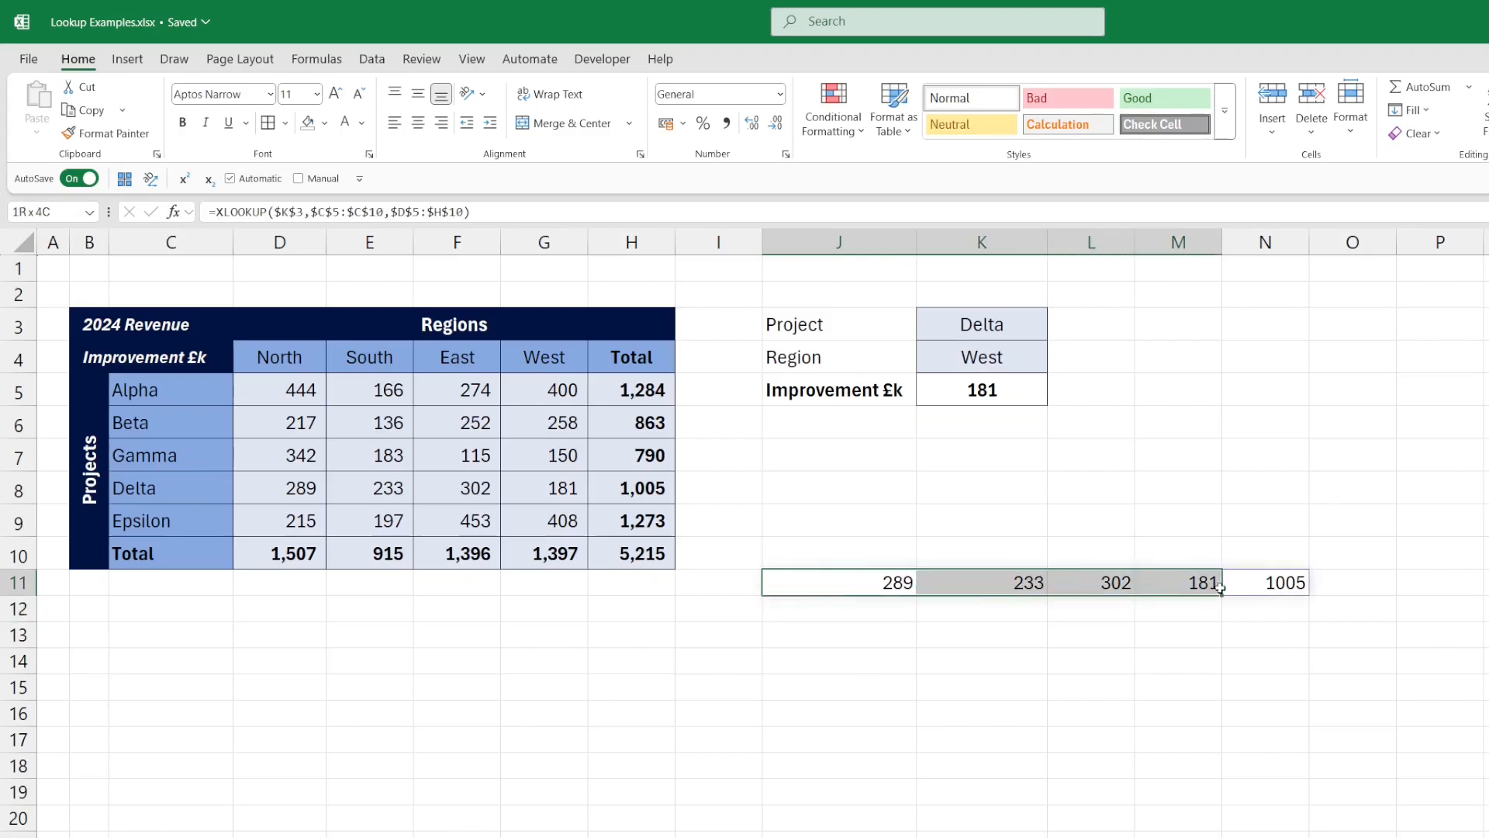
left_click(839, 553)
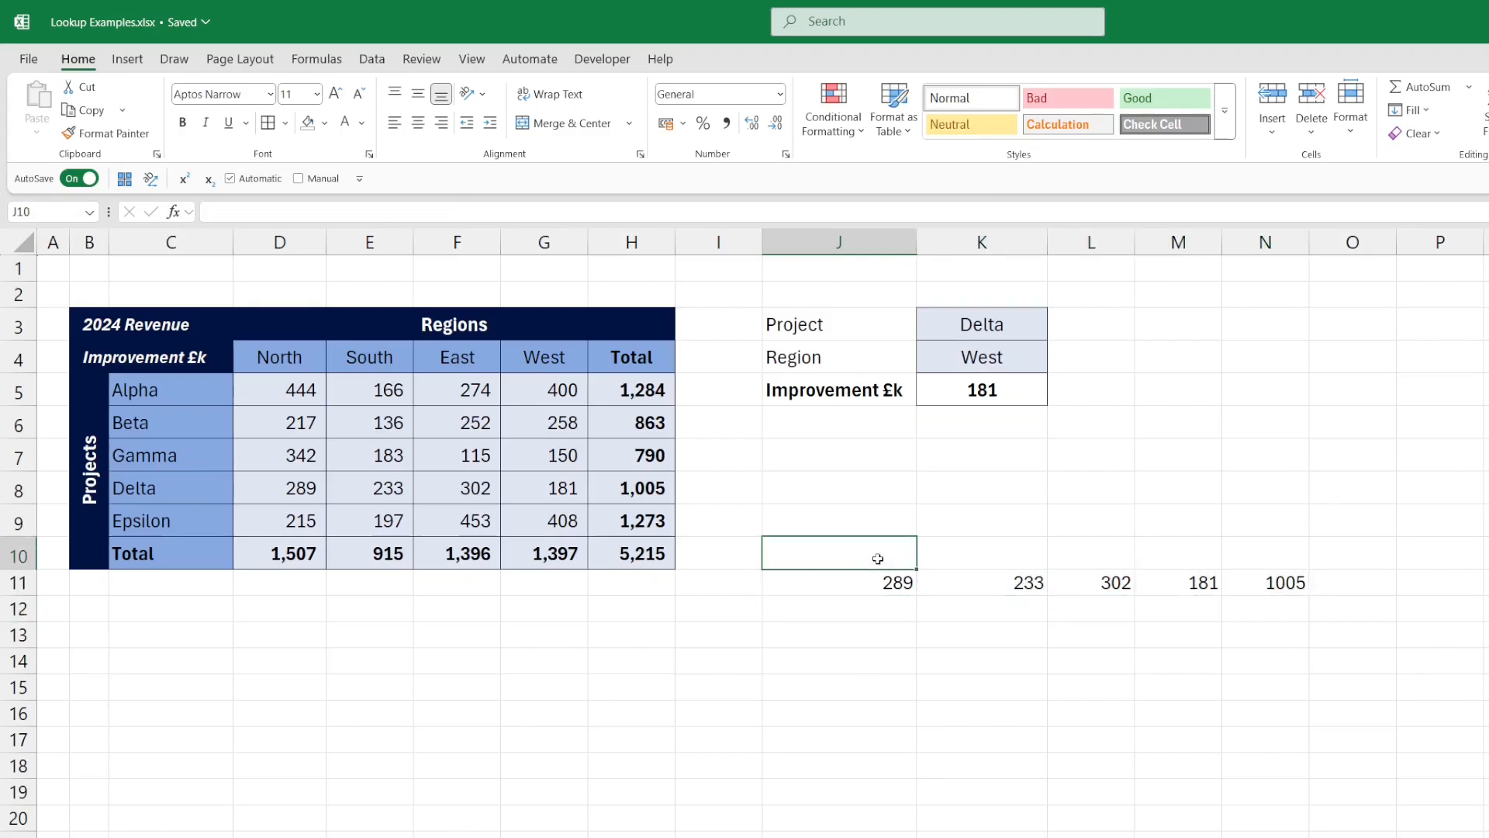
left_click(1090, 582)
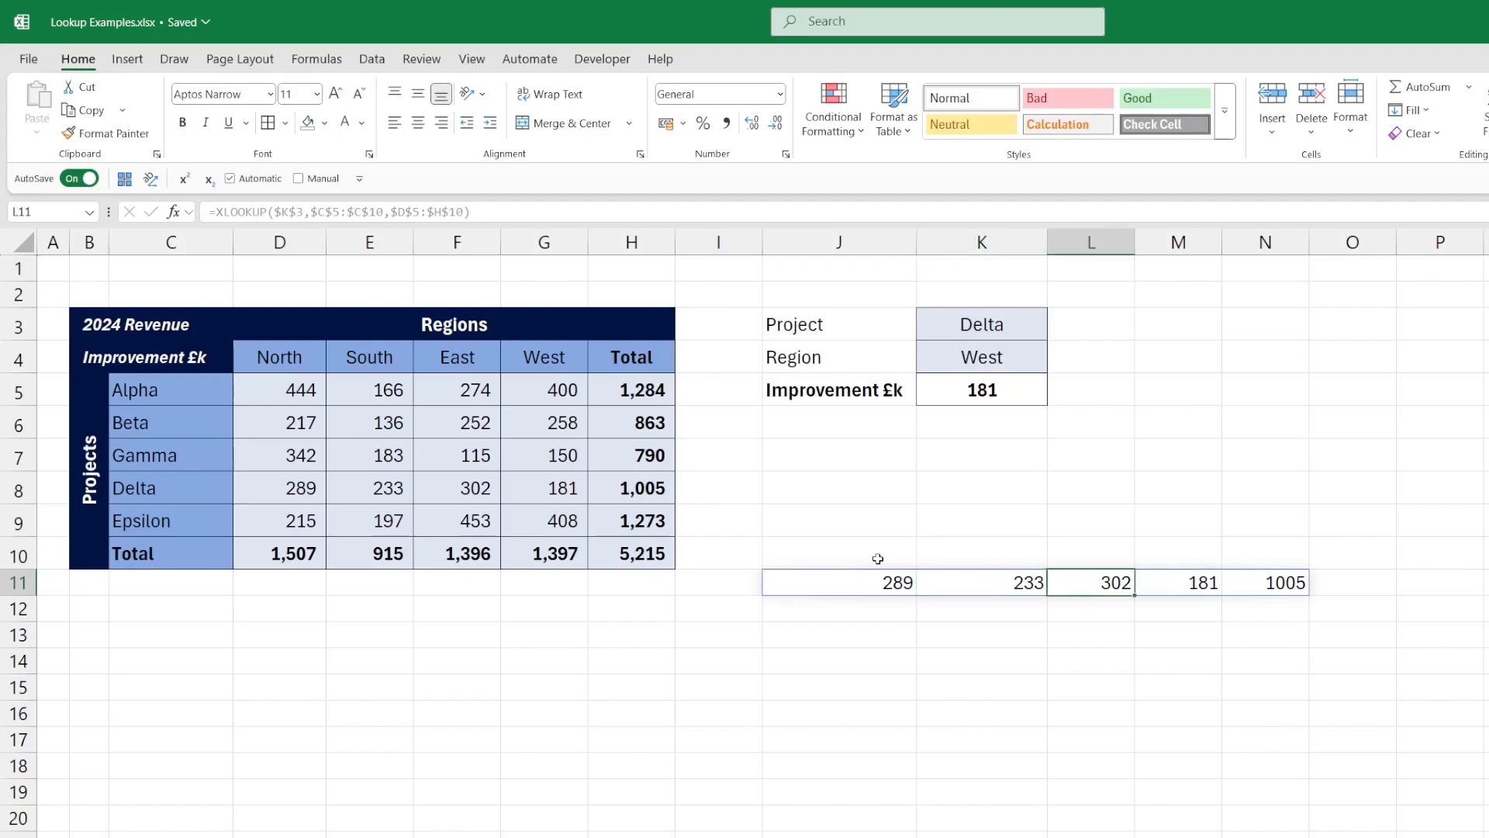
left_click(1264, 582)
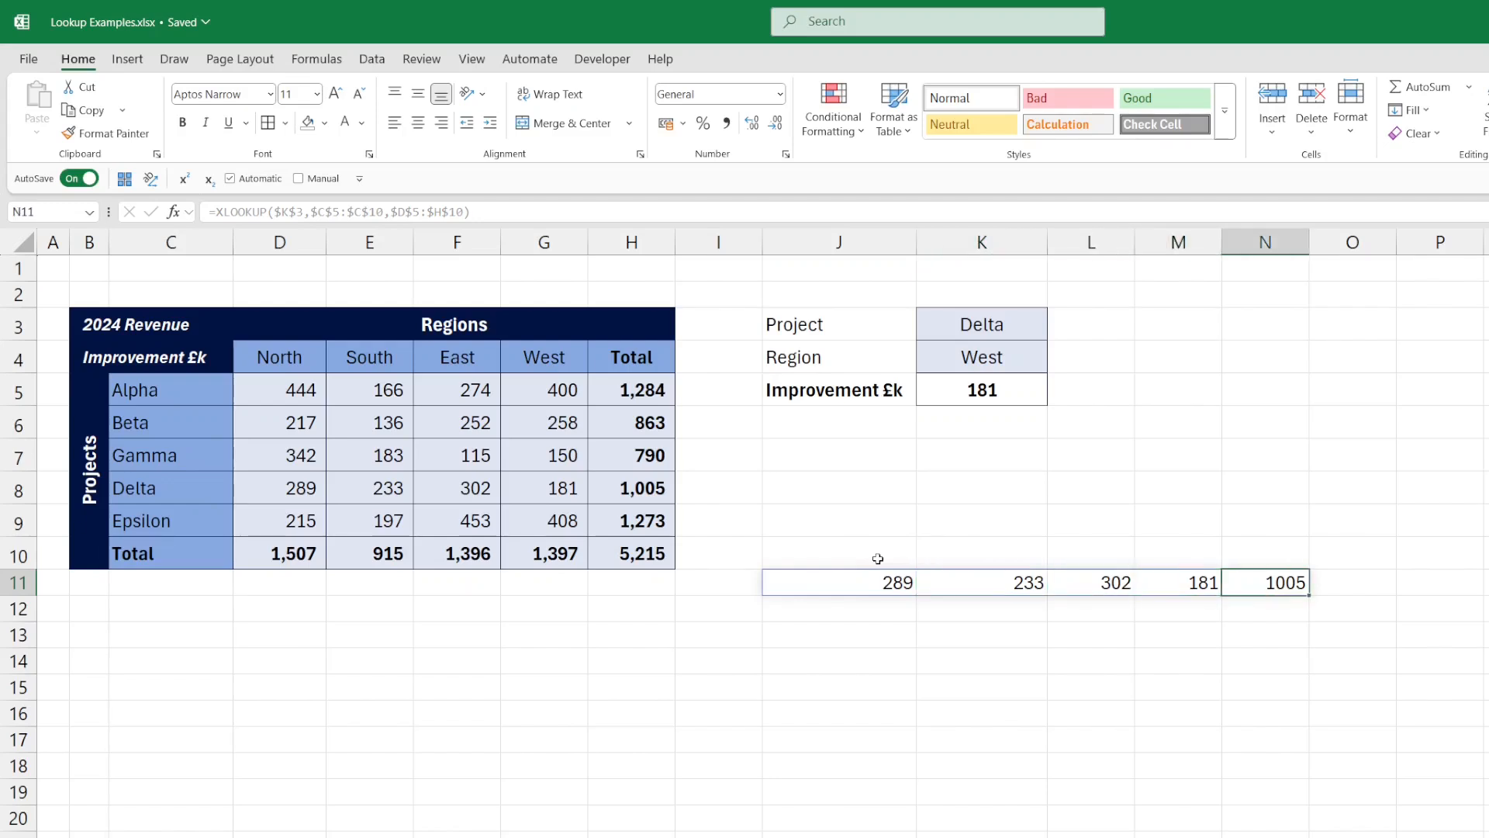
left_click(839, 609)
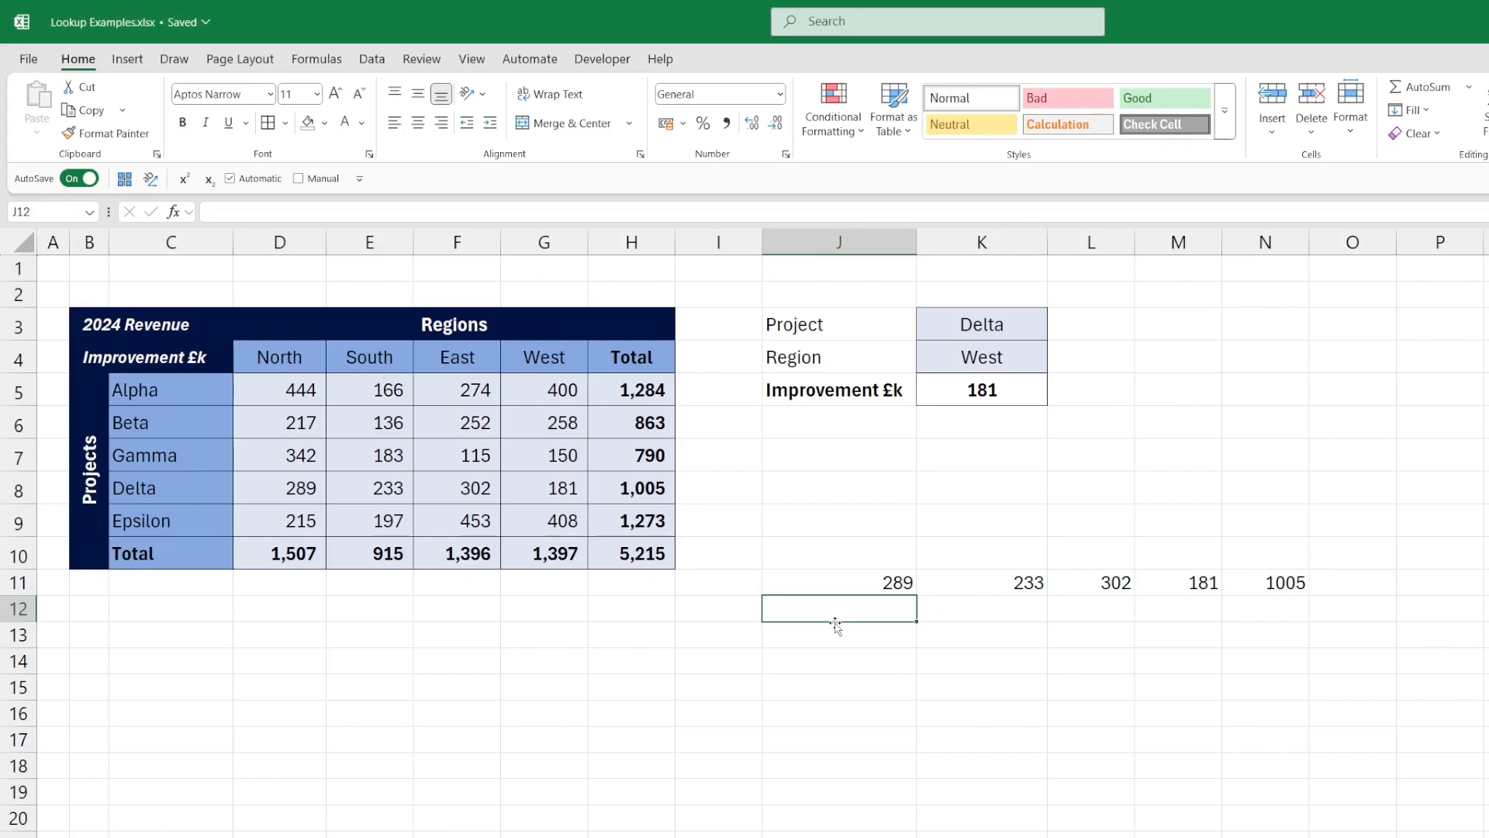
Enter =XLOOKUP($K$4,$D$4:$H$4,J11#,,0) in J12 to return West's 181.
type("=xlookup(")
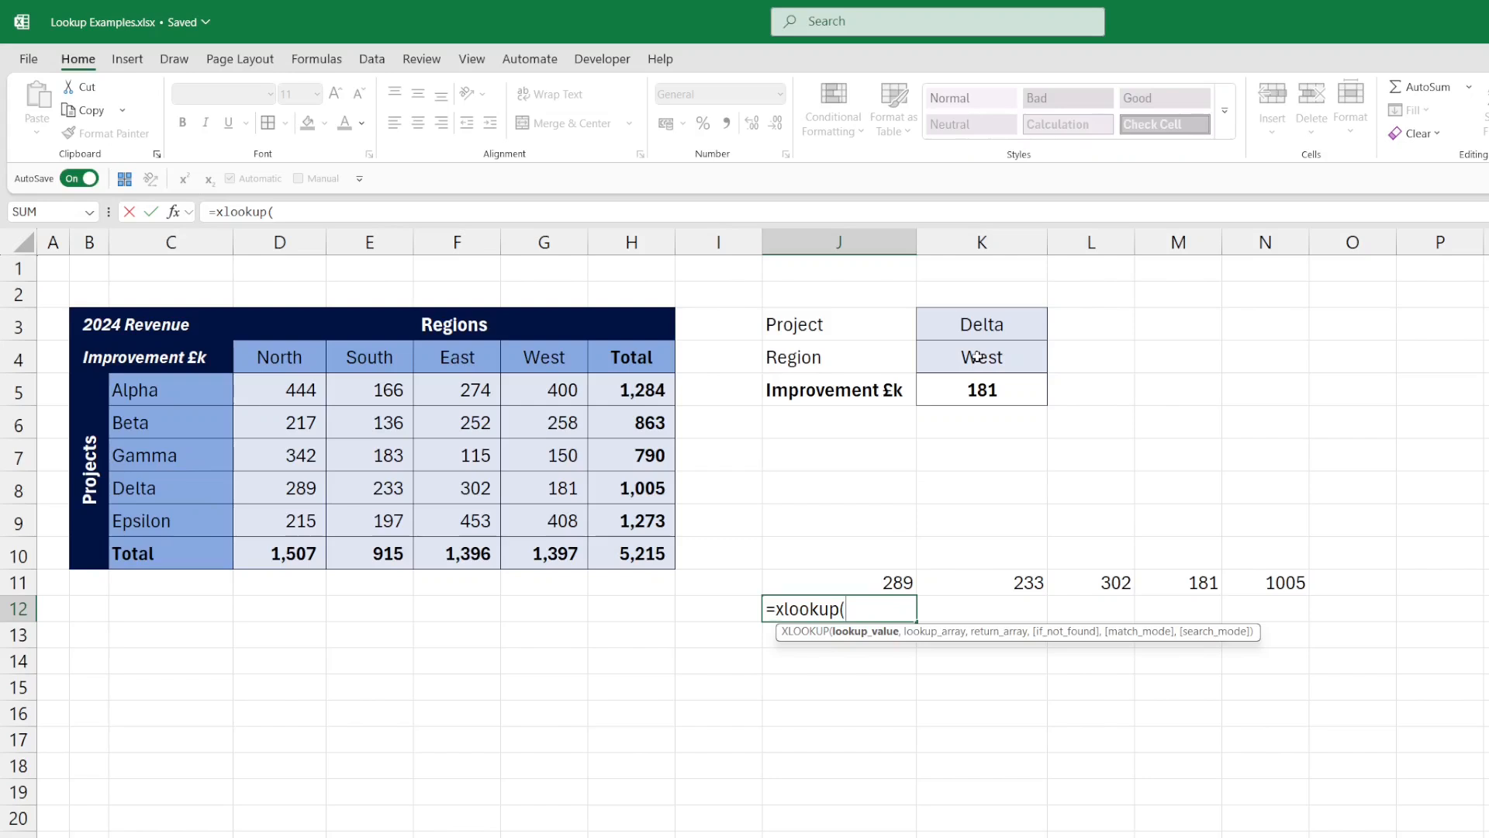
left_click(981, 356)
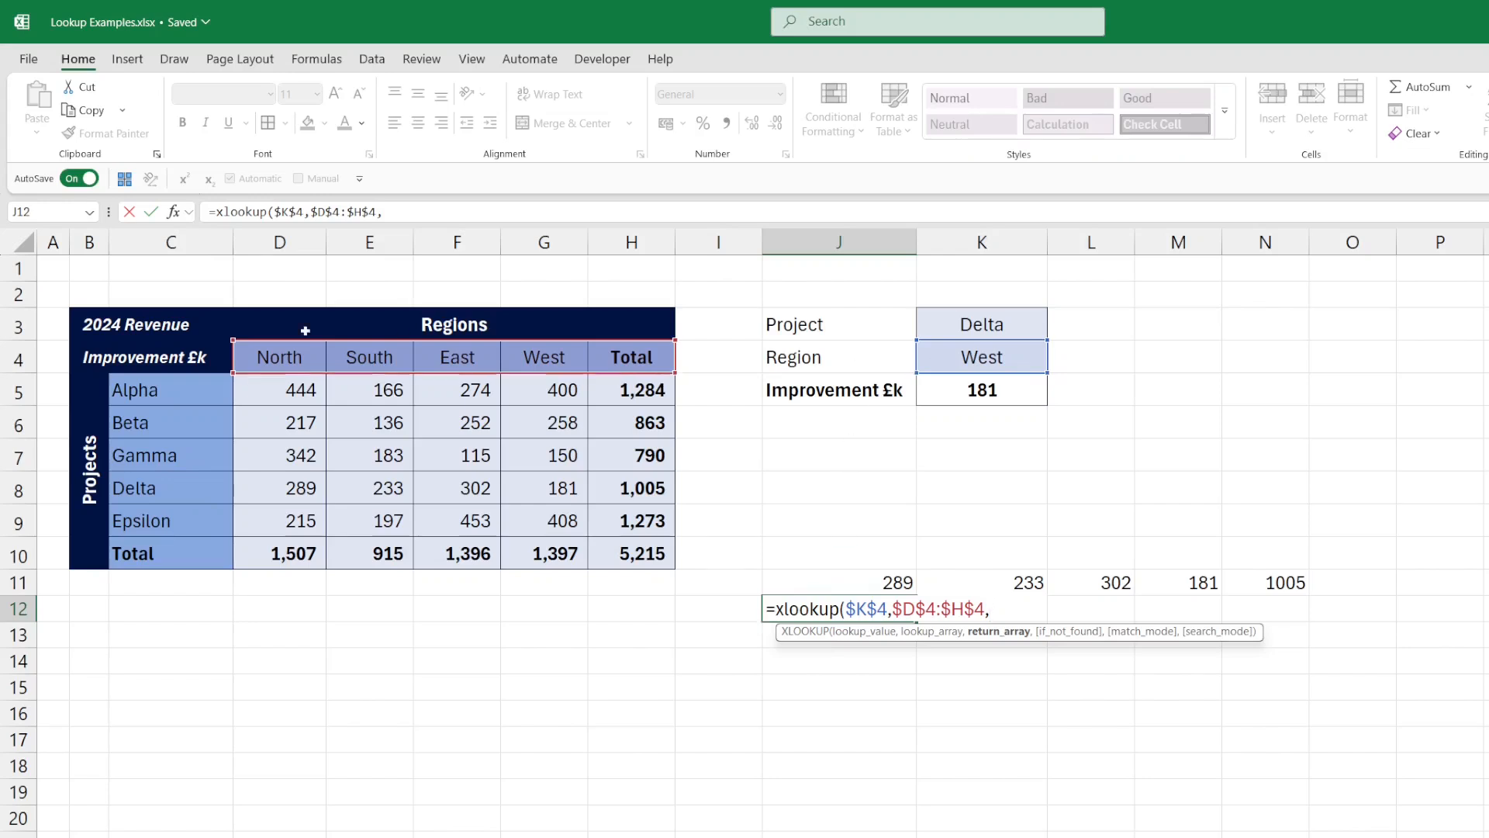
mouse_move(555, 356)
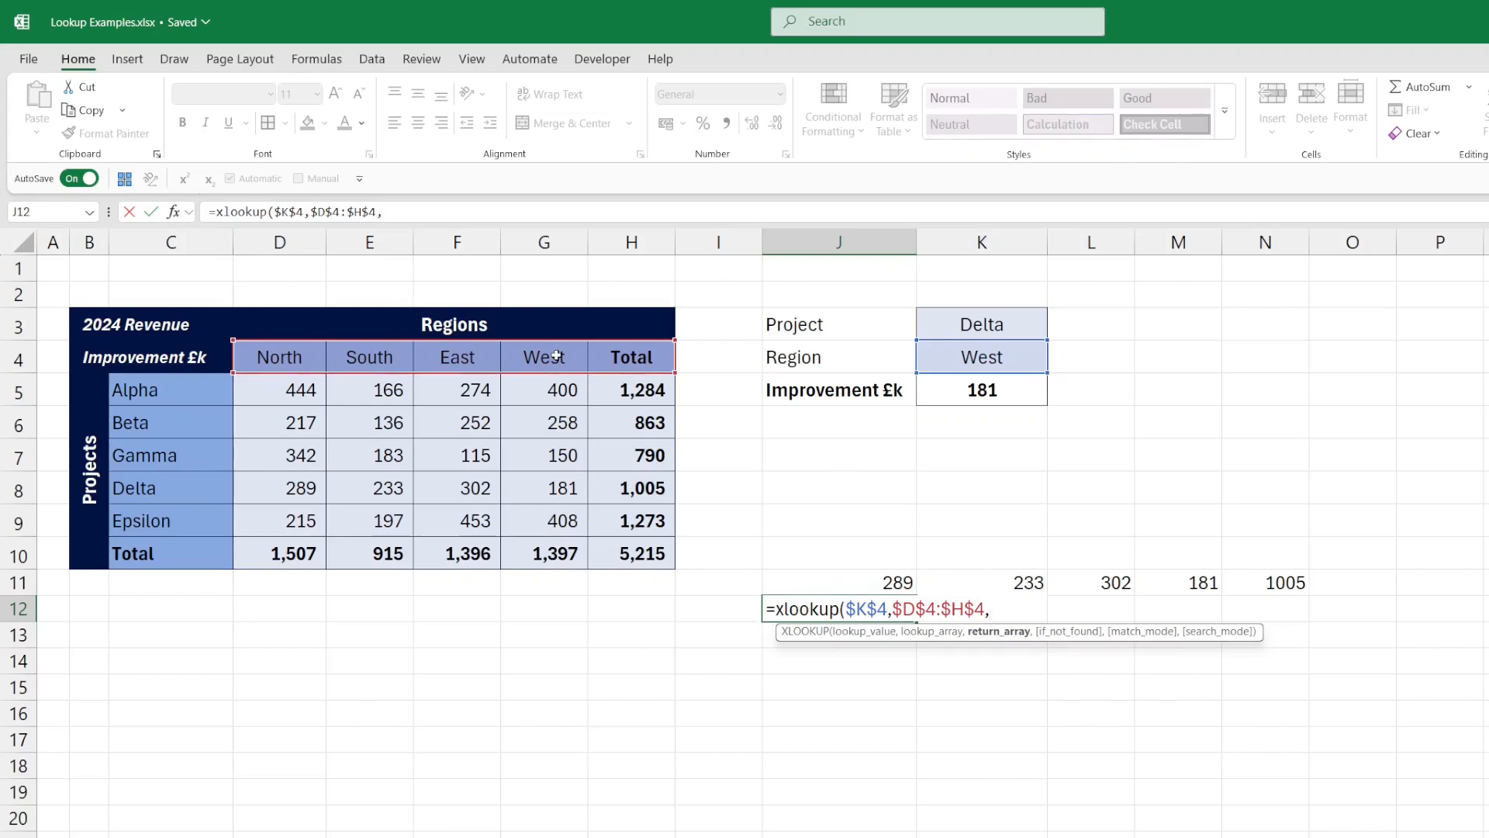
mouse_move(931, 631)
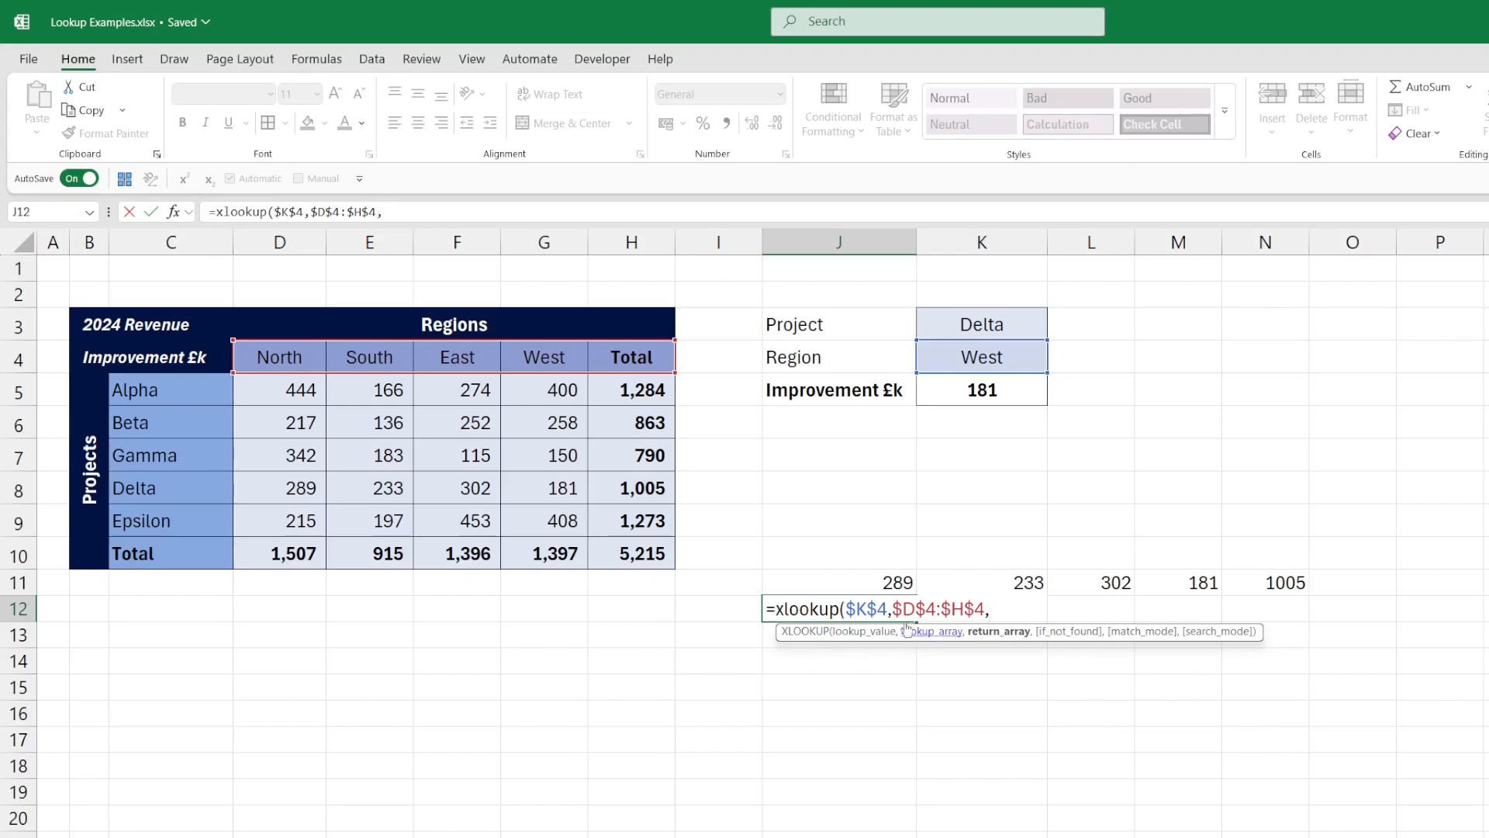
left_click(837, 582)
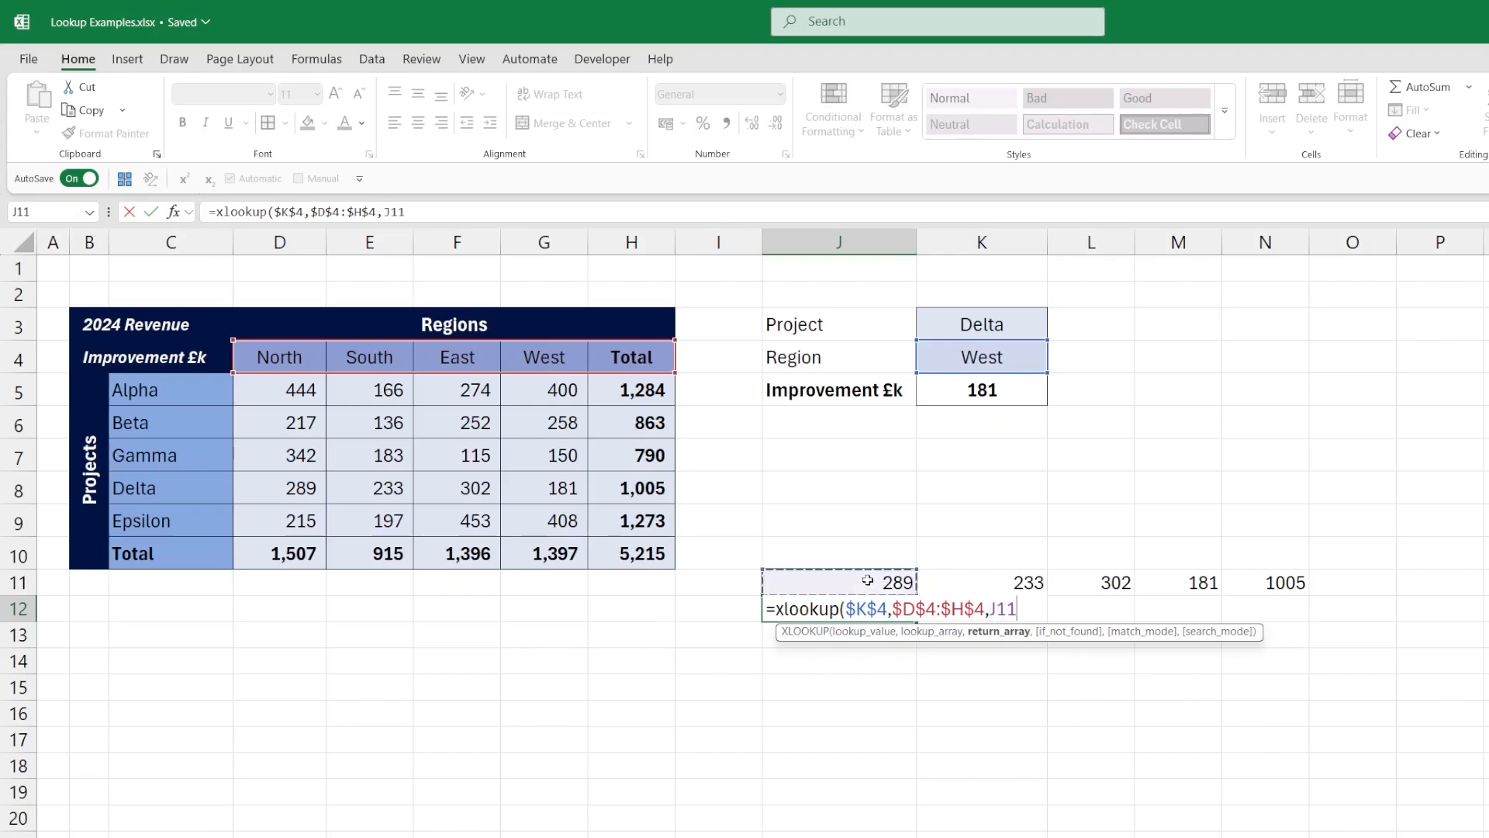
type("#")
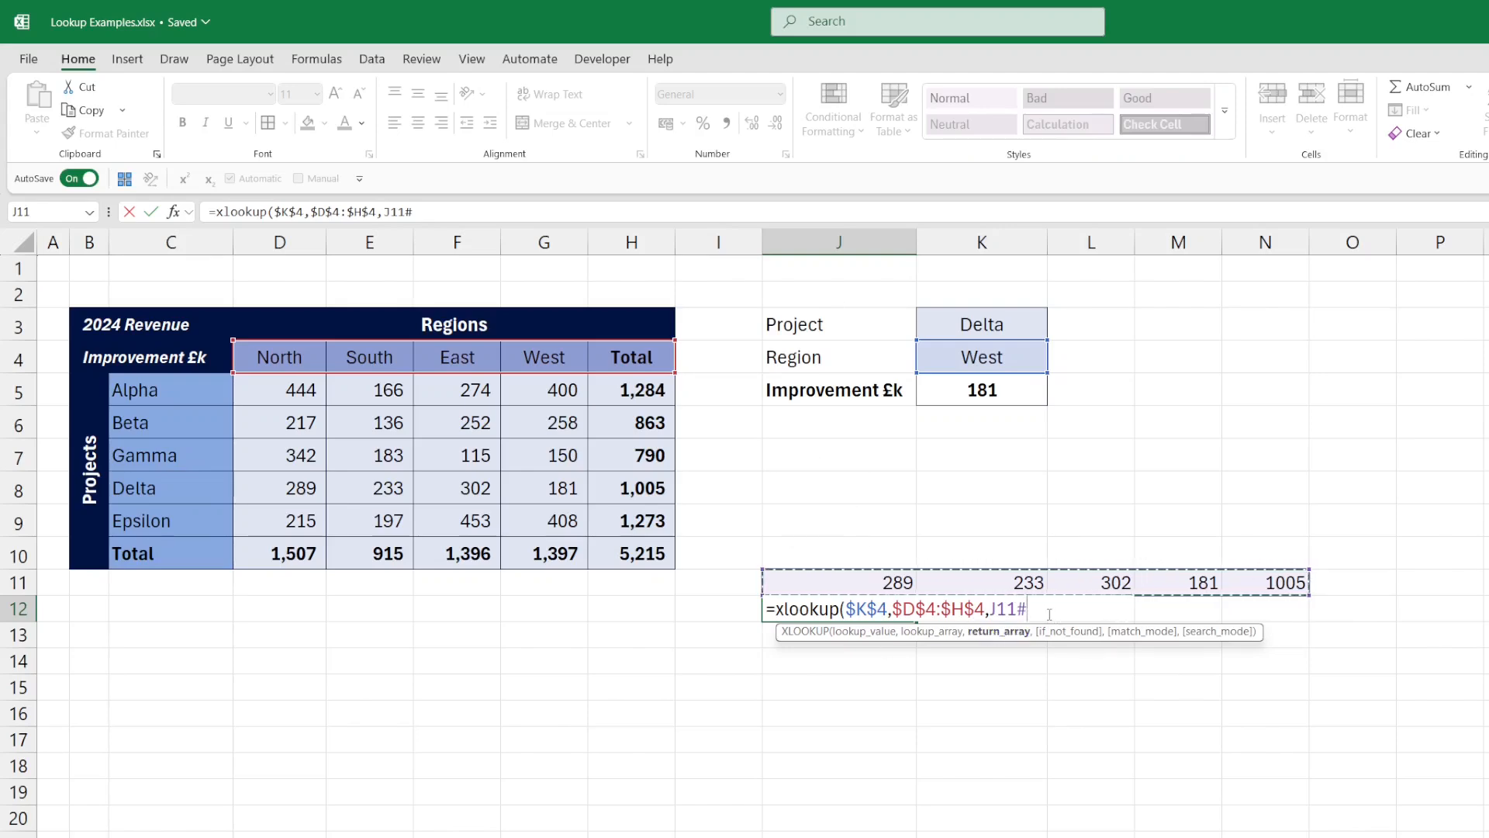
type(",,")
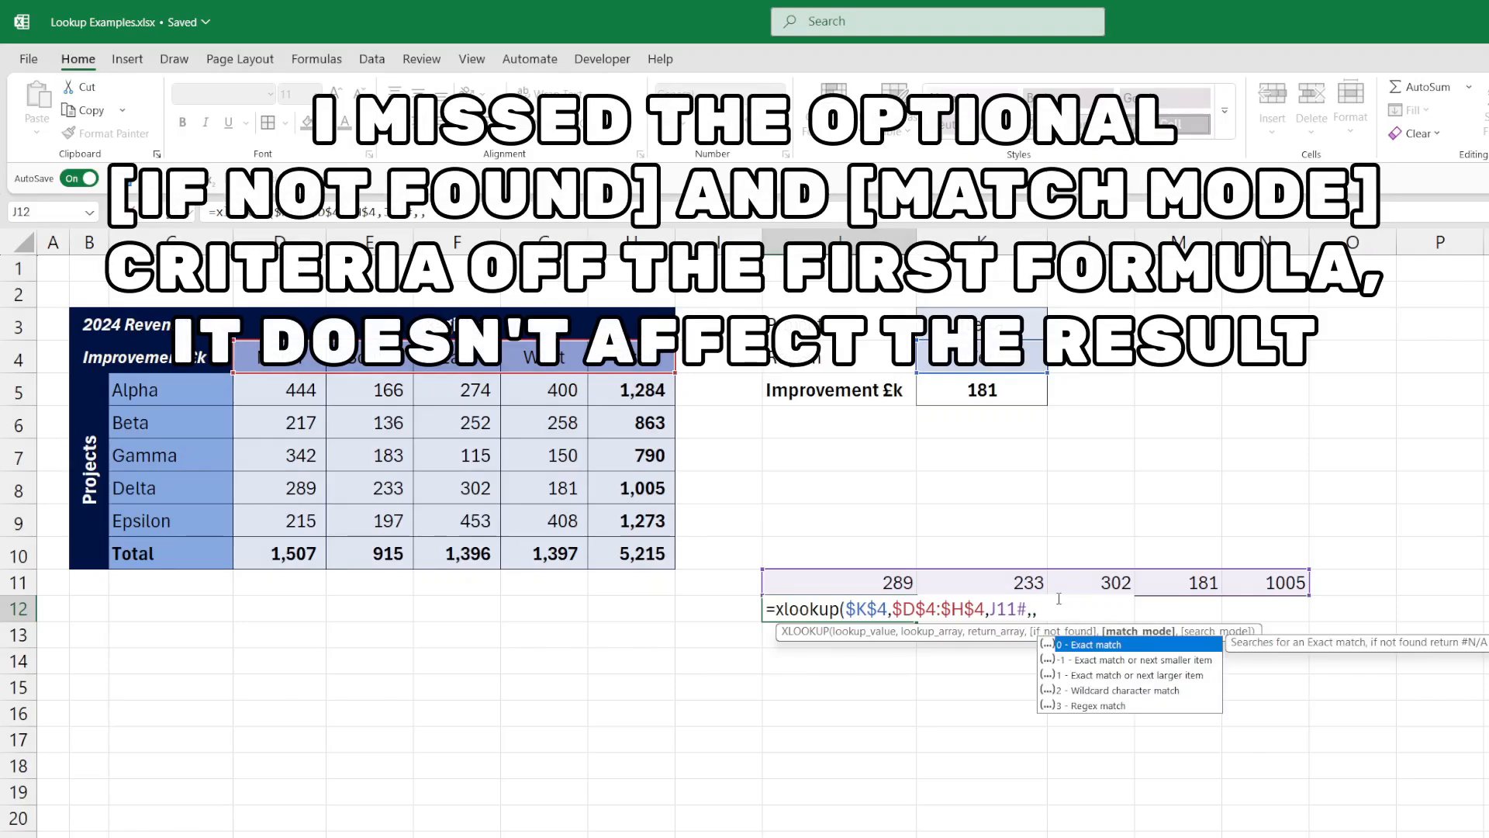
type("0")
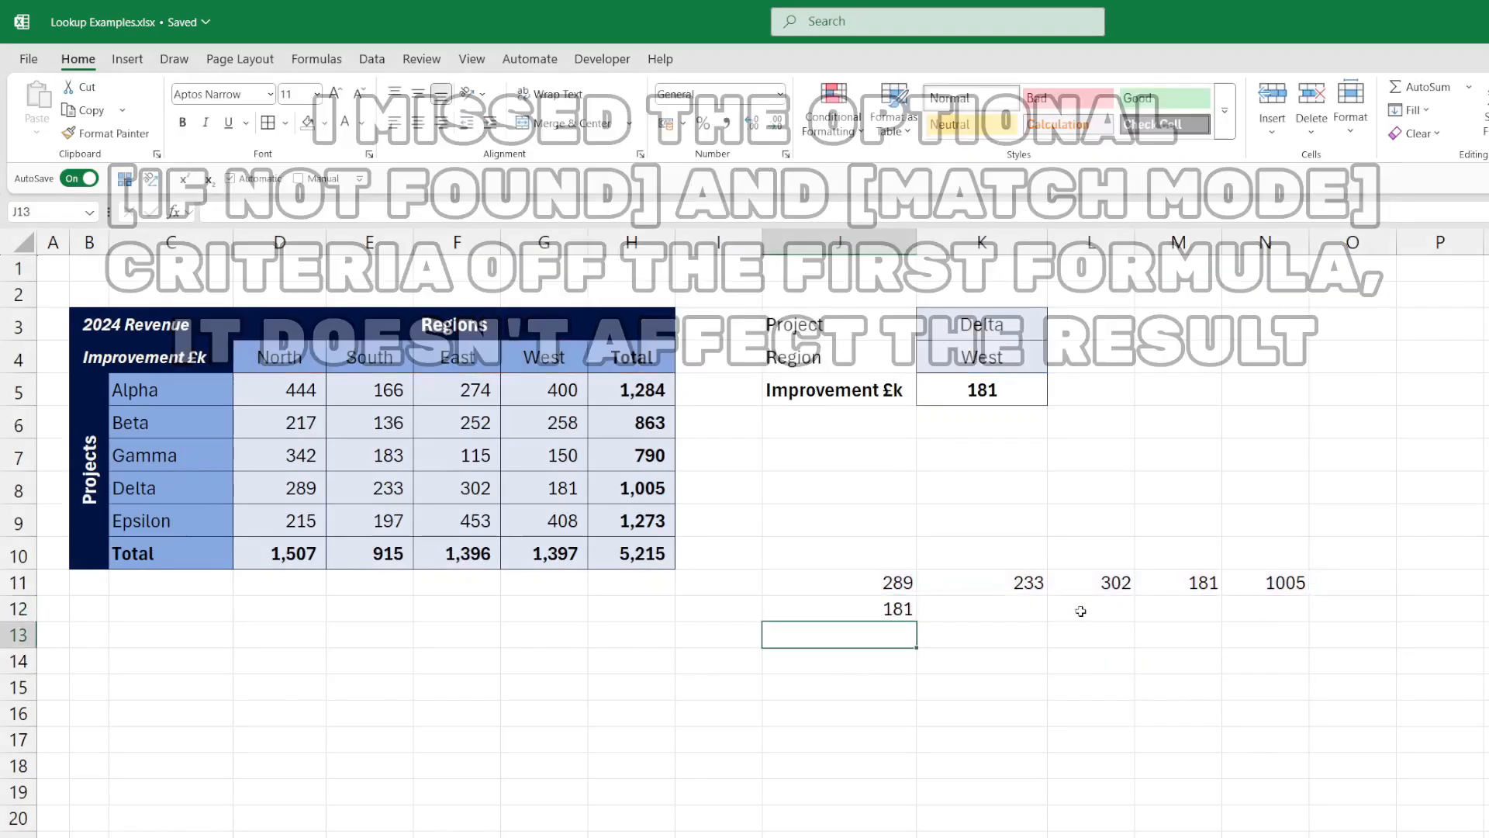
left_click(838, 609)
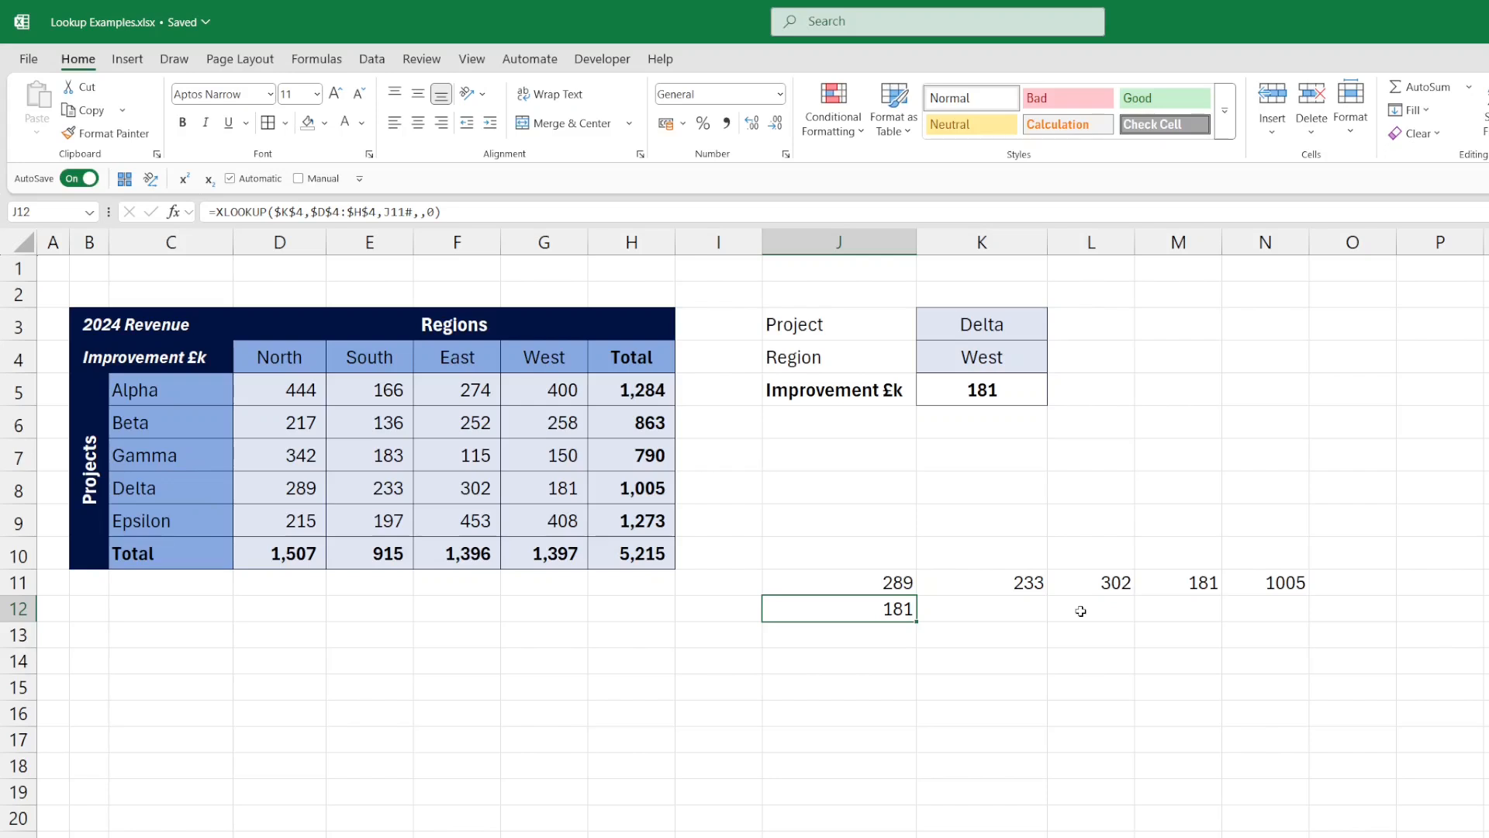
mouse_move(964, 386)
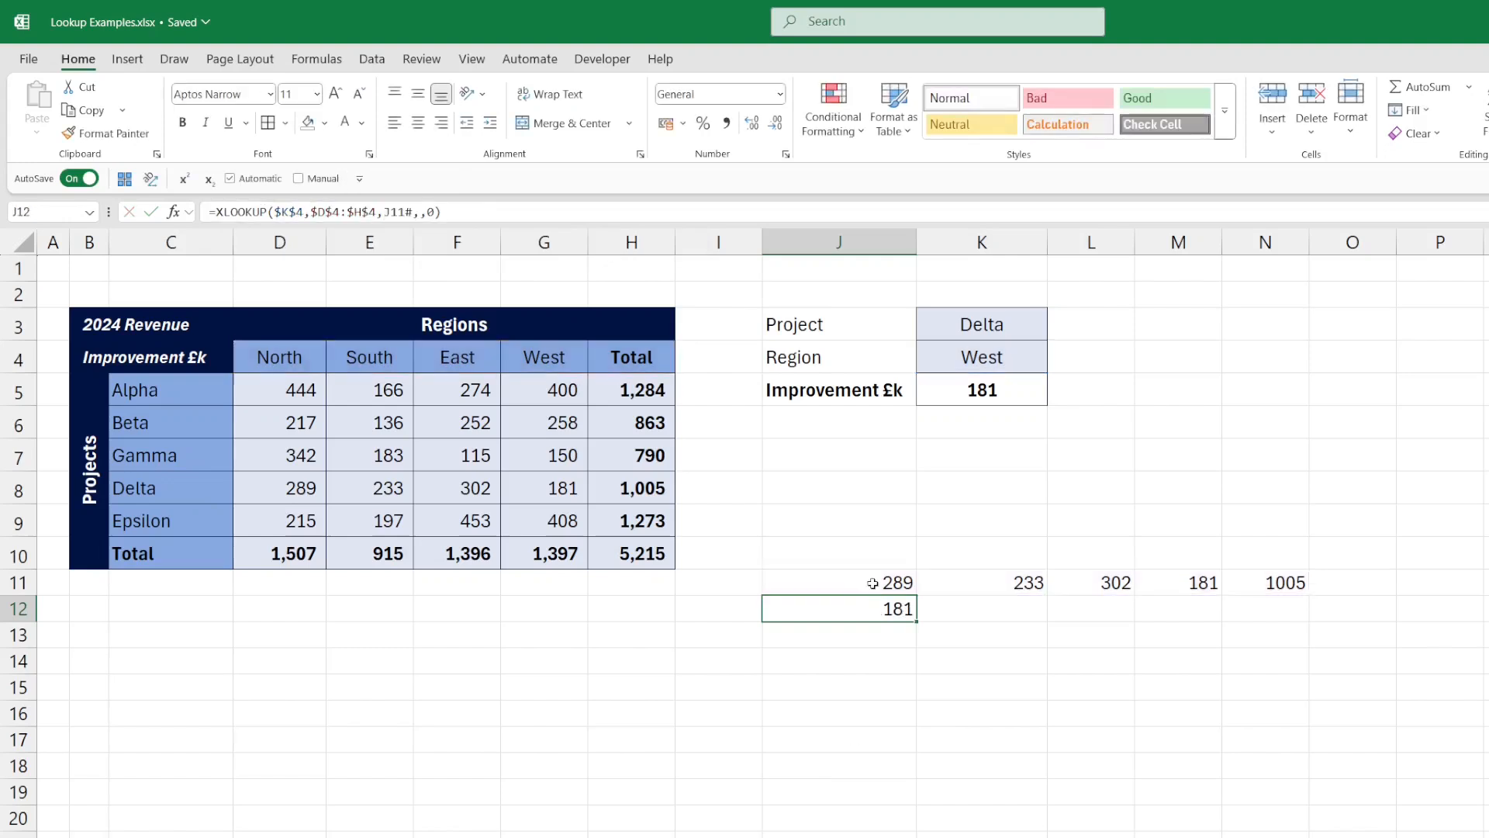
Replace J11# with XLOOKUP($K$3,$C$5:$C$10,$D$5:$H$10) in J12's formula.
left_click(837, 583)
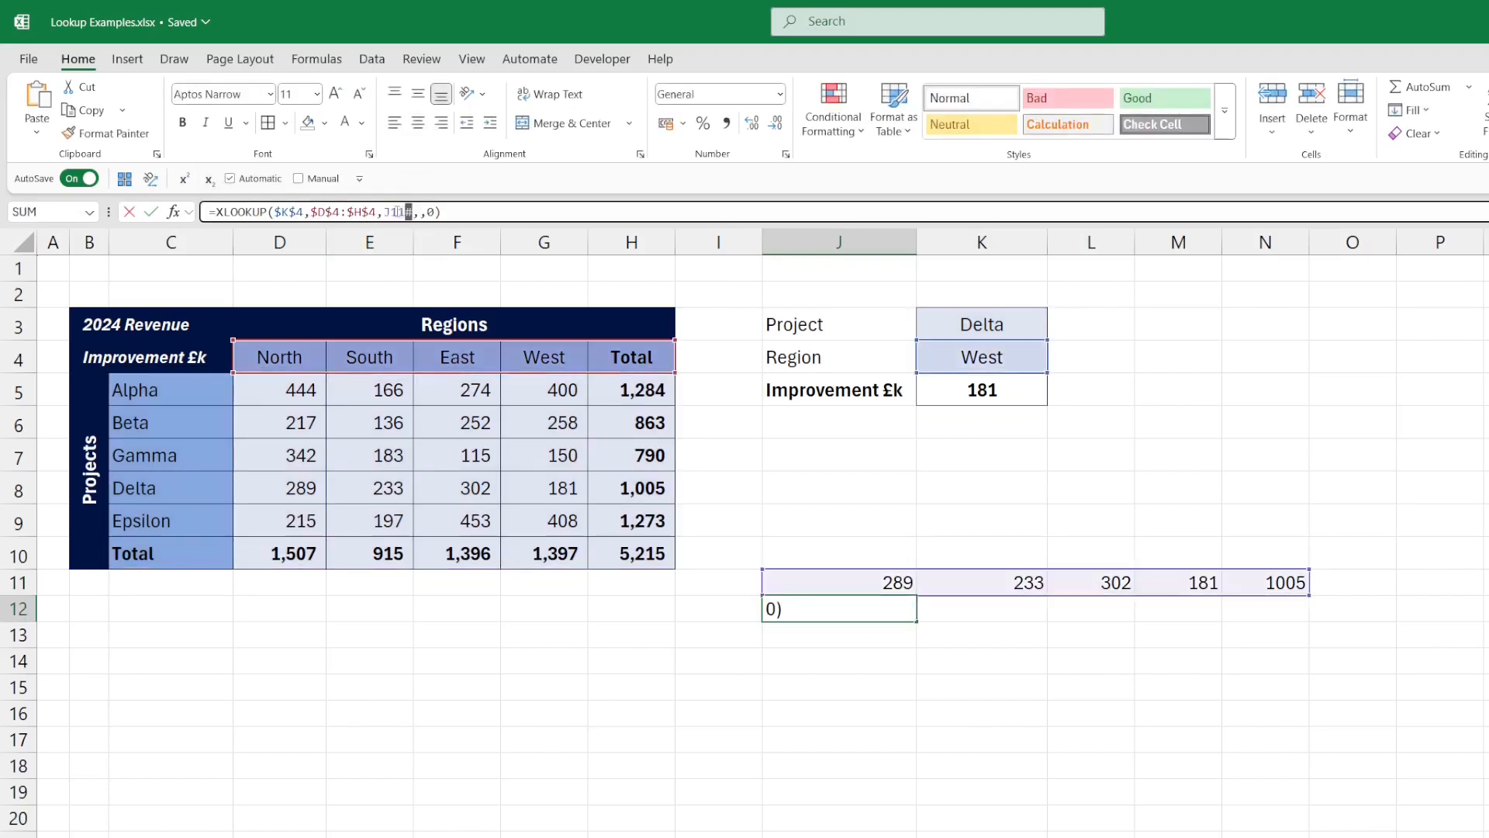
type("XLOOKUP($K$3,$C$5:$C$10,$D$5:$H$10)")
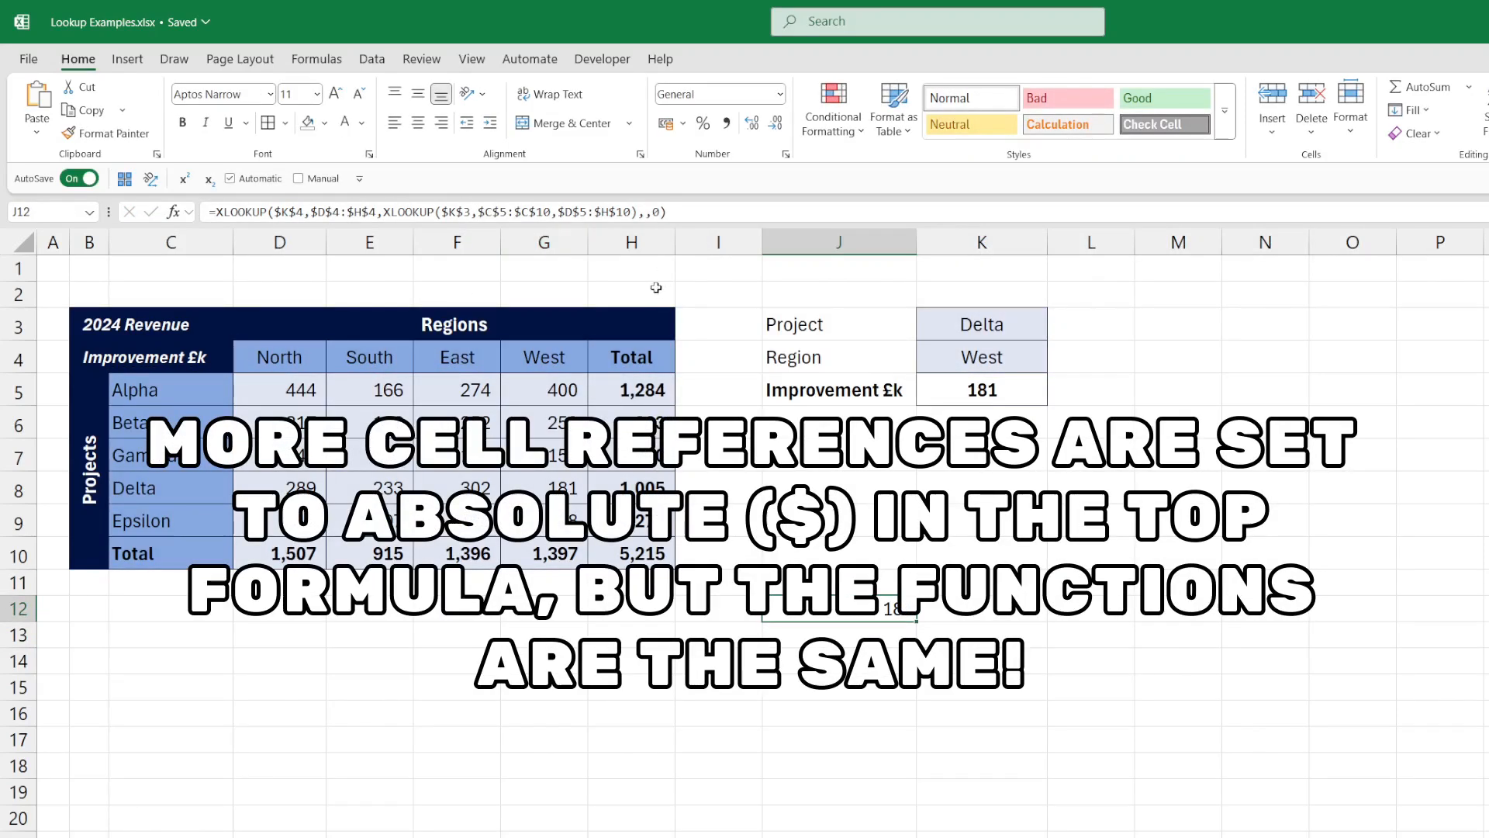
mouse_move(1021, 390)
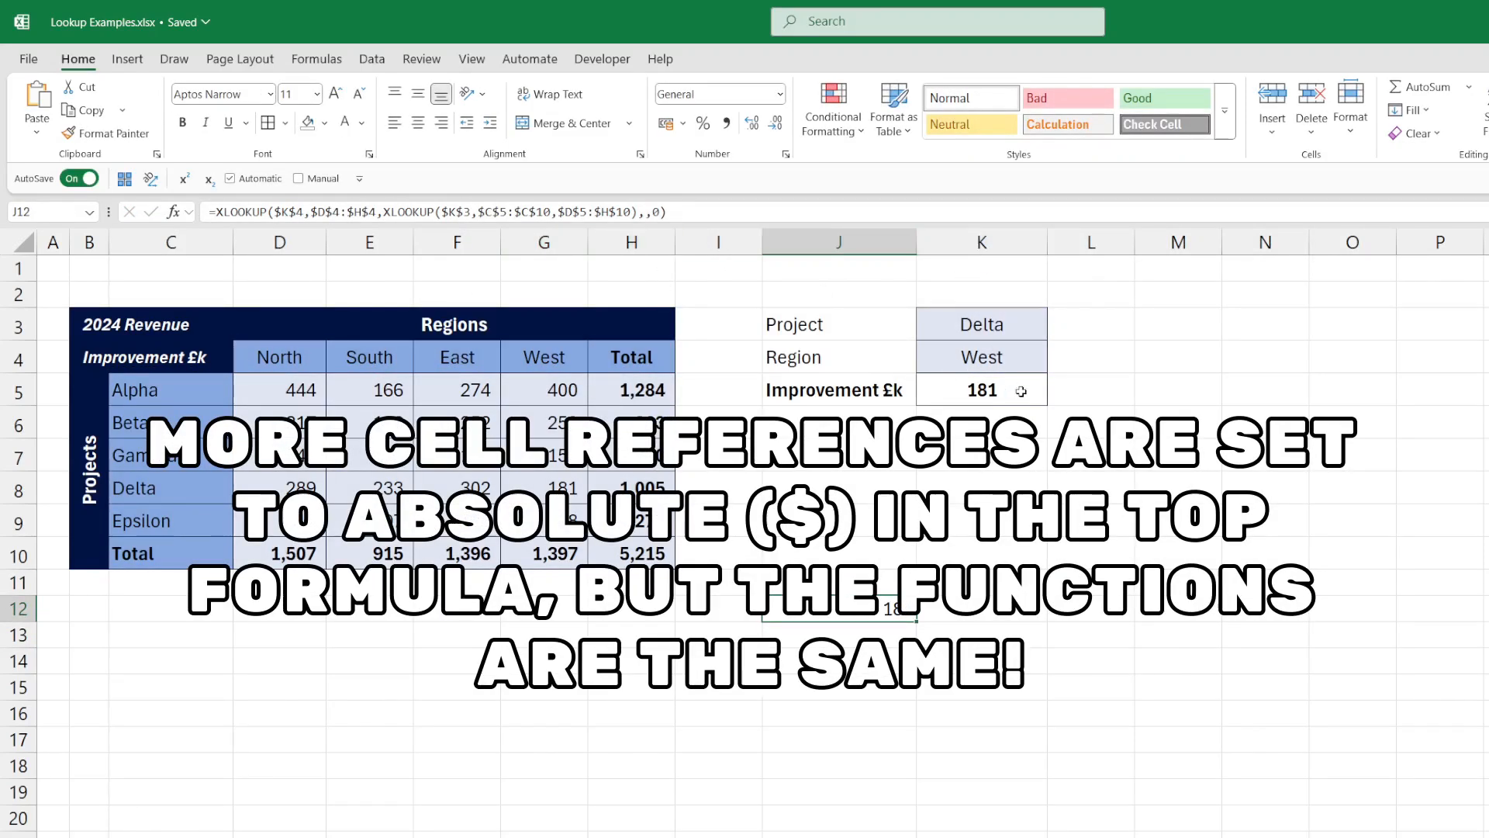
left_click(982, 390)
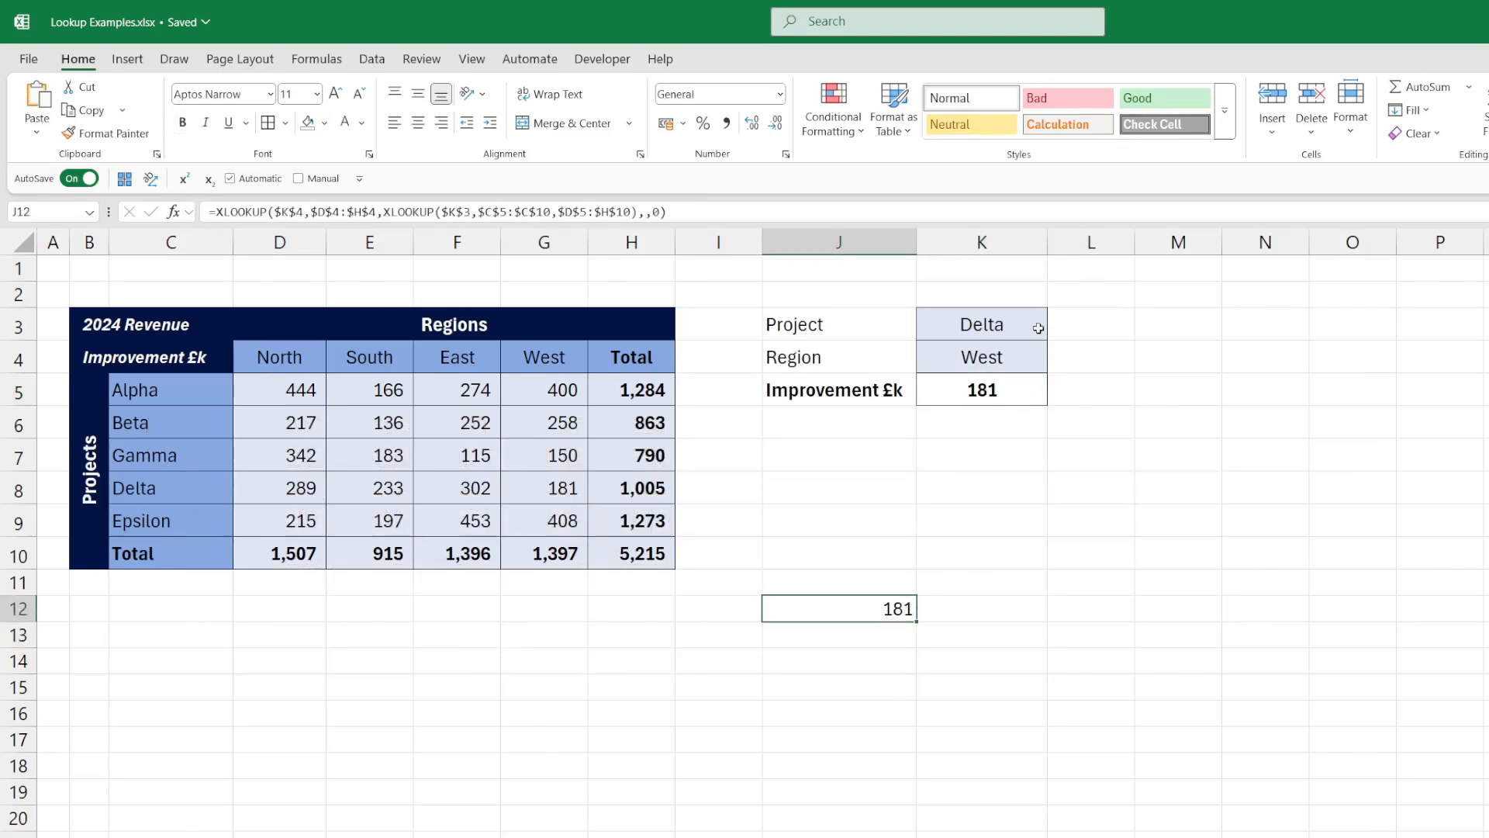
Choose Beta in K3 and Total in K4, so both formulas return 863.
left_click(981, 324)
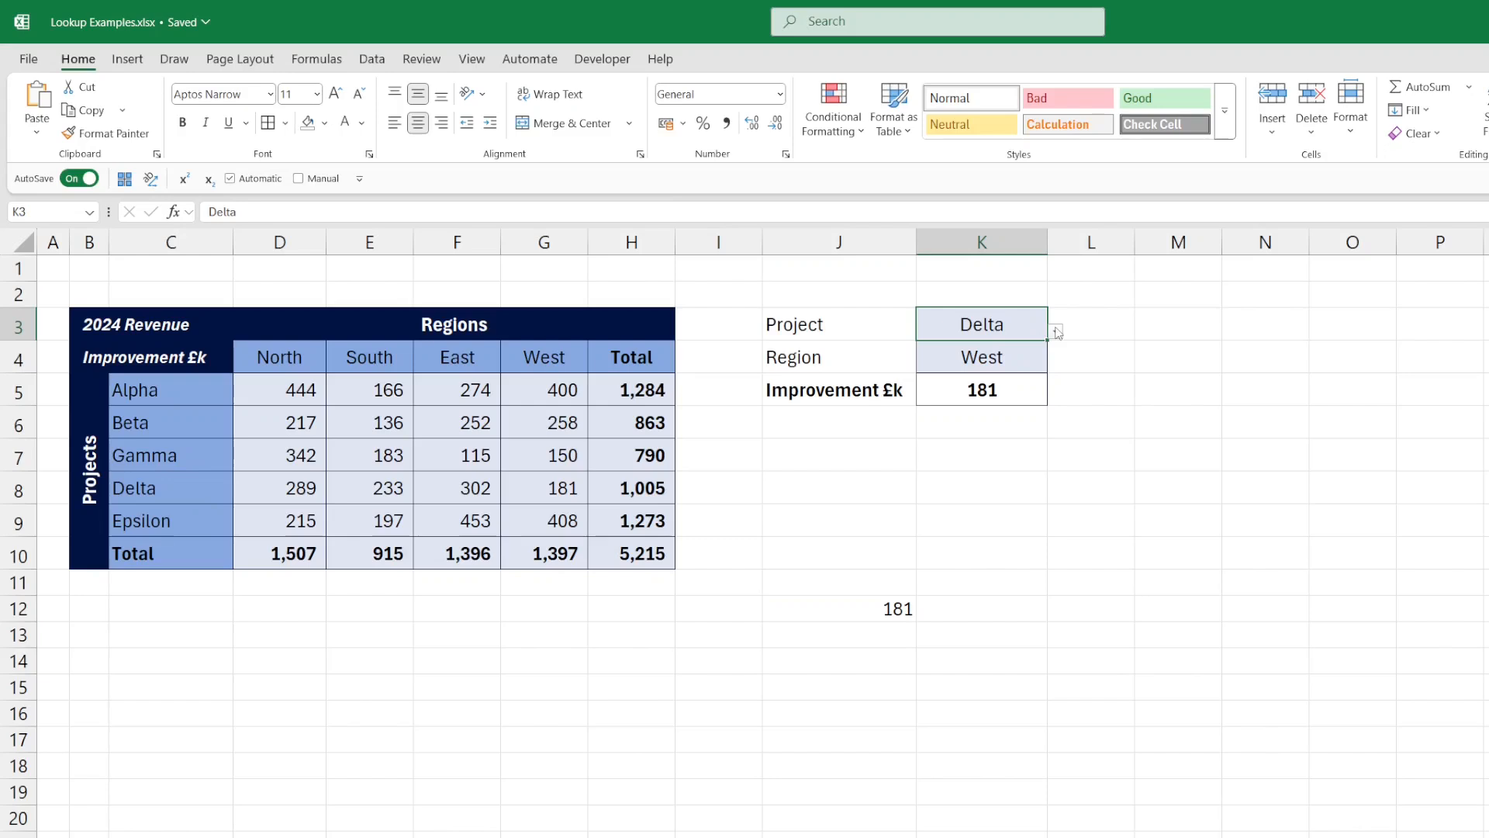
left_click(1054, 330)
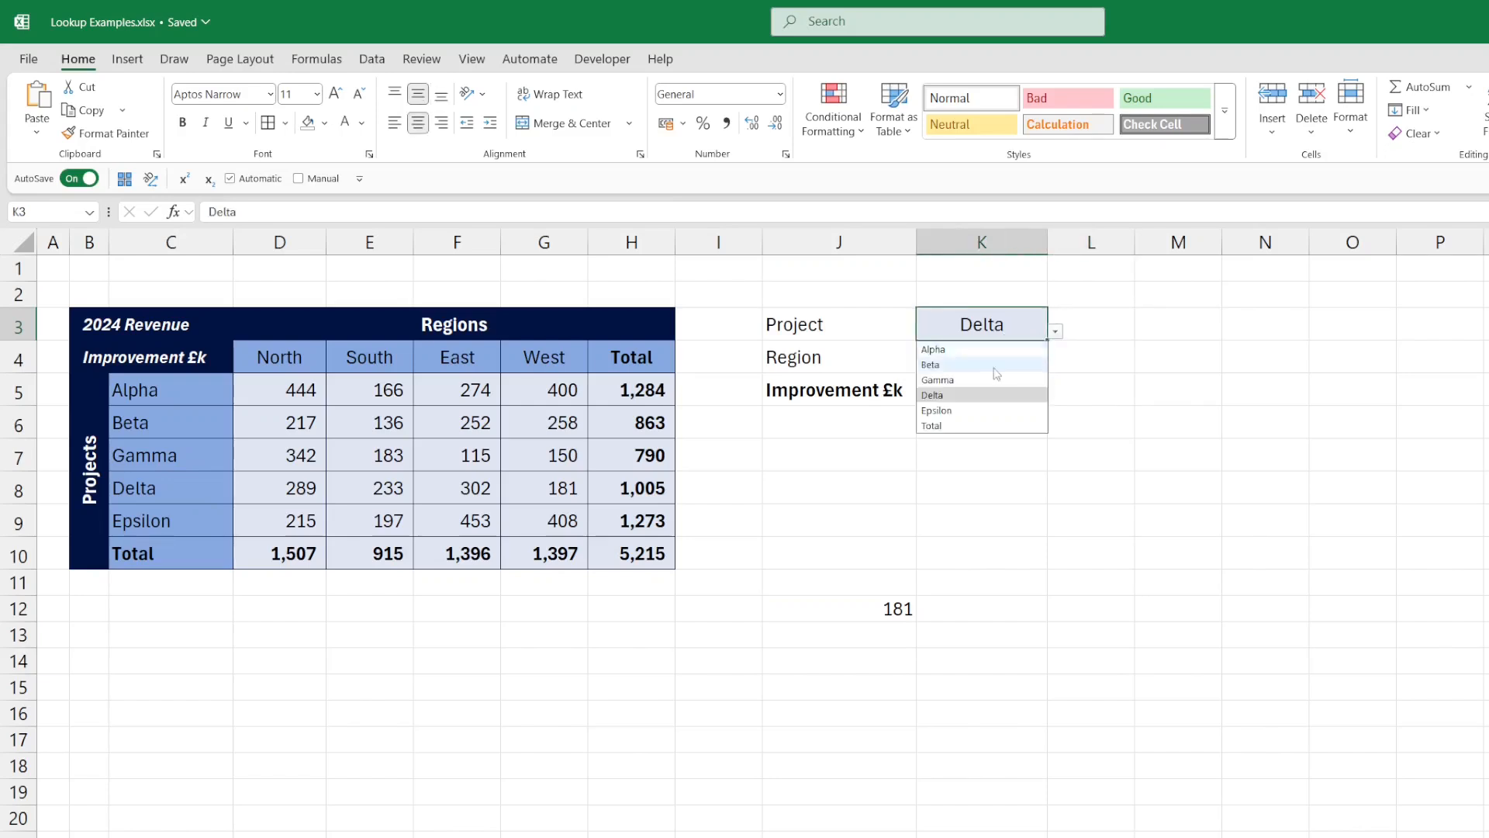
left_click(930, 364)
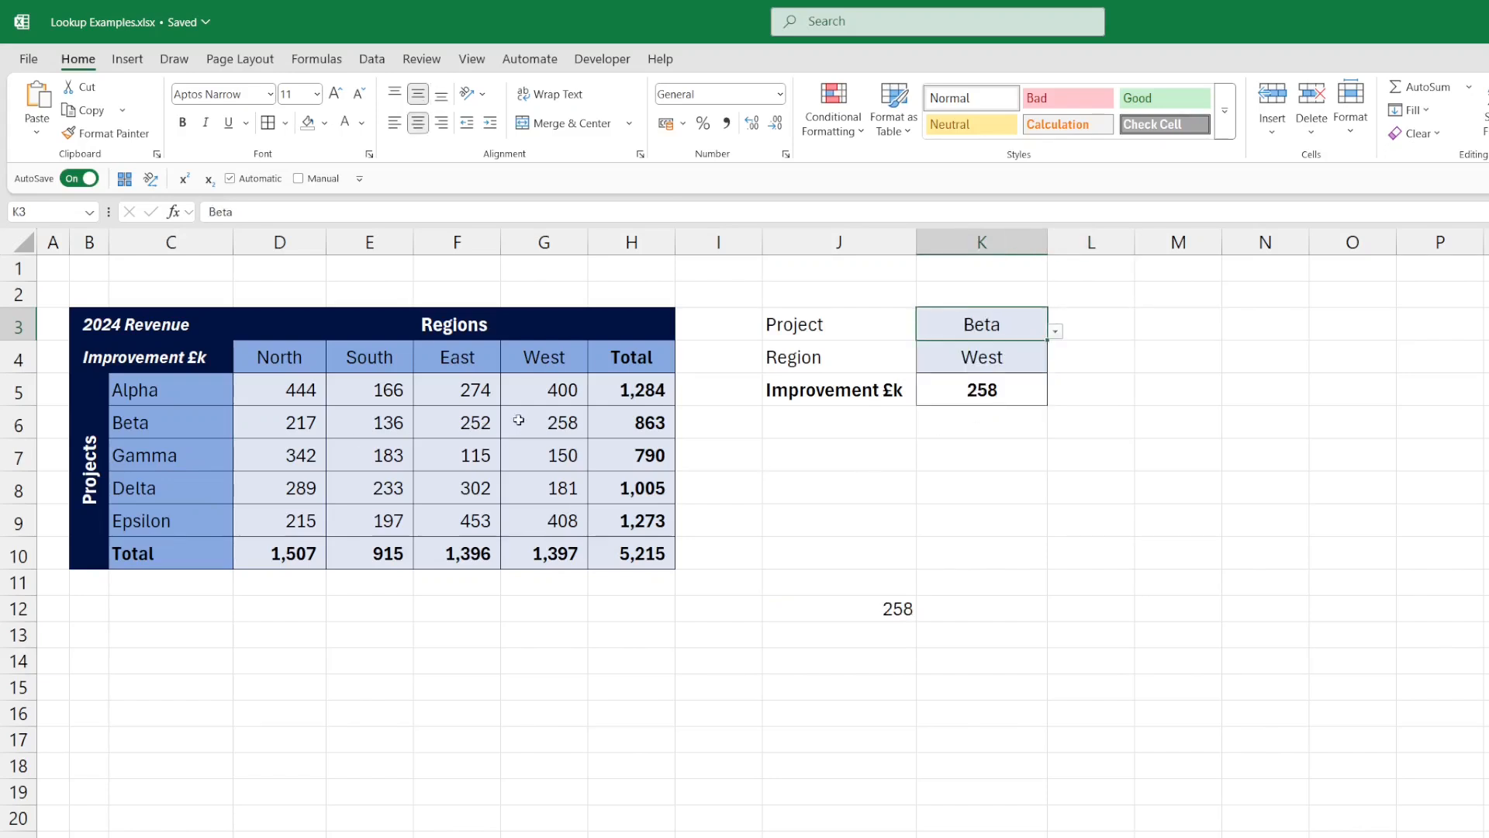
mouse_move(839, 344)
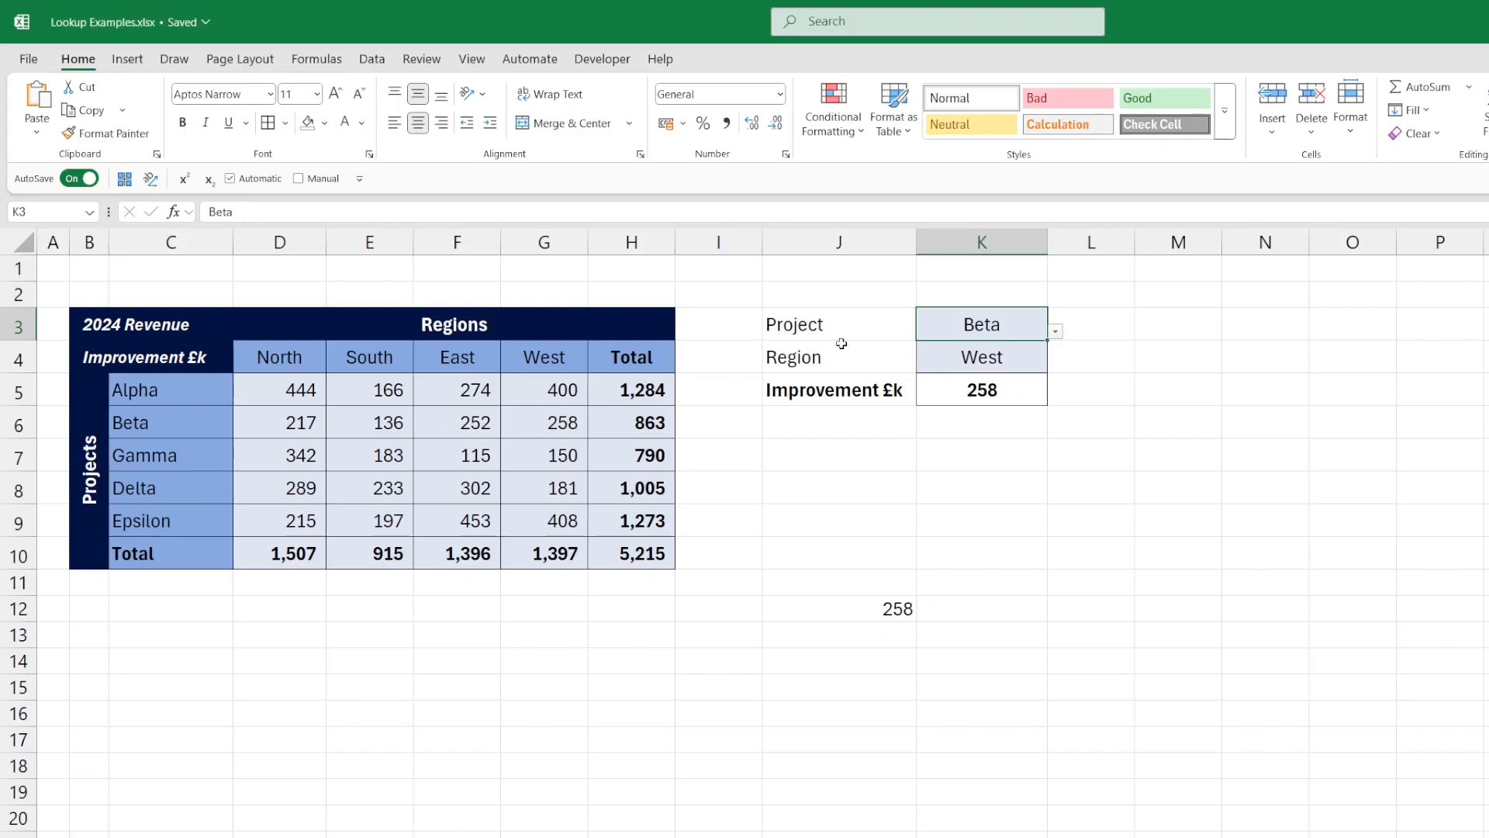
left_click(1054, 364)
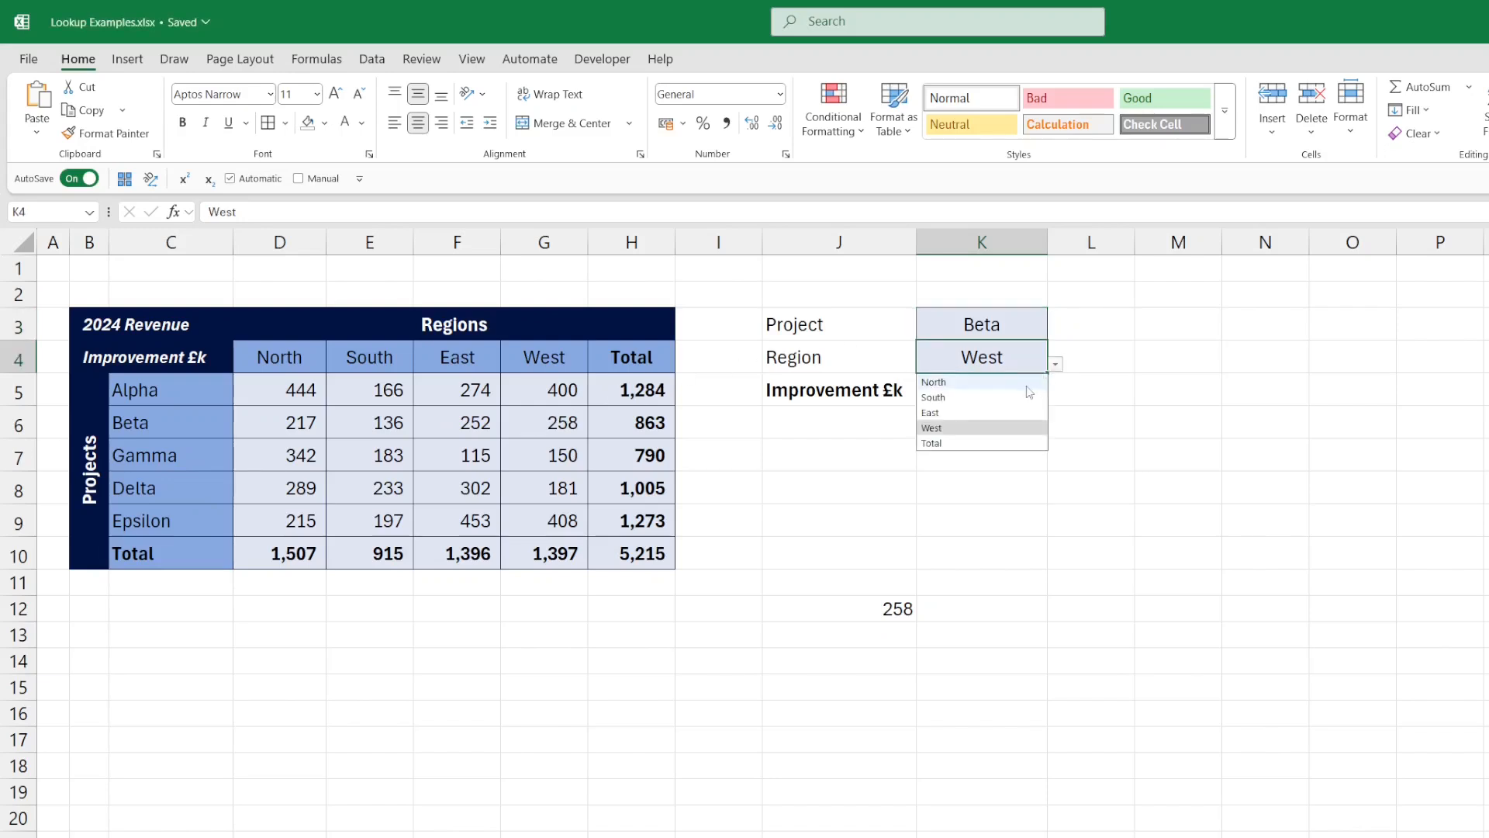
left_click(931, 443)
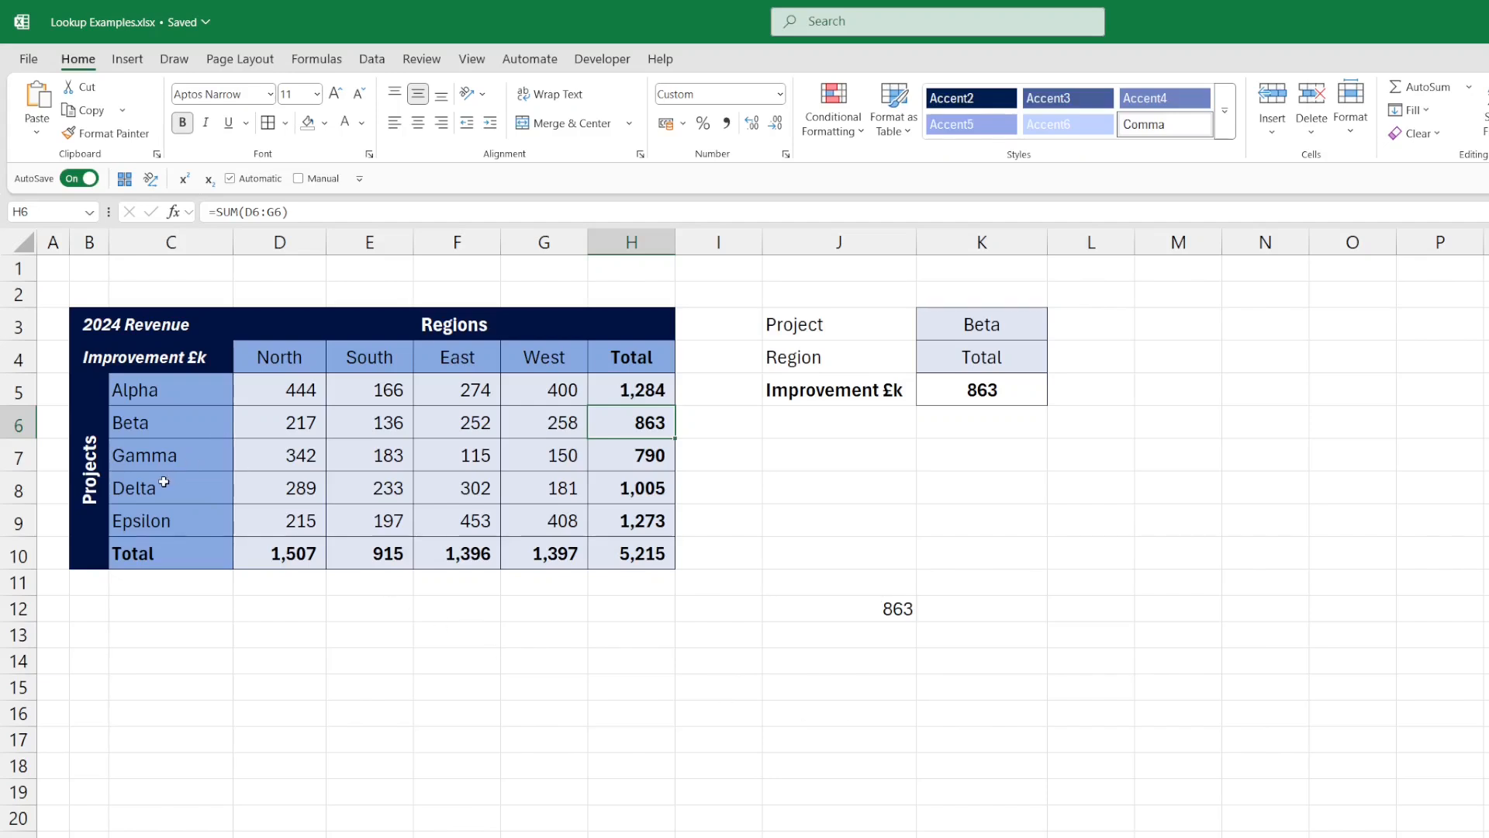
mouse_move(344, 512)
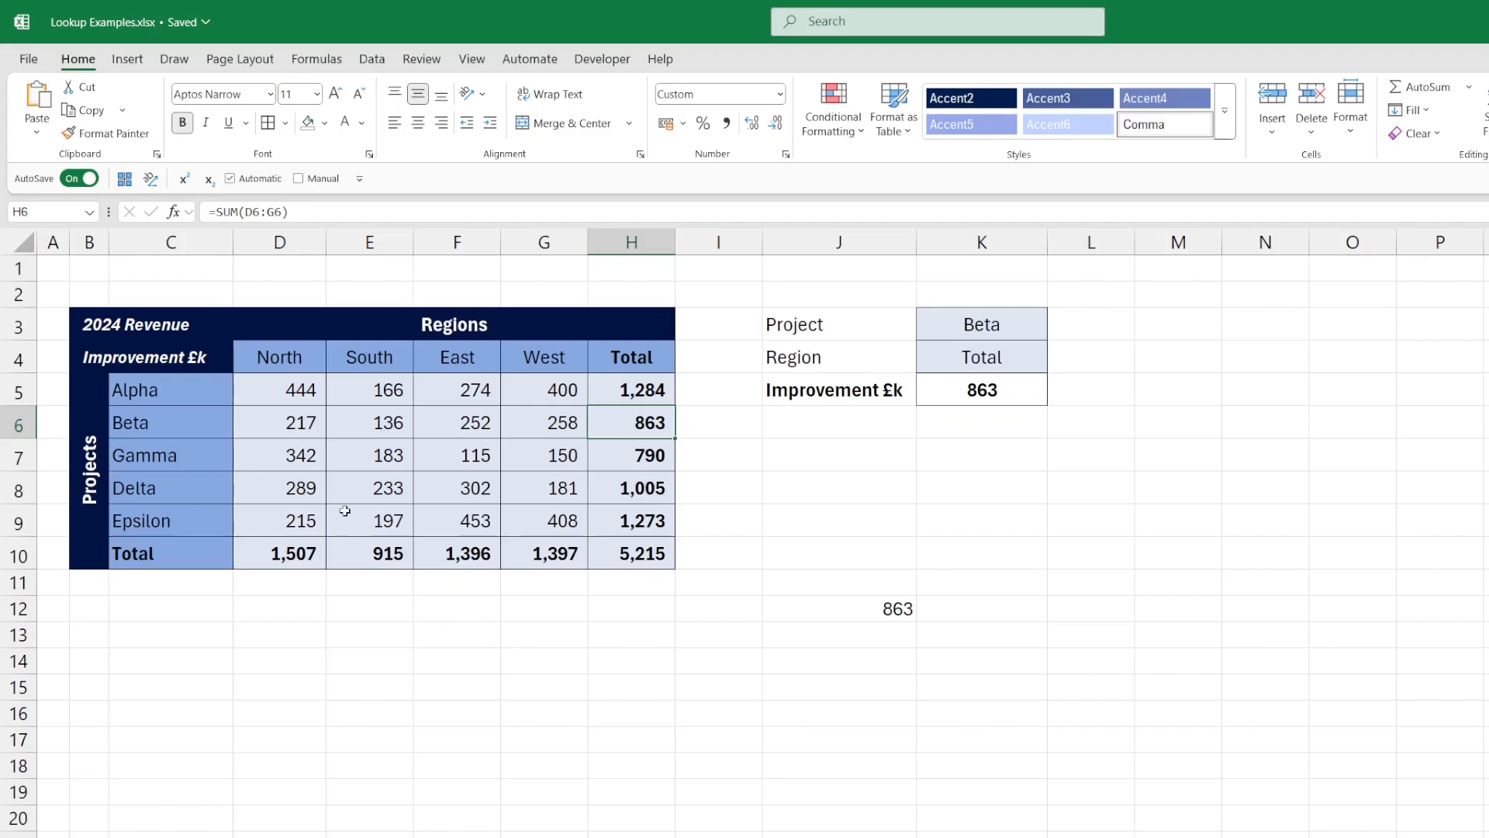
mouse_move(159, 411)
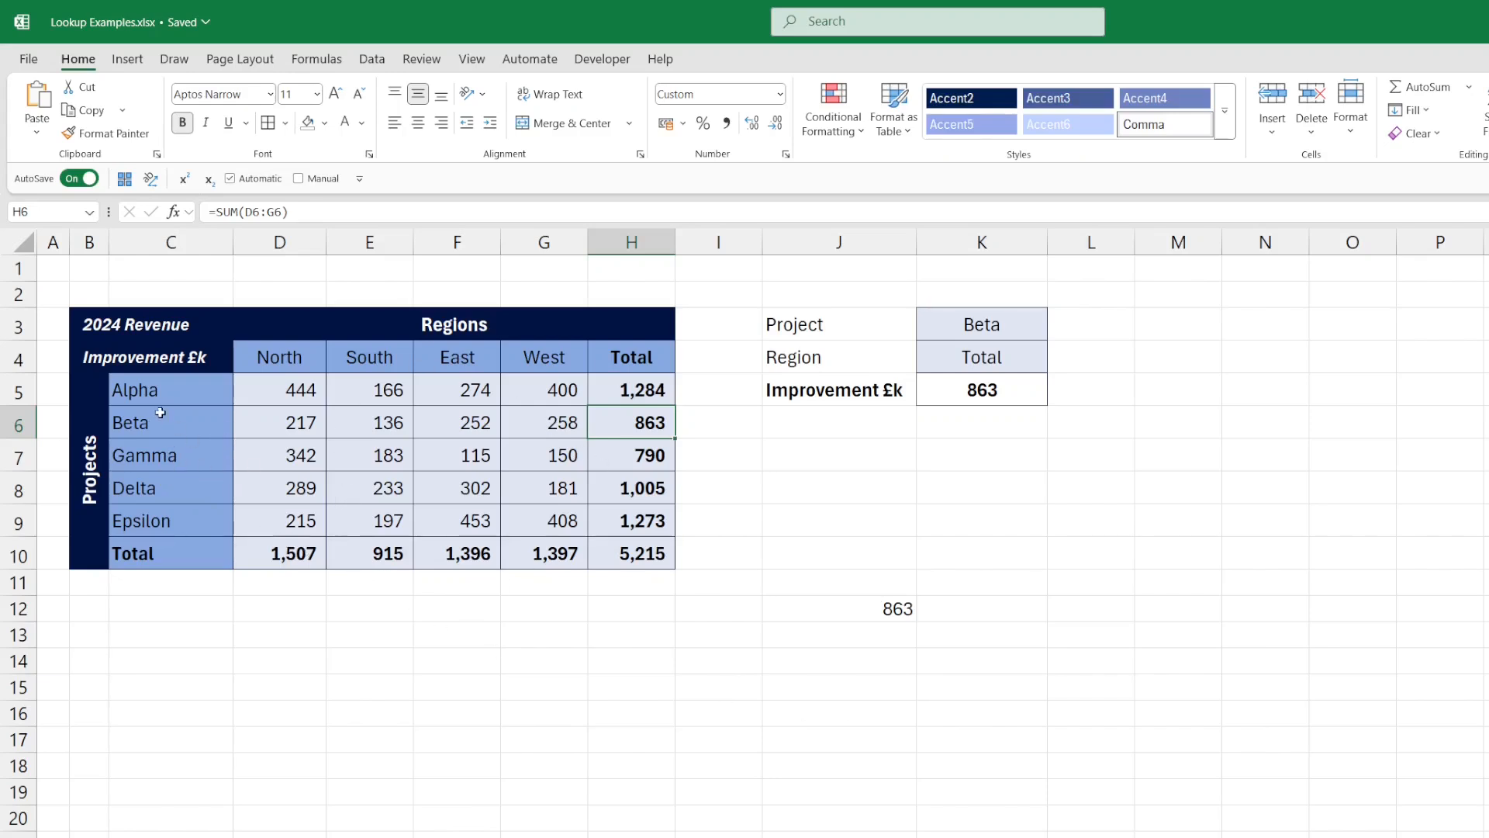
mouse_move(221, 462)
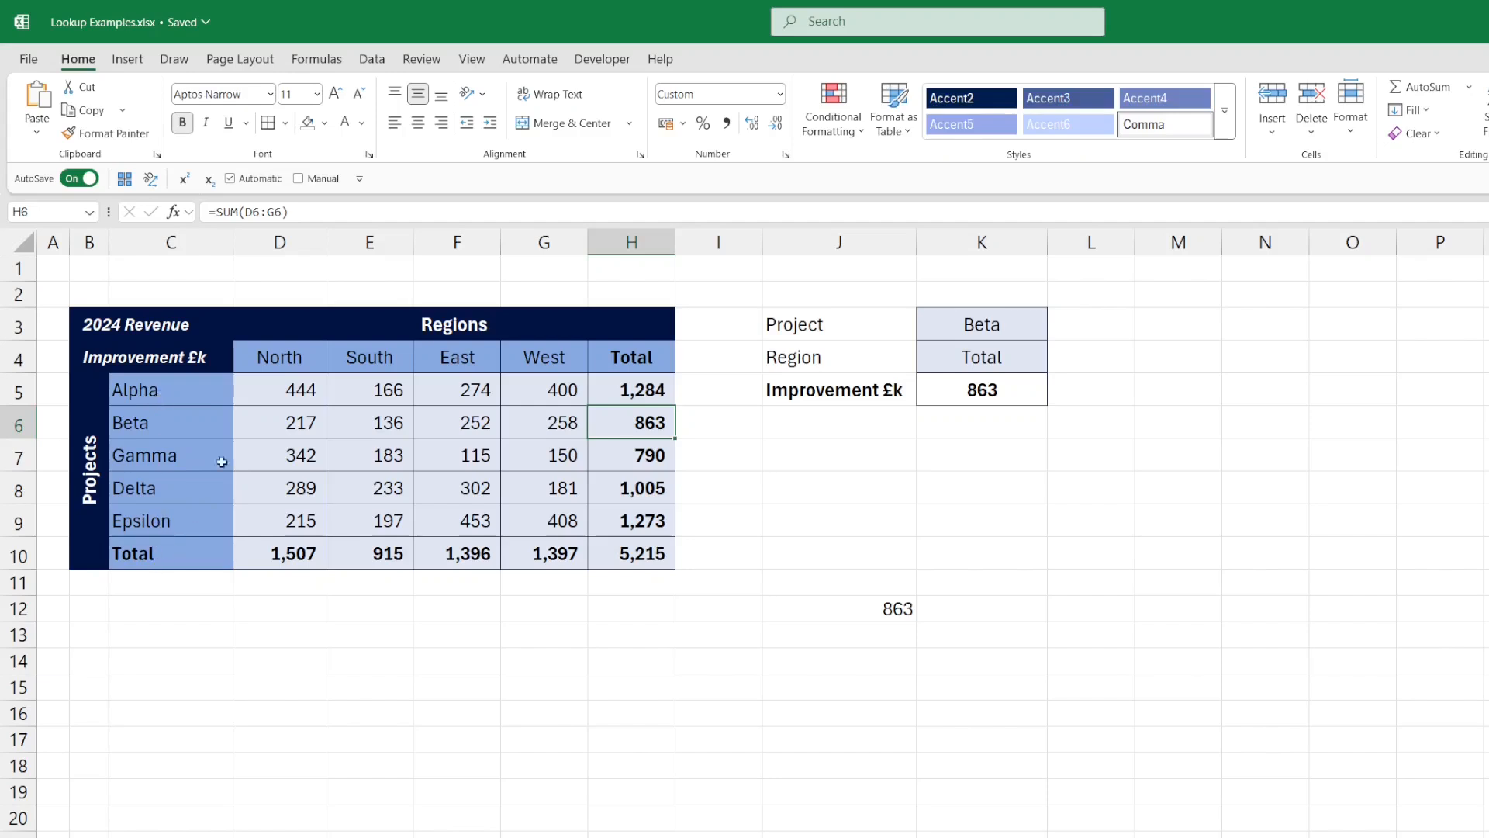
mouse_move(929, 481)
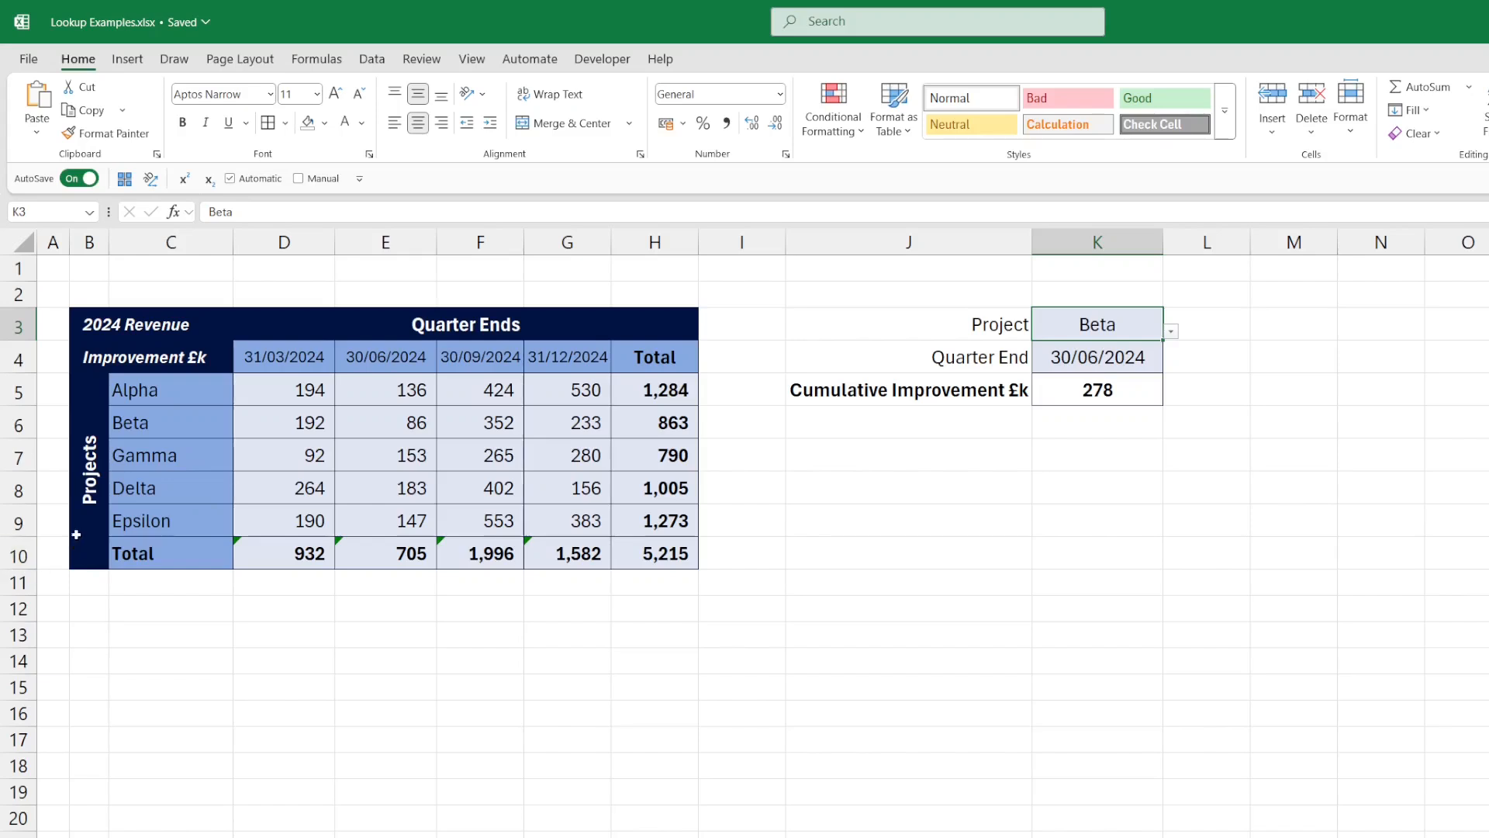
mouse_move(163, 389)
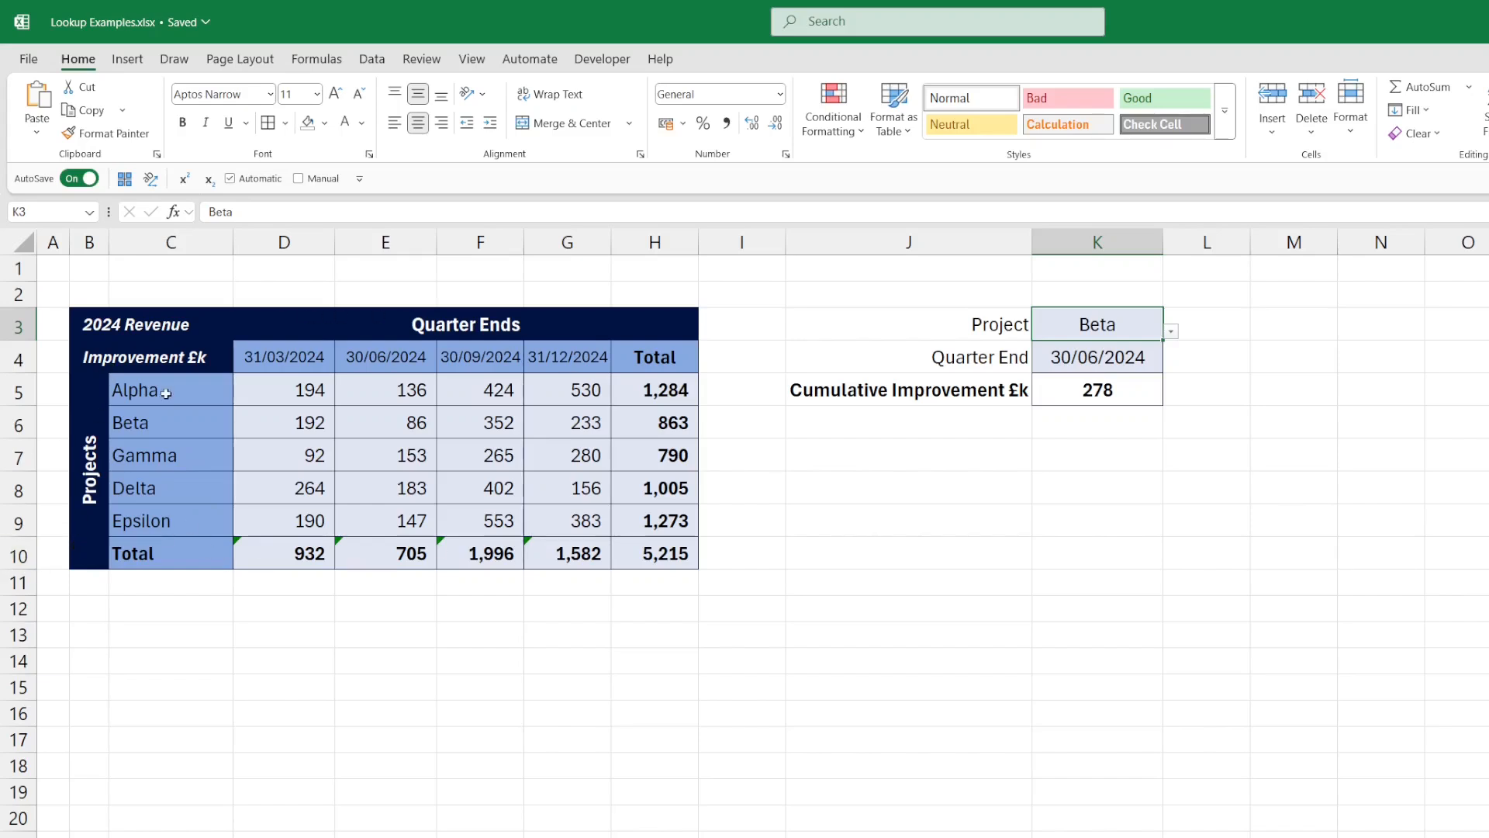
left_click(653, 390)
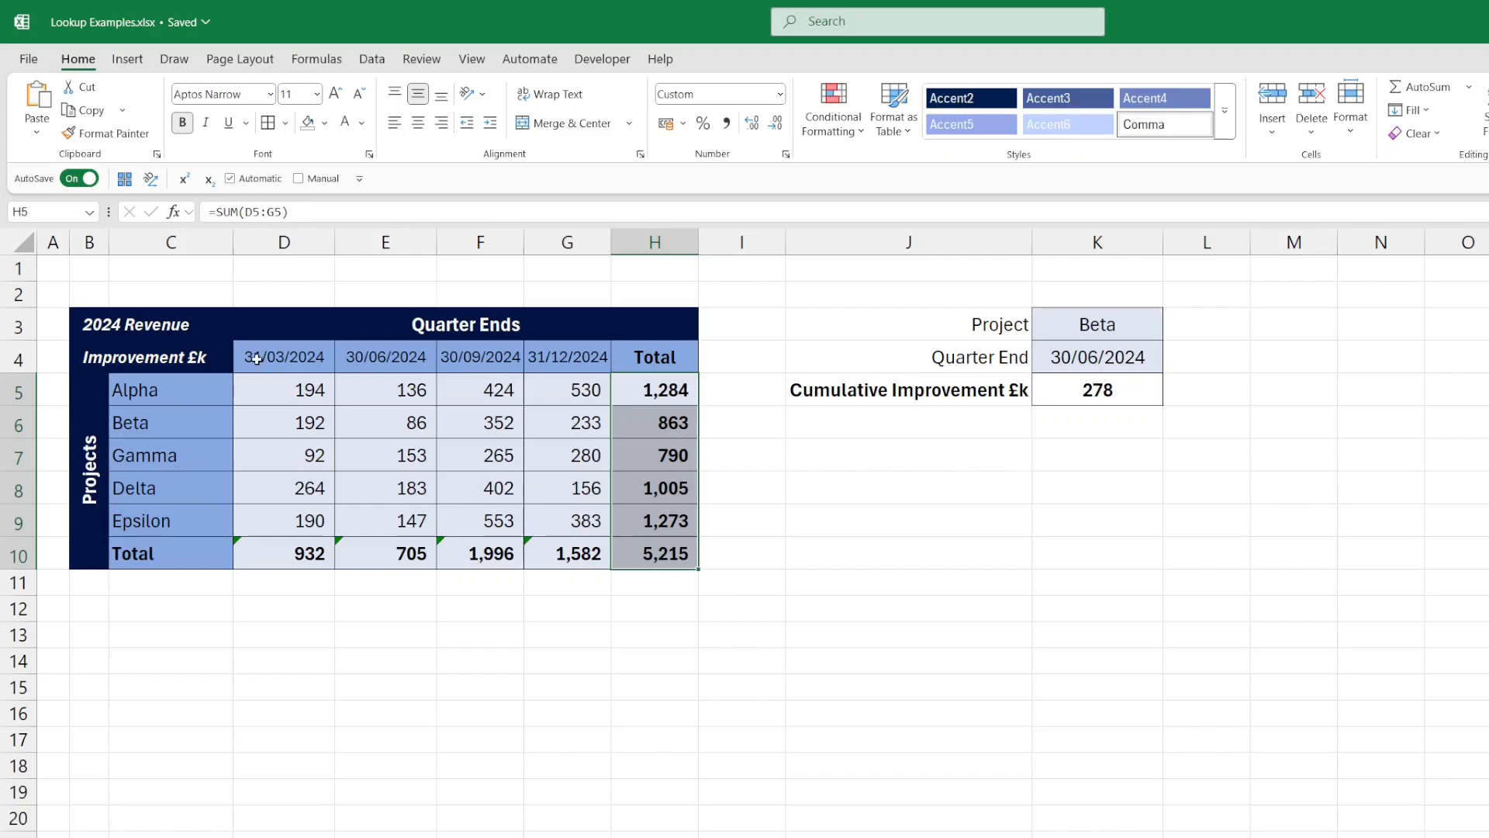
left_click(283, 357)
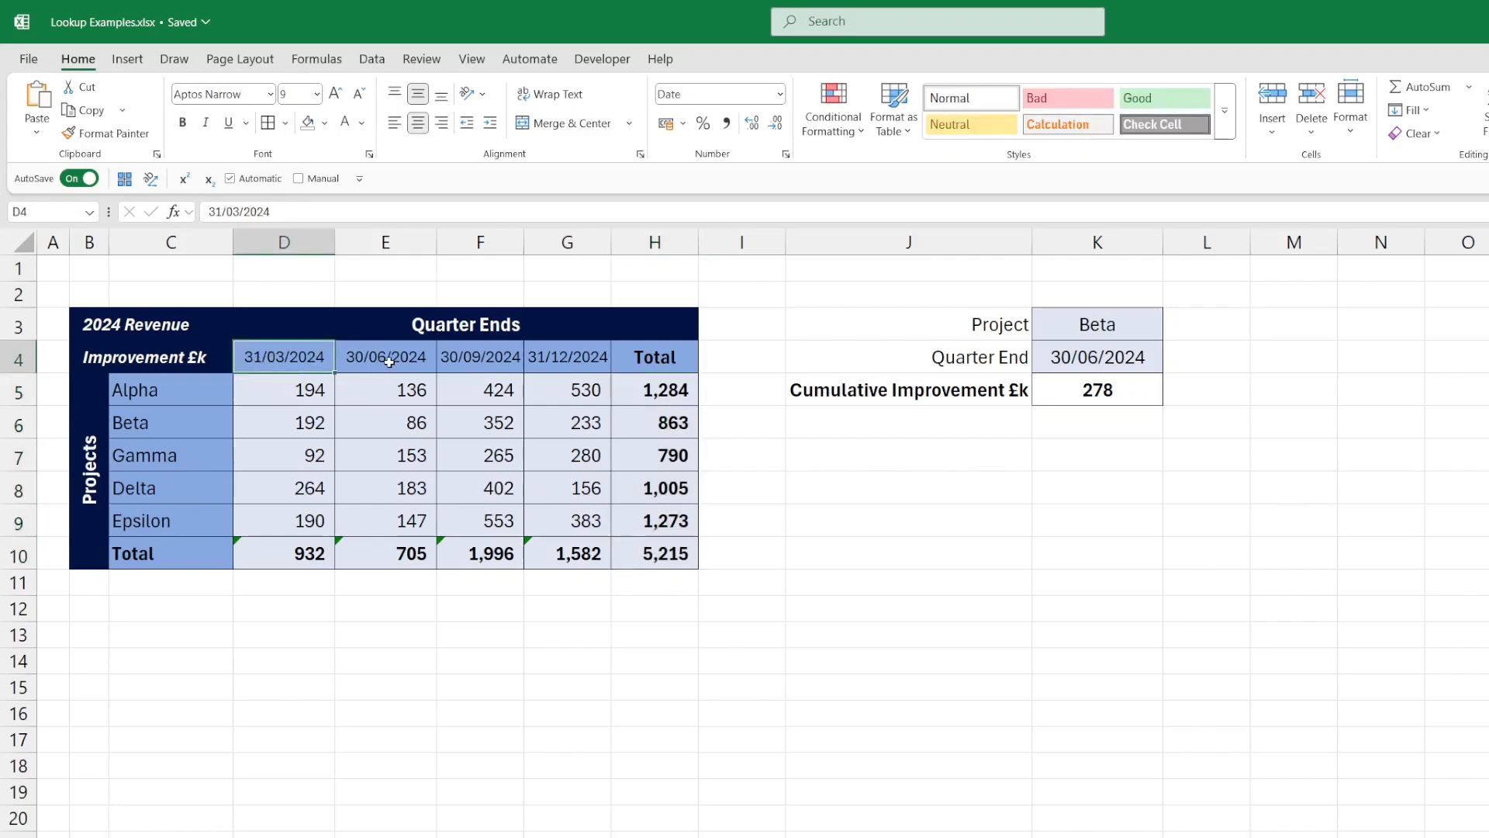
left_click(385, 356)
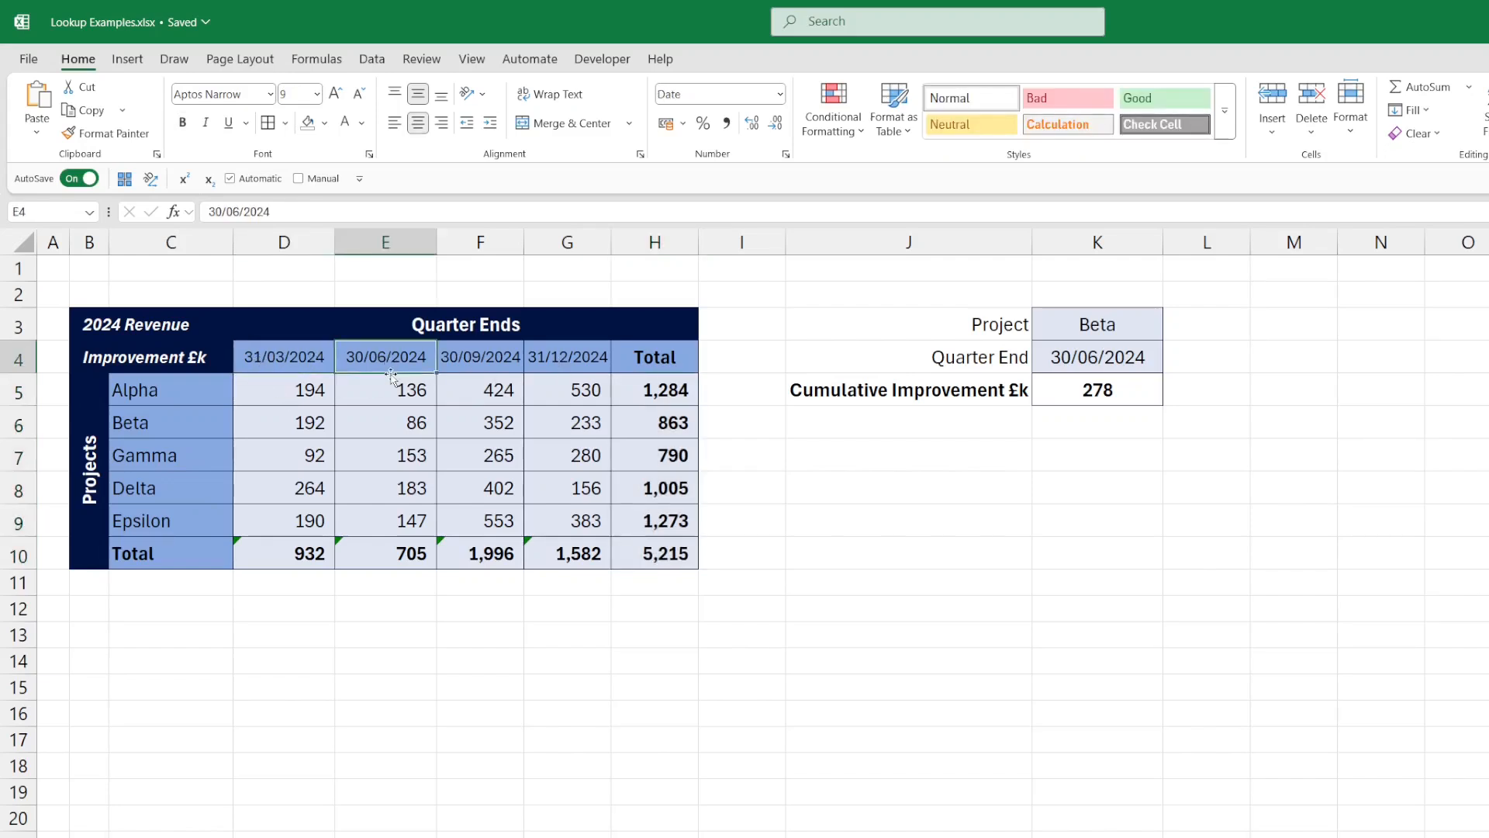
left_click(283, 356)
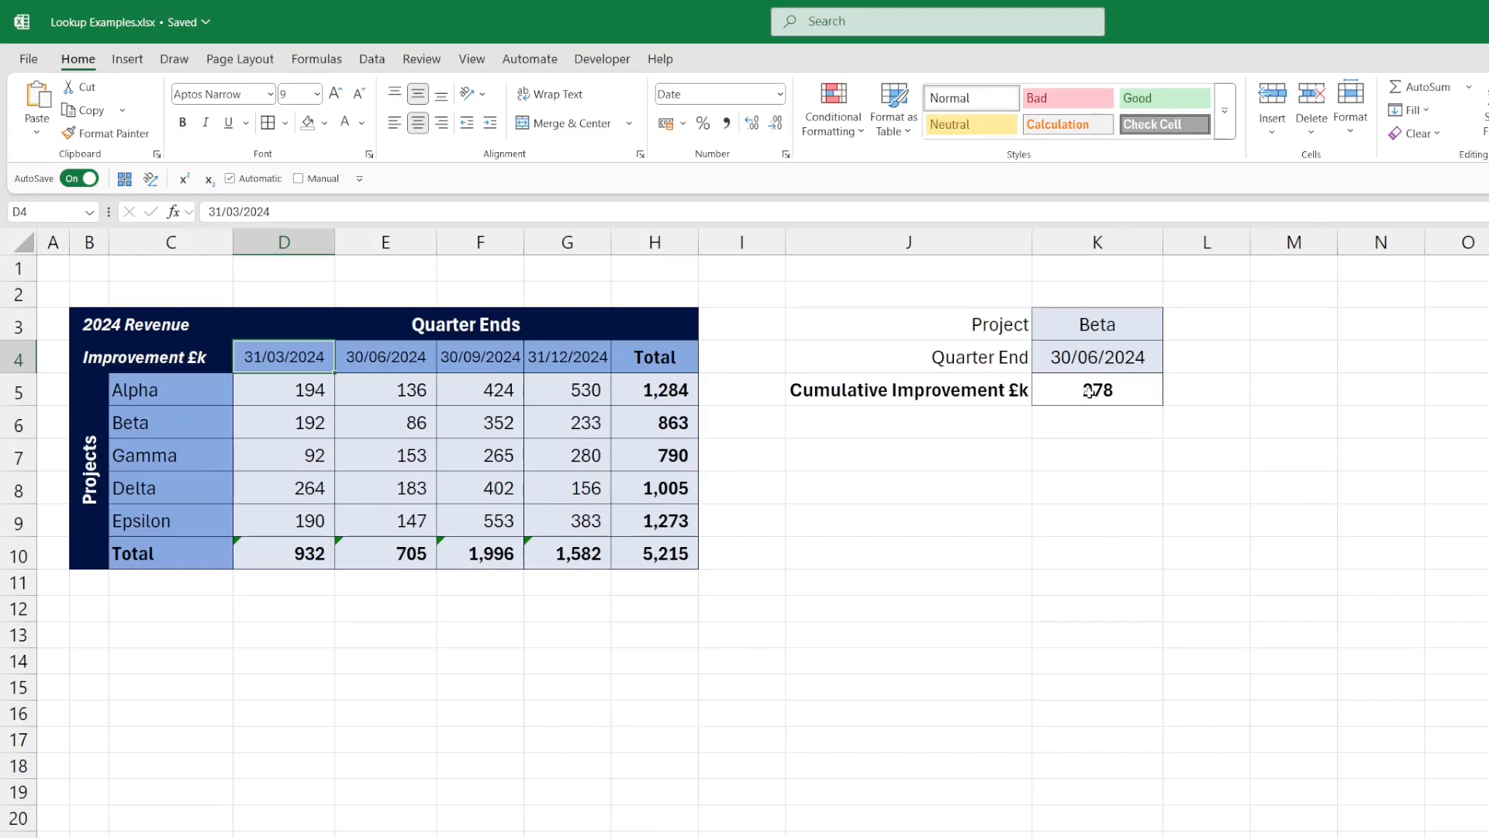
left_click(906, 519)
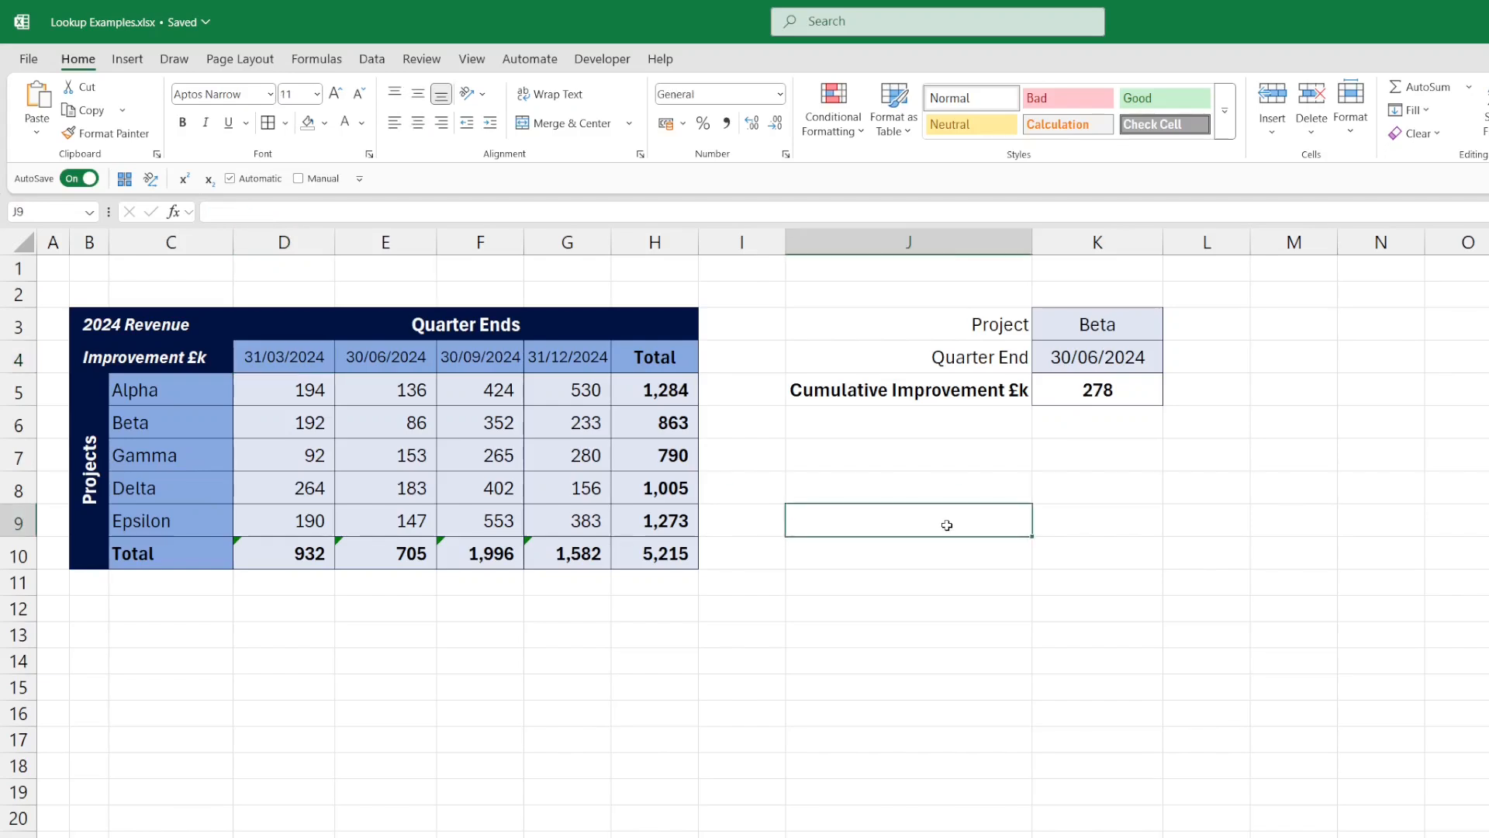
type("=")
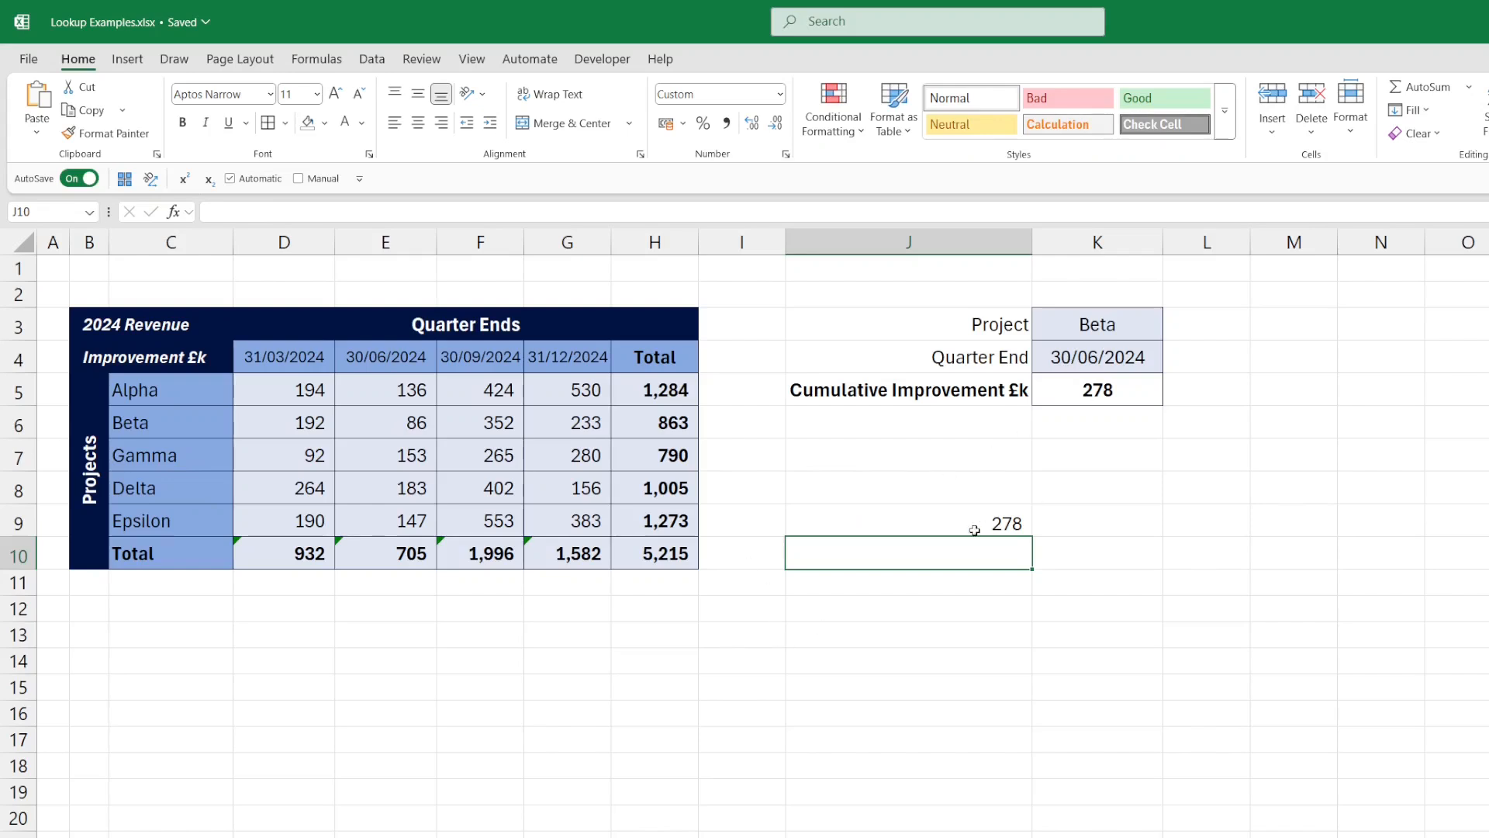
left_click(907, 520)
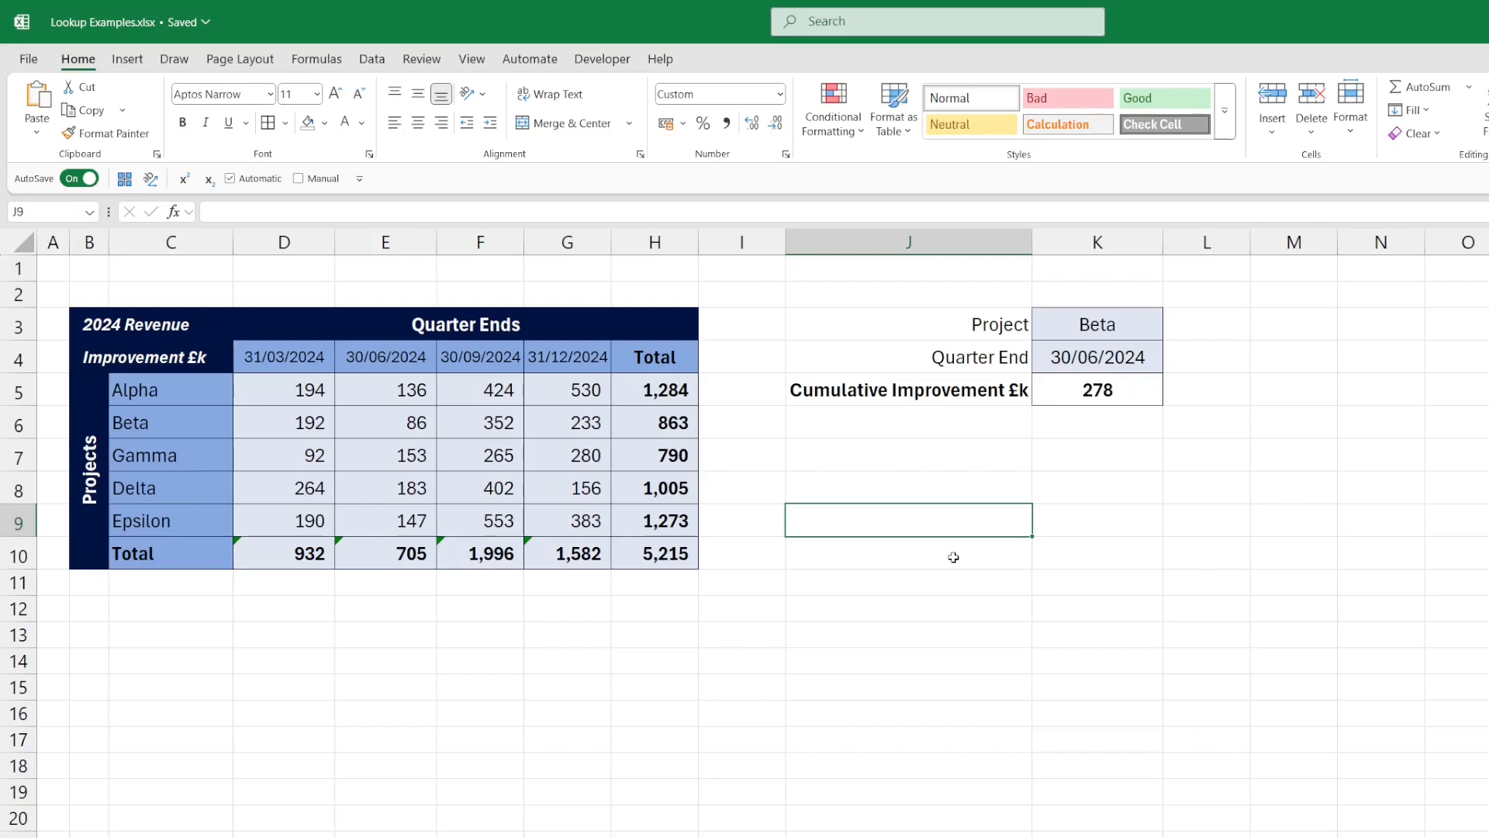
mouse_move(971, 546)
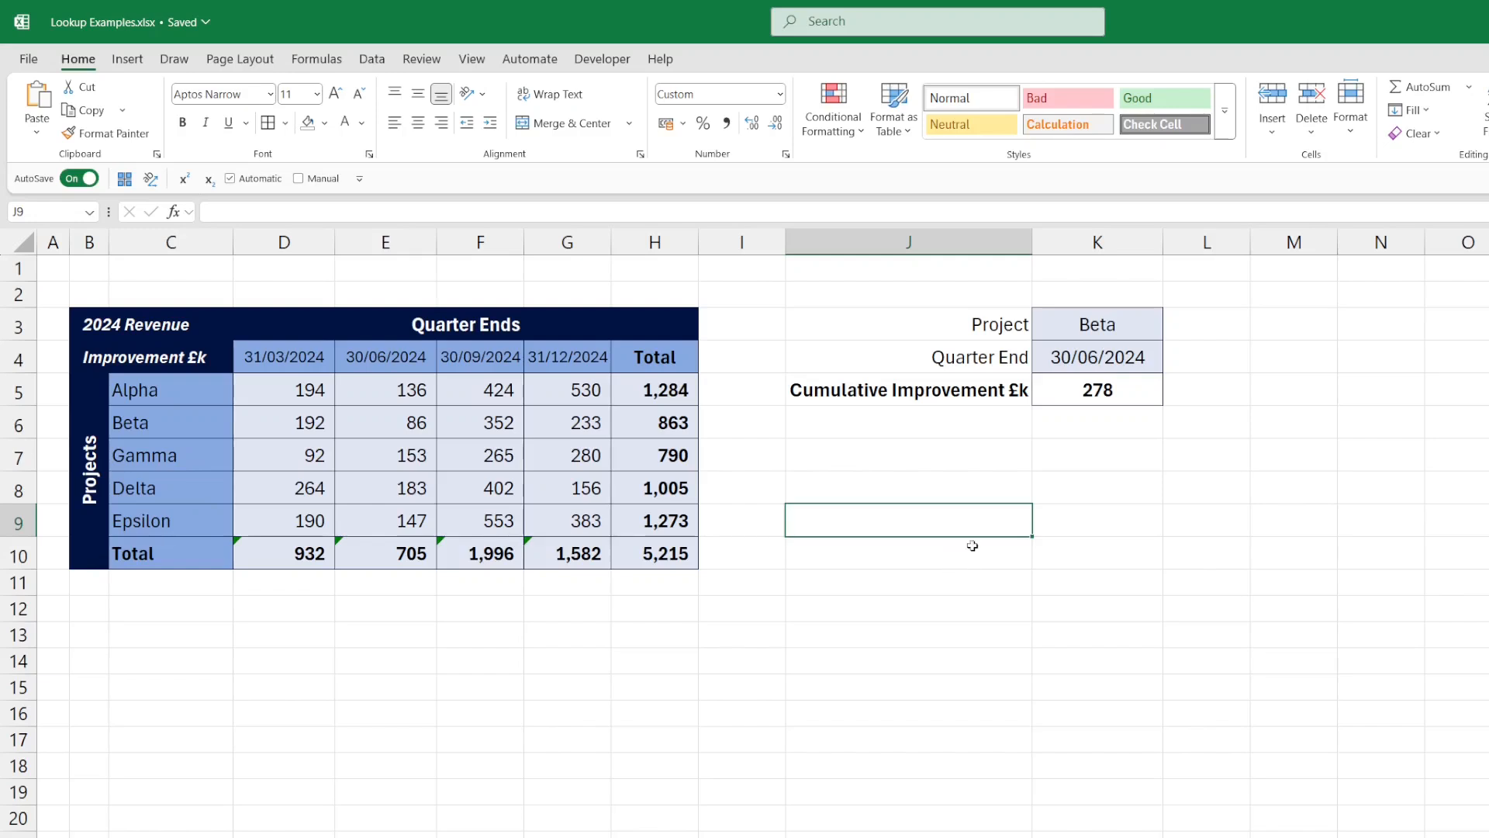
left_click(907, 581)
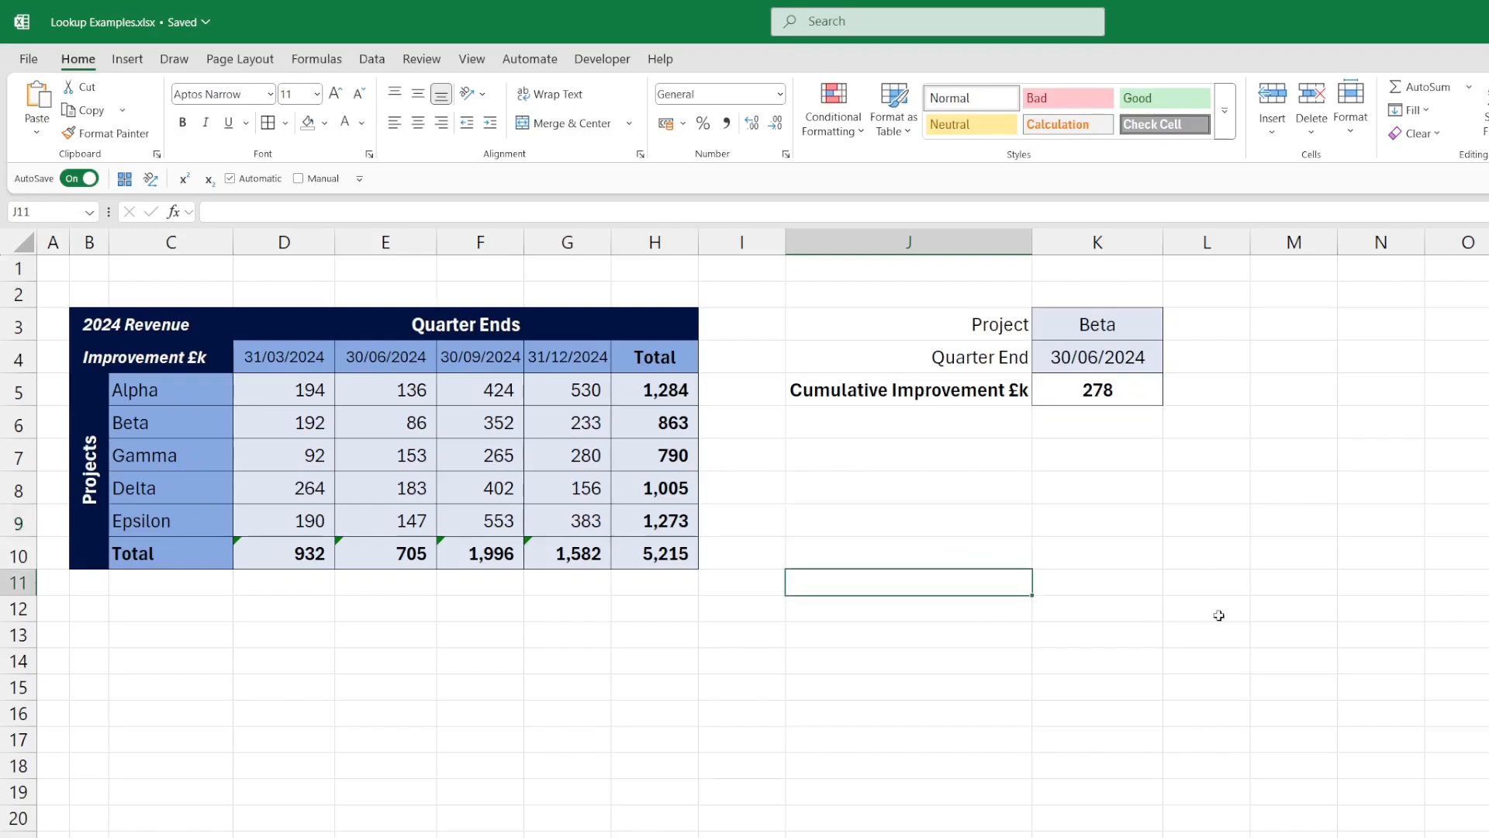
Enter =XLOOKUP($K$3,C5:C10,D5:G10,,0) in J11, spilling Beta's 192, 86, 352, 233.
type("=xlookup($K$3,C5:C10,D5:G10")
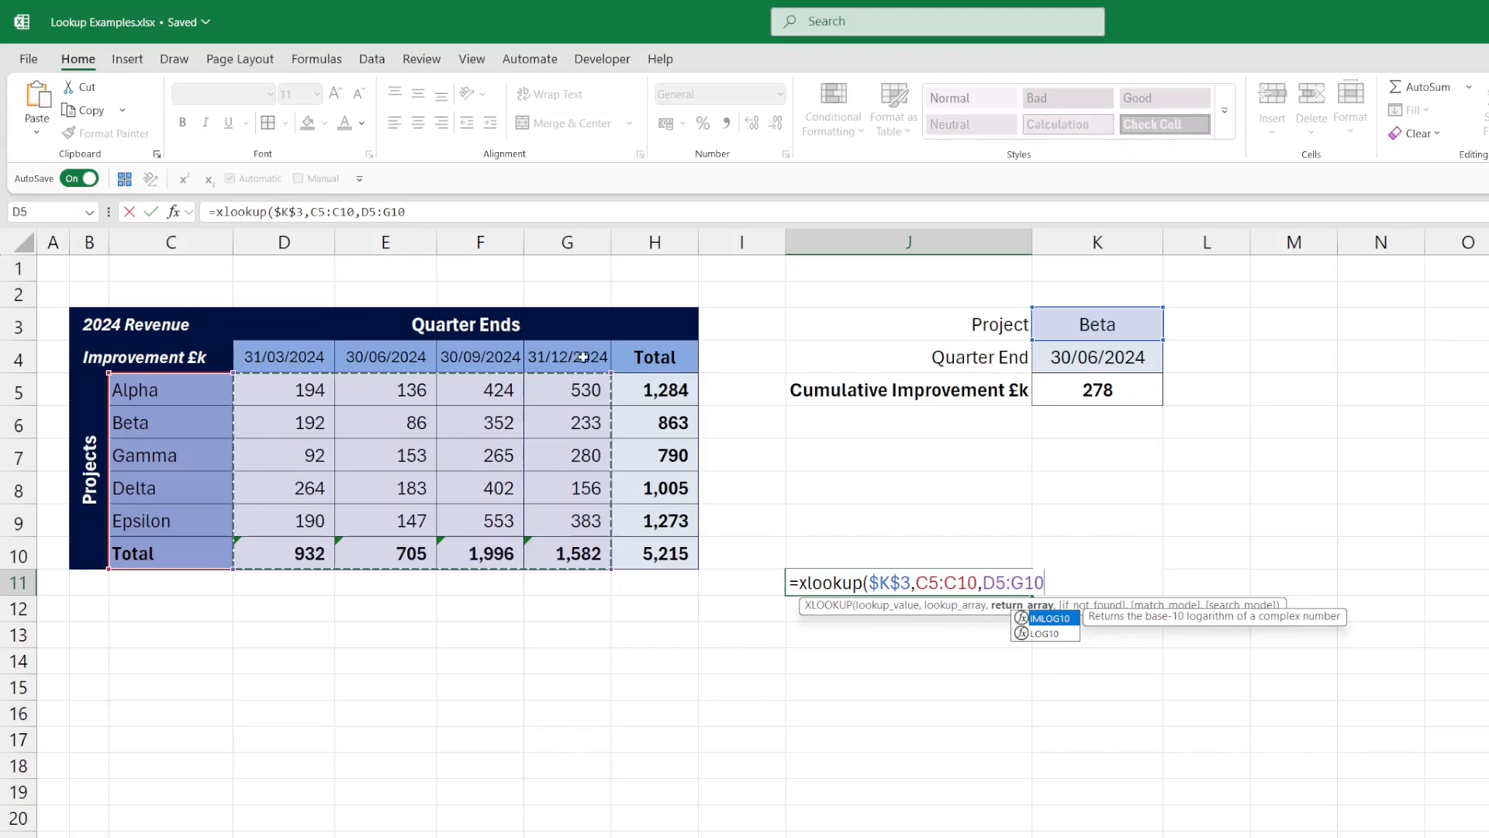
mouse_move(653, 529)
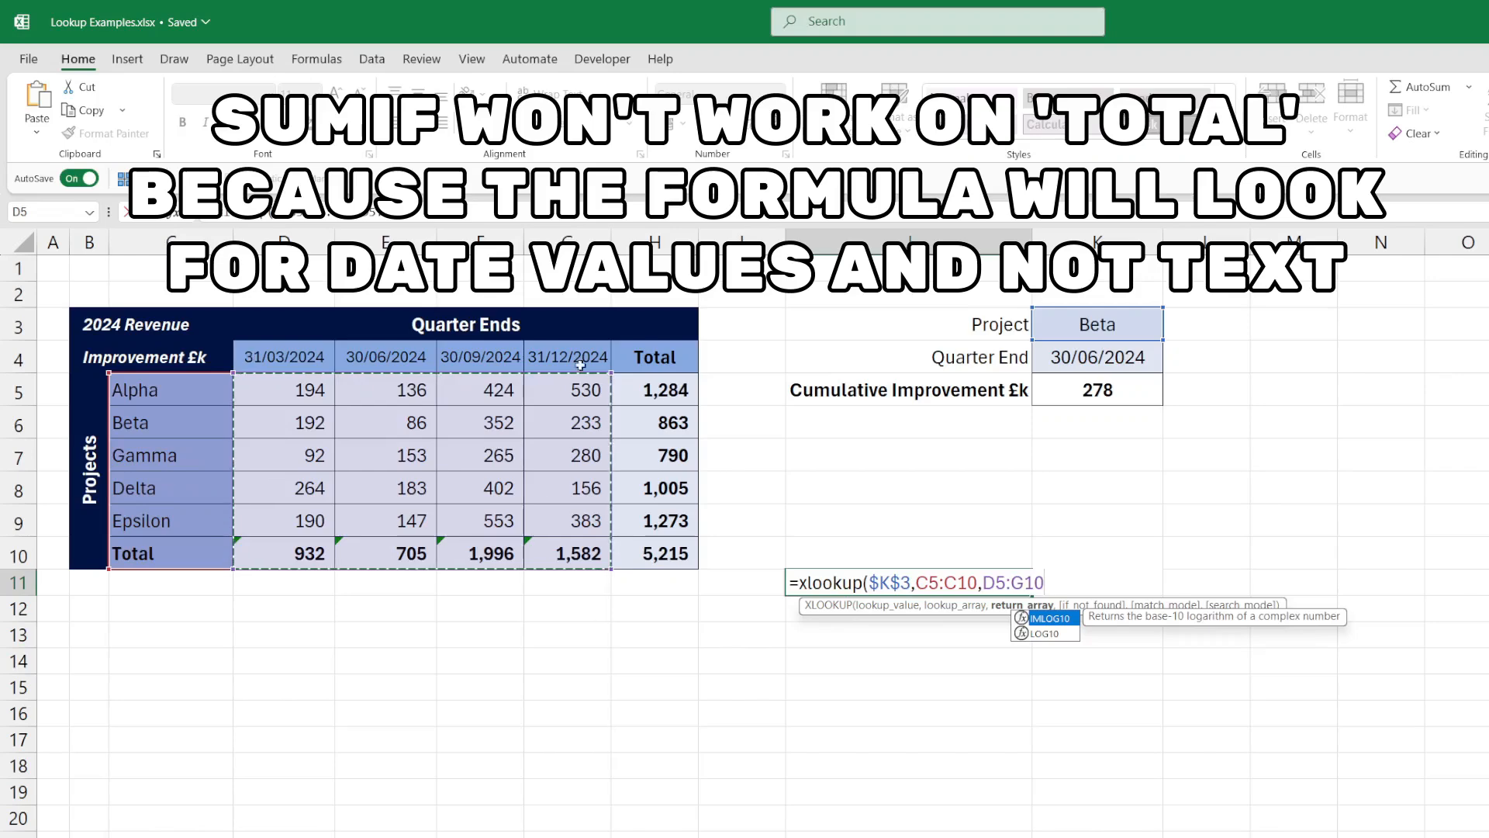
mouse_move(784, 606)
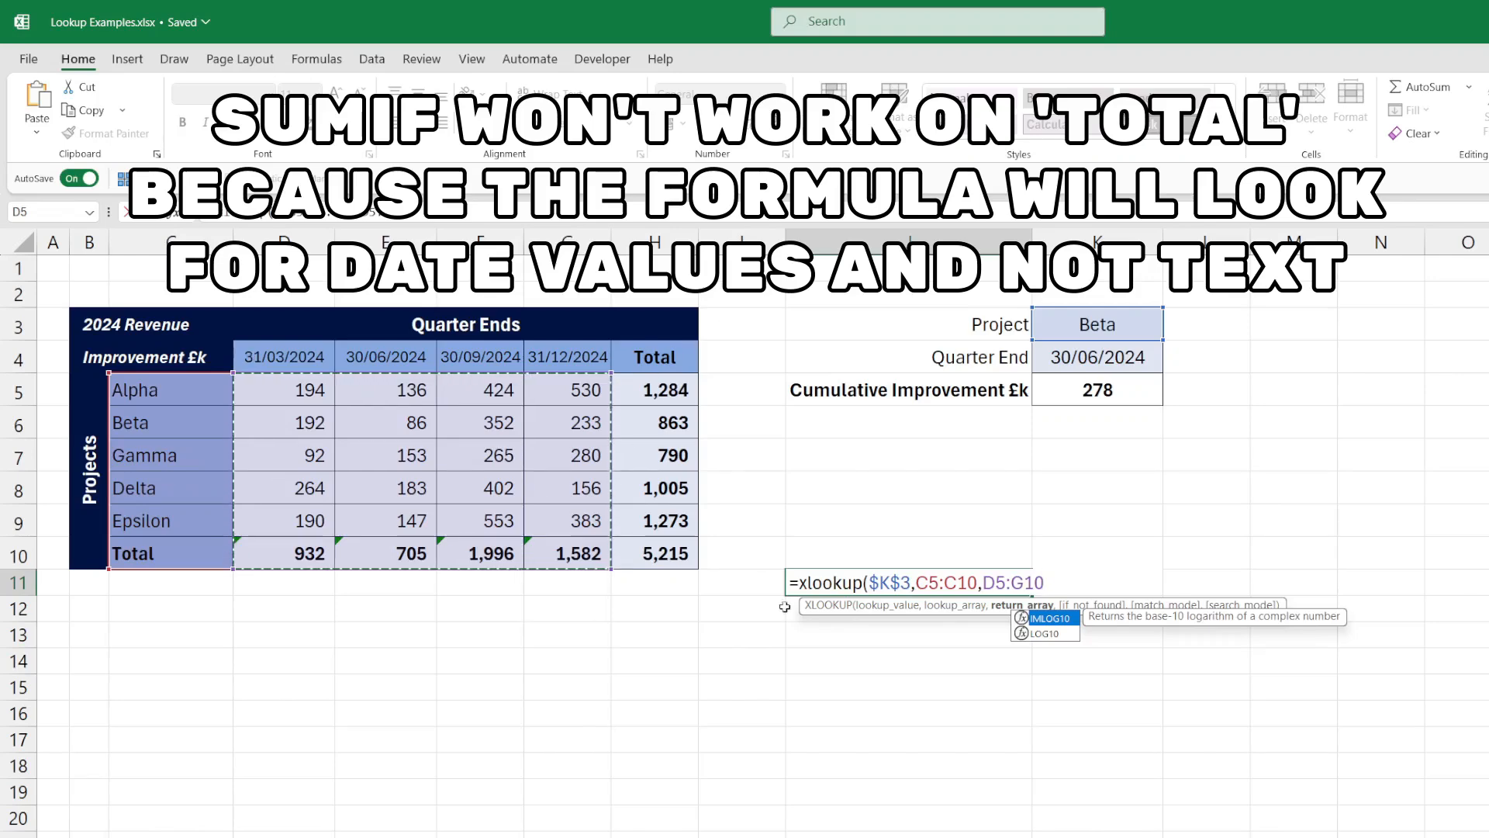
type(",,0)")
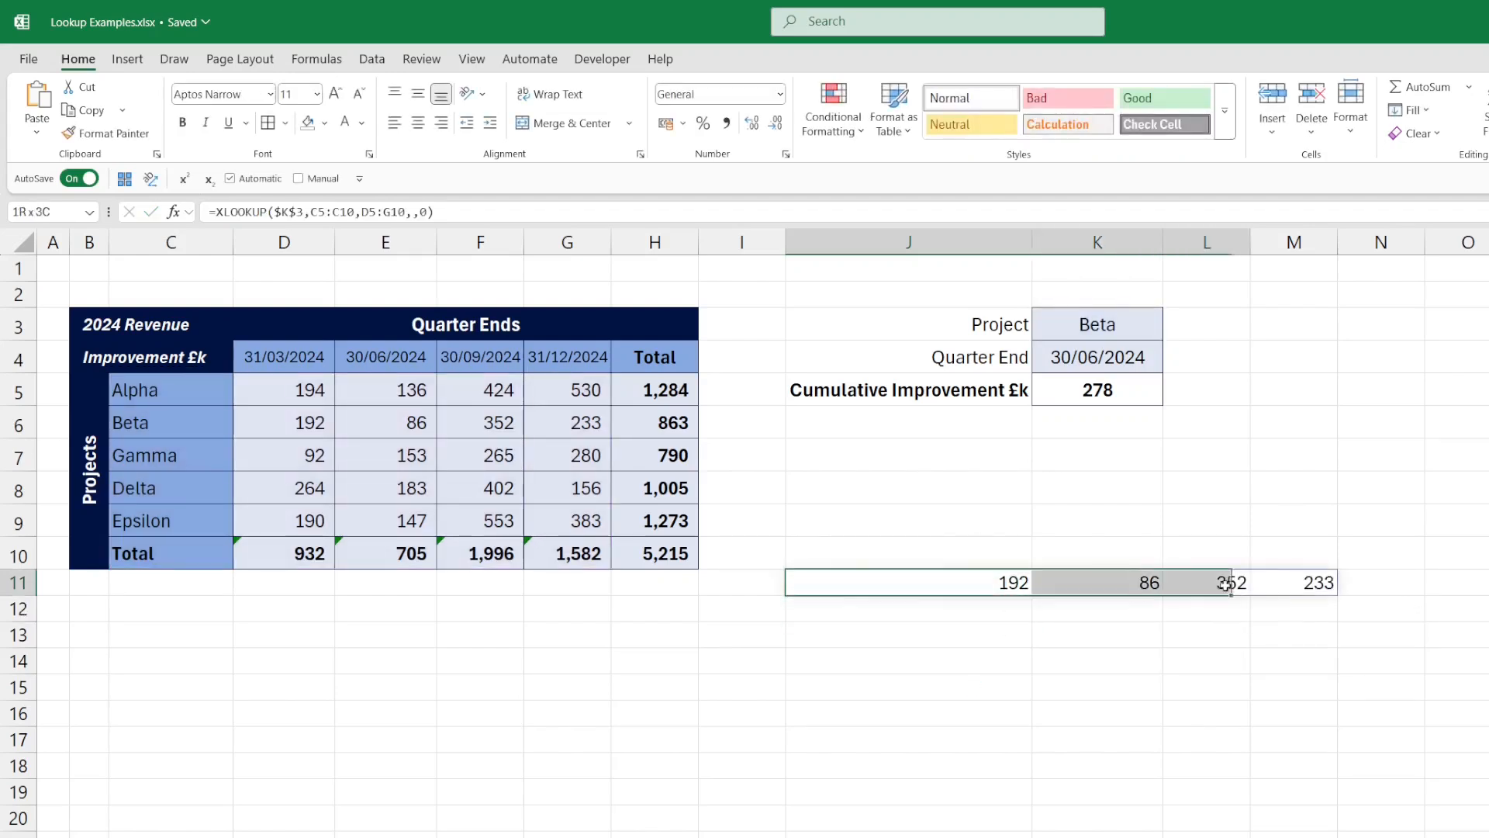
left_click(480, 422)
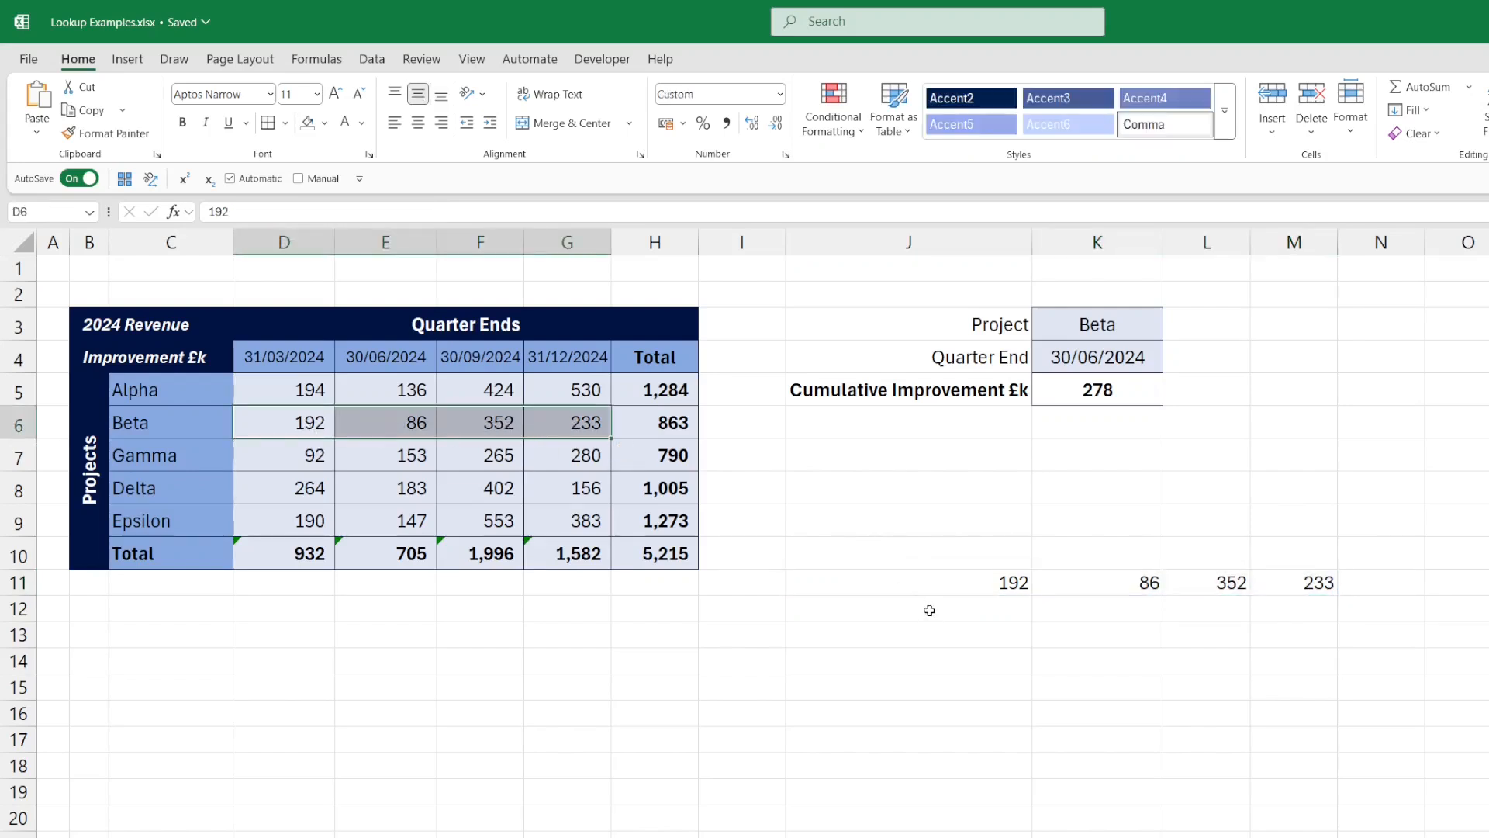
left_click(1096, 357)
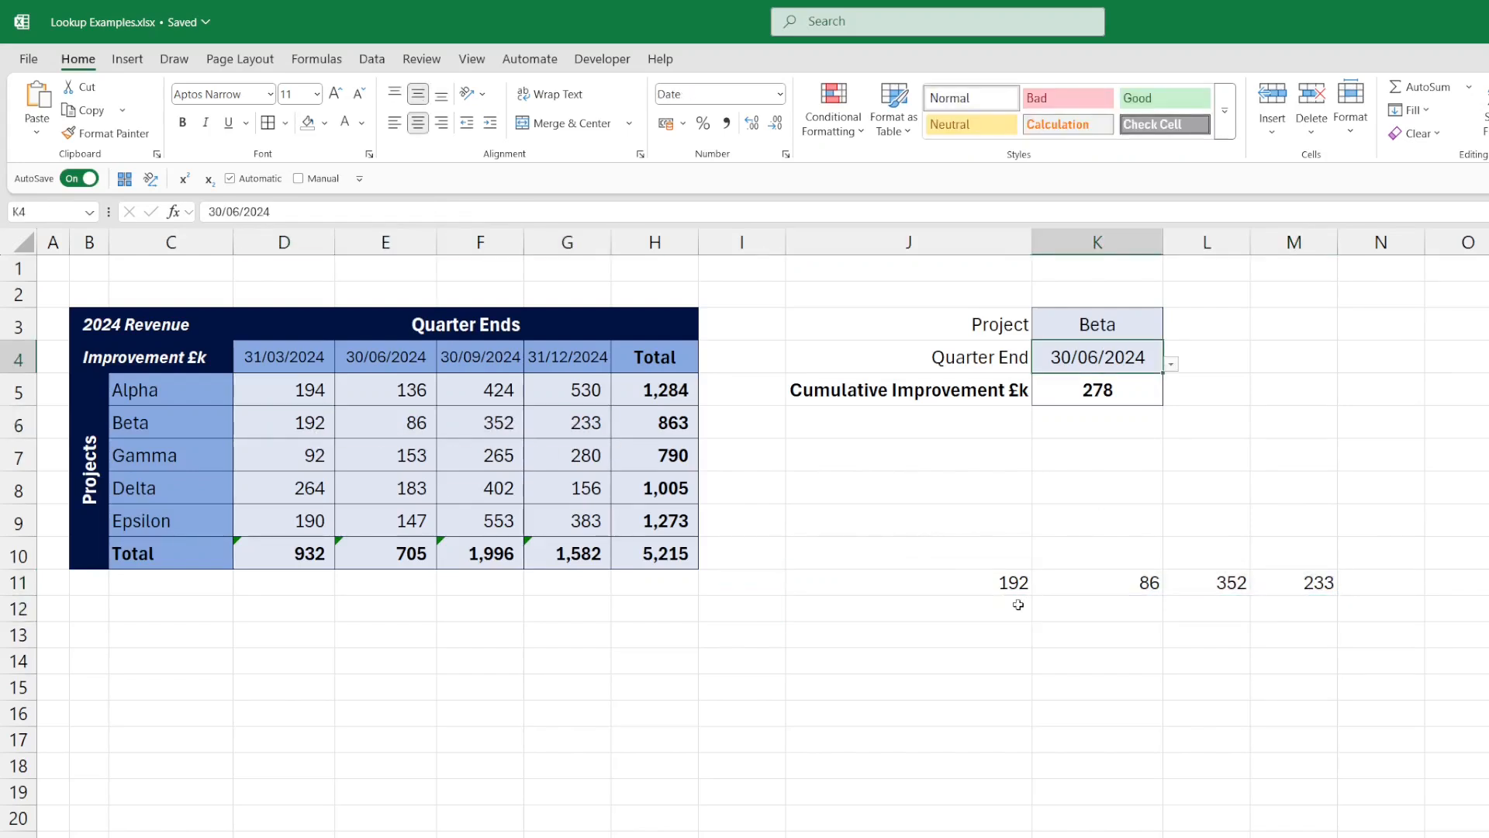
Enter =SUMIF($D$4:$G$4,"<="&$K$4,J11#) in J12, returning 278.
type("=sum")
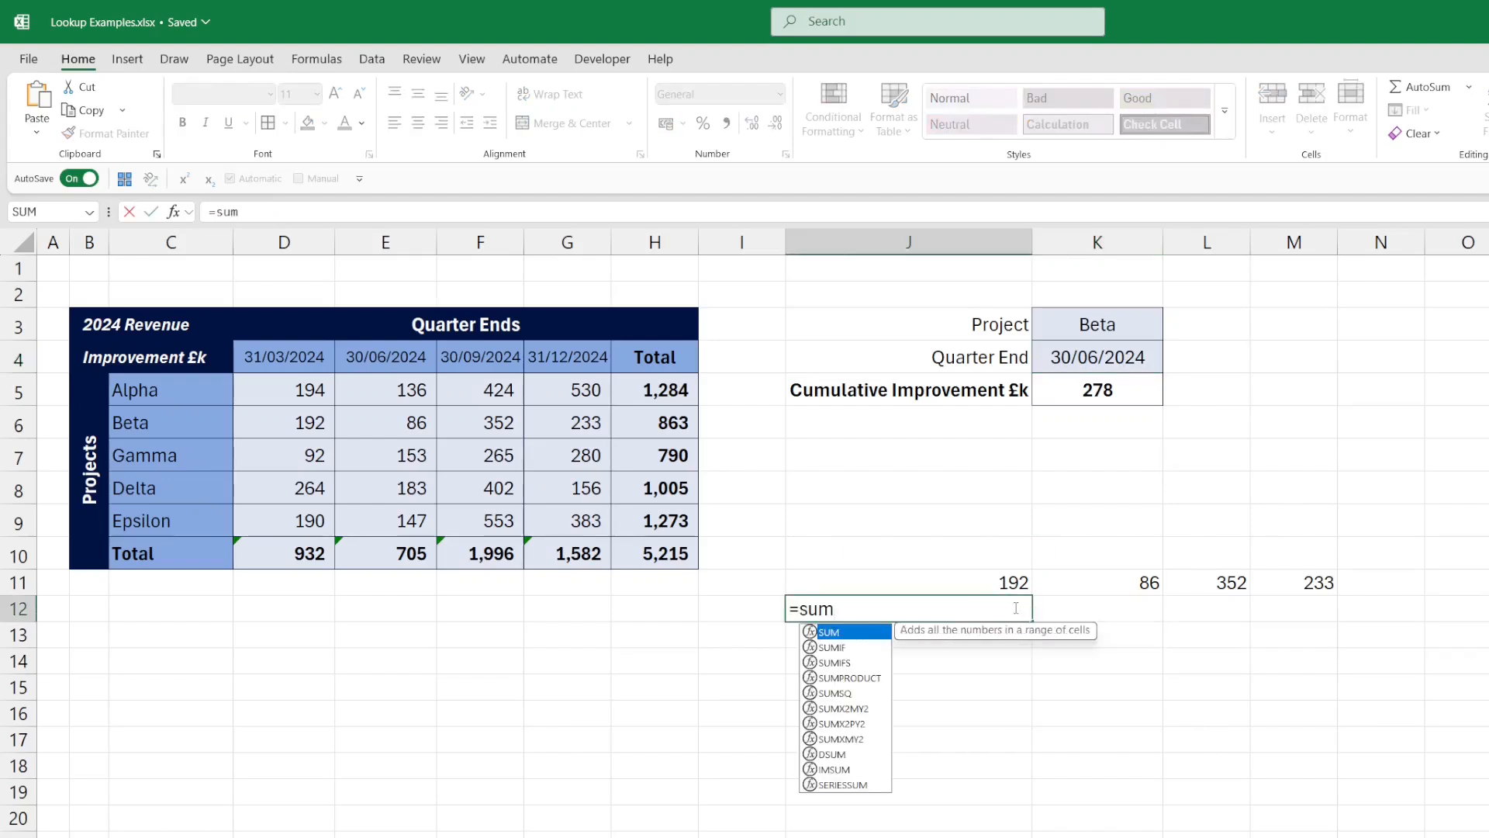
left_click(283, 356)
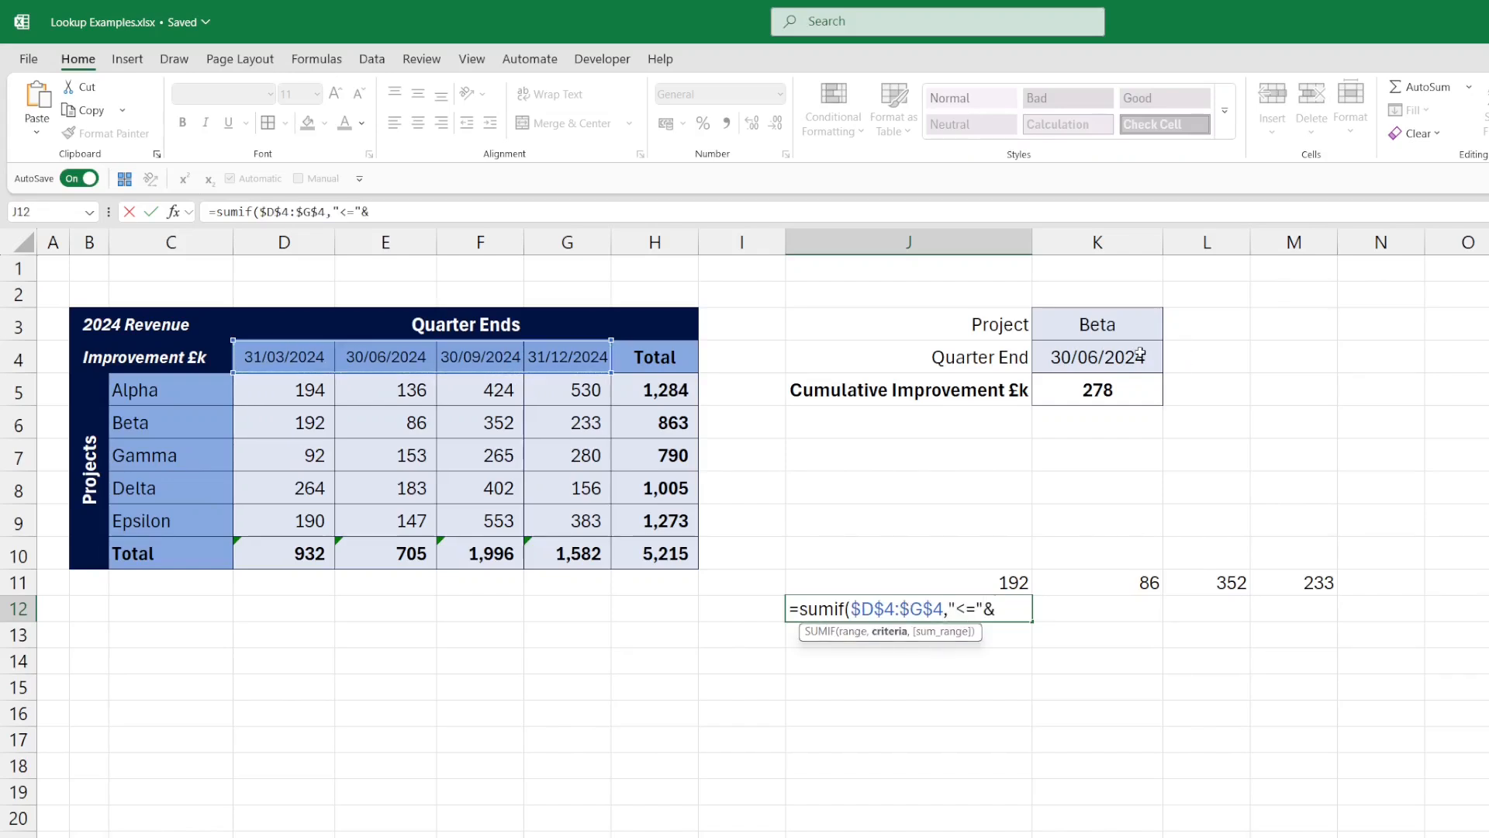
left_click(1097, 356)
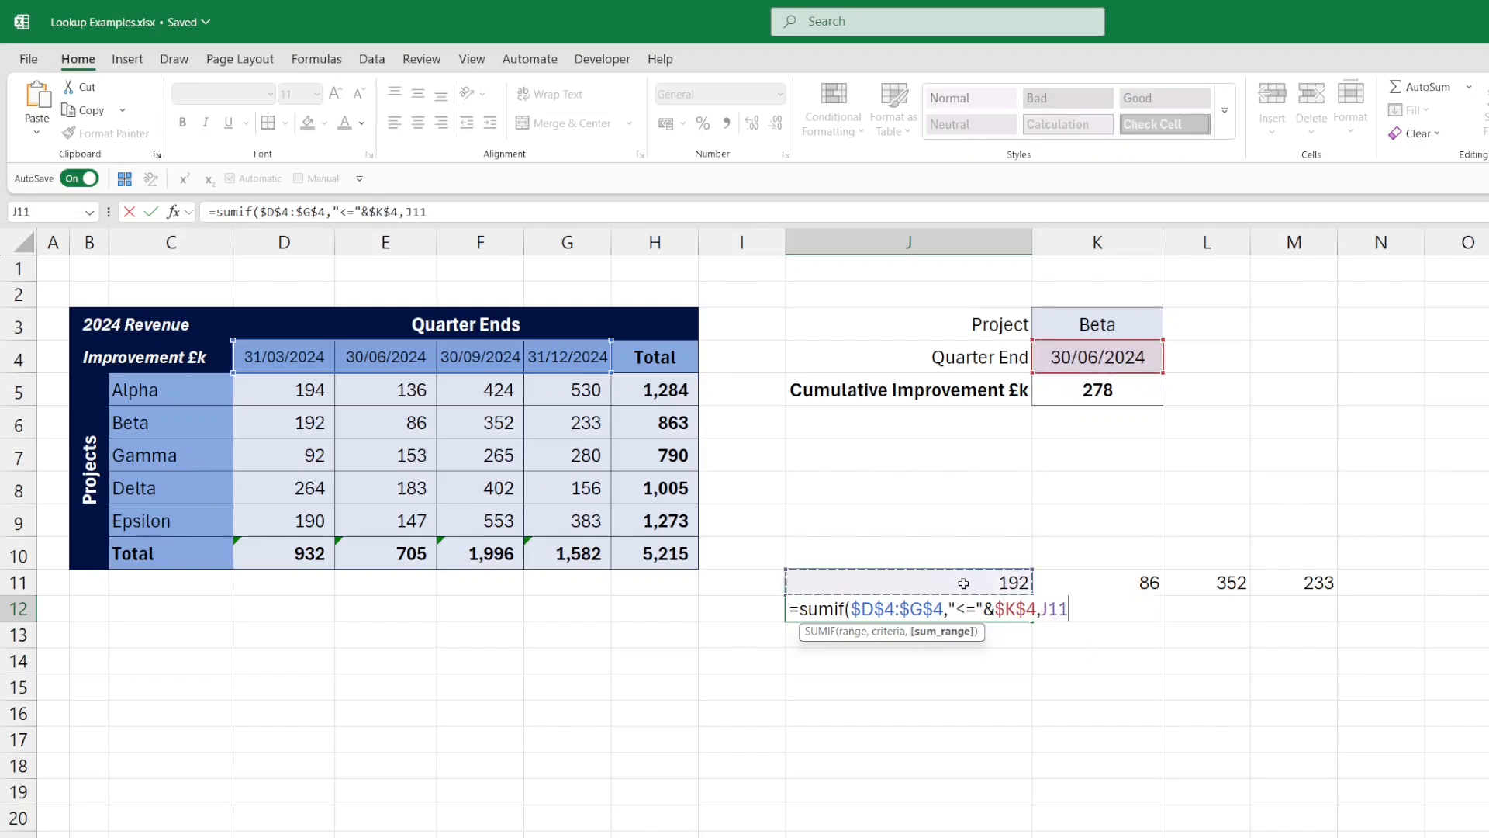
type("#")
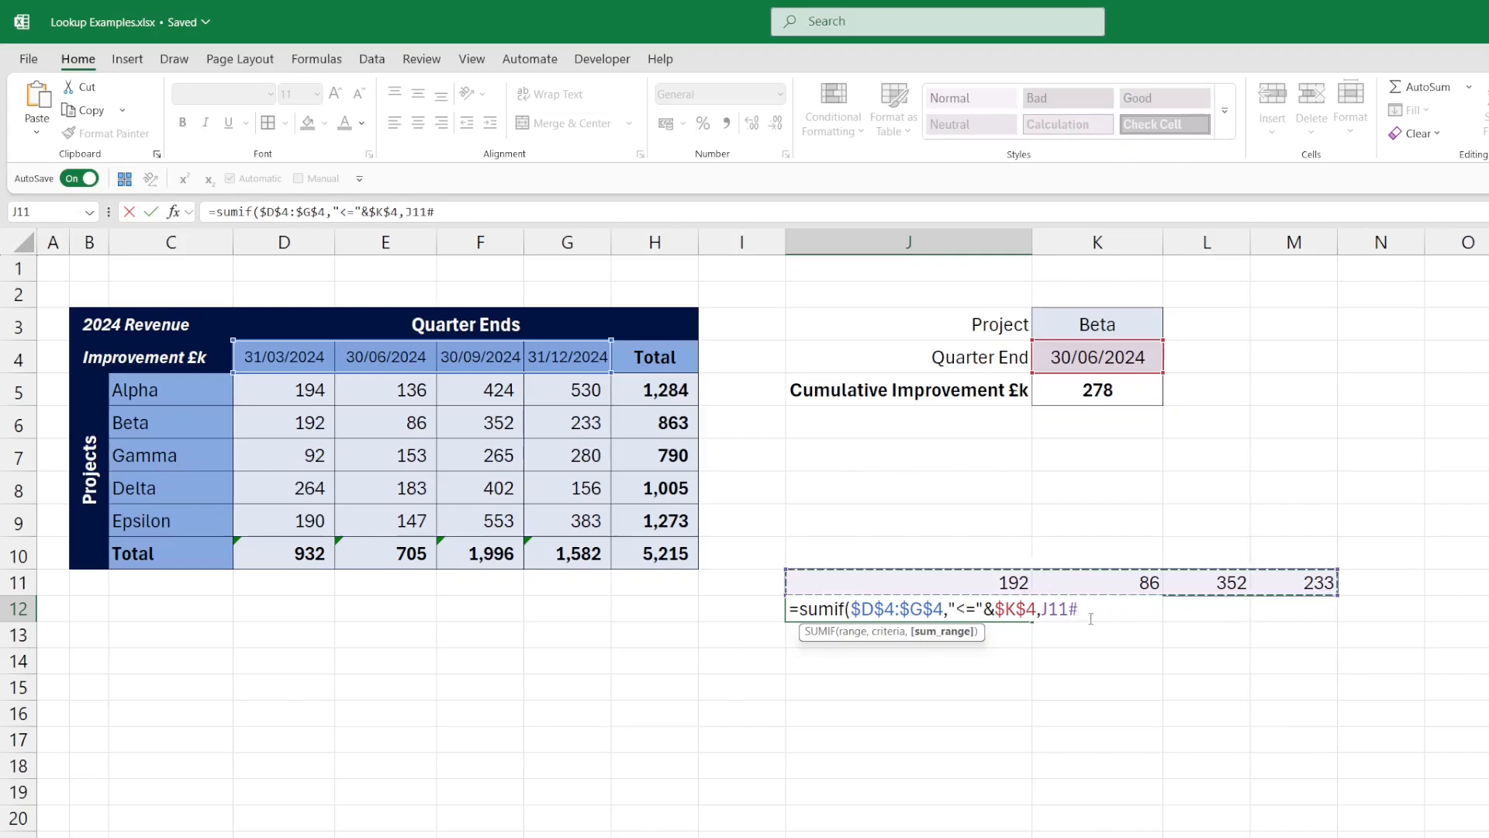
key("Return")
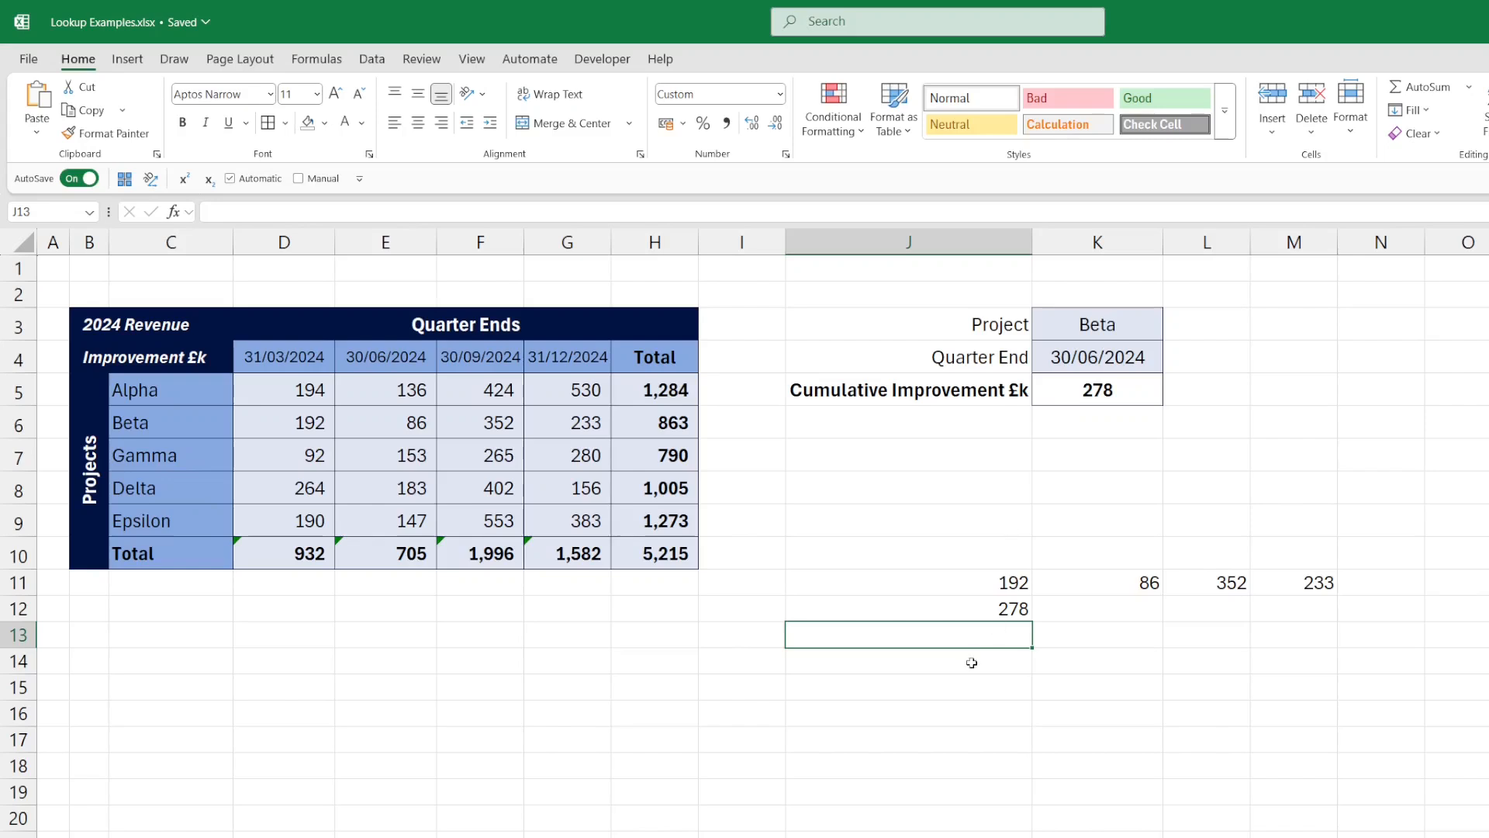
mouse_move(985, 591)
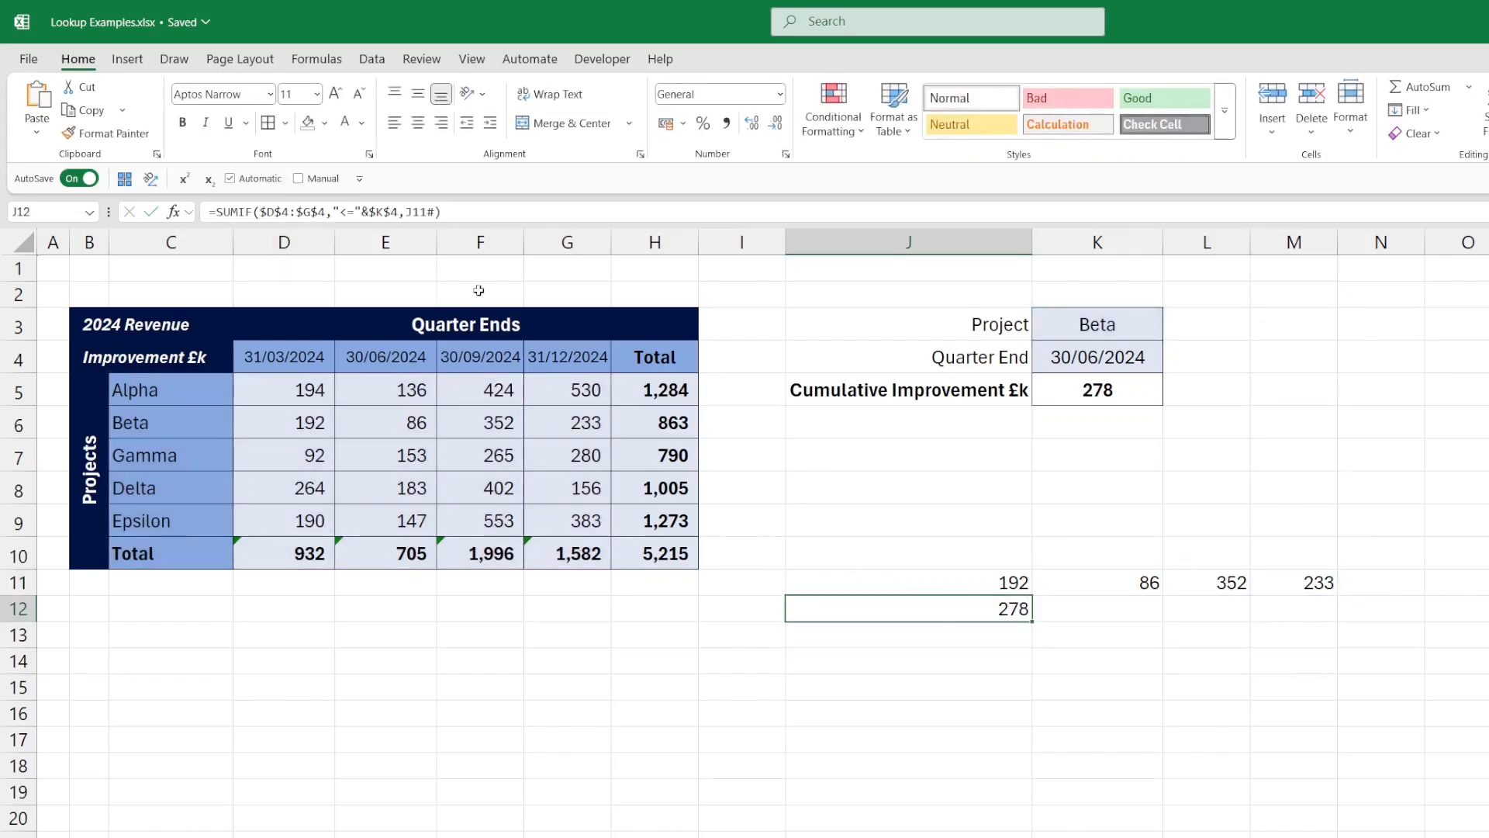
Swap J11# for XLOOKUP($K$3,C5:C10,D5:G10,,0) inside SUMIF and remove the helper row.
double_click(907, 609)
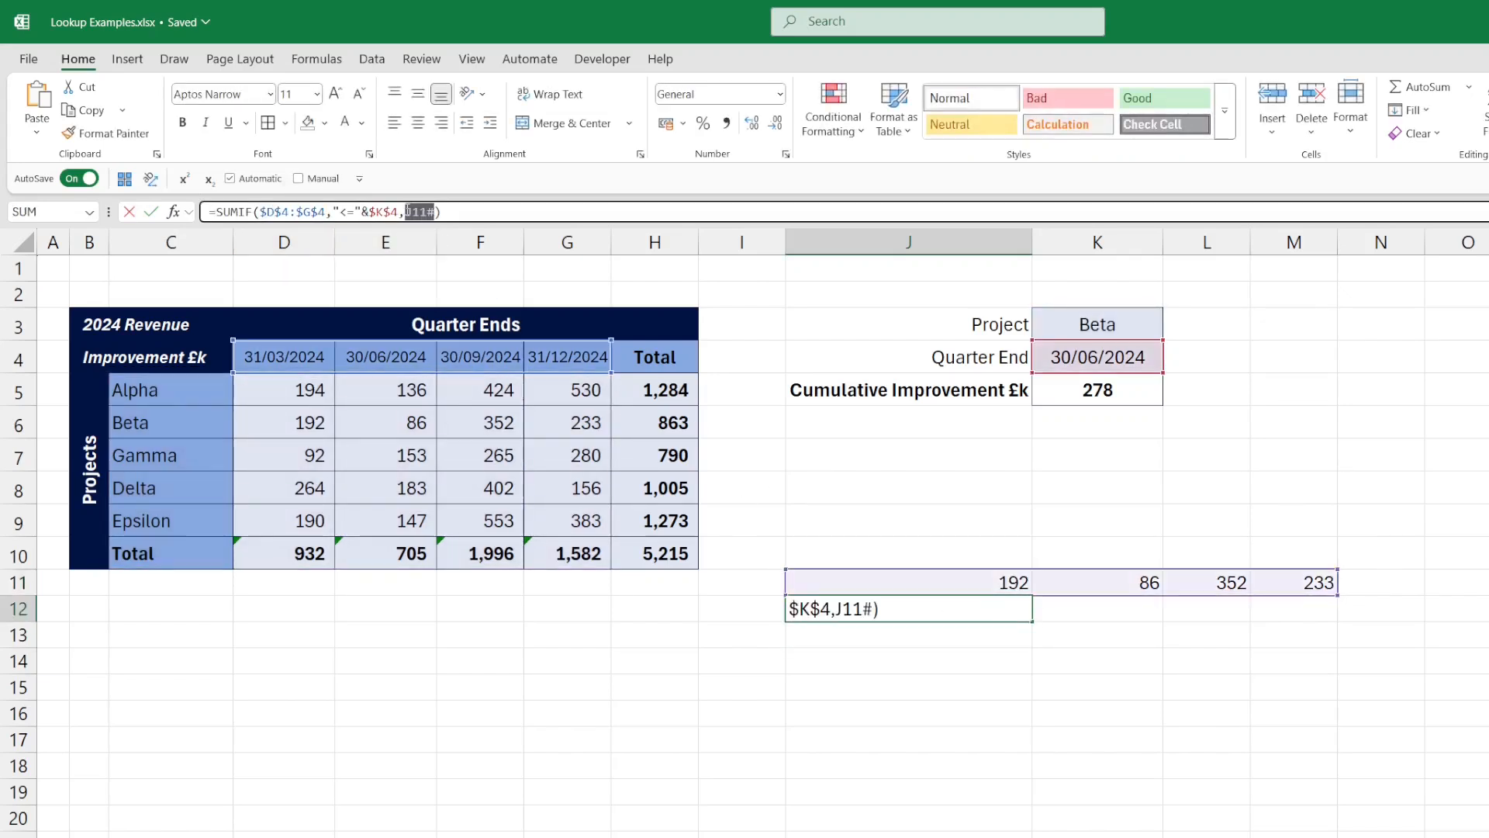
type("XLOOKUP($K$3,C5:C10,D5:G10,,0)")
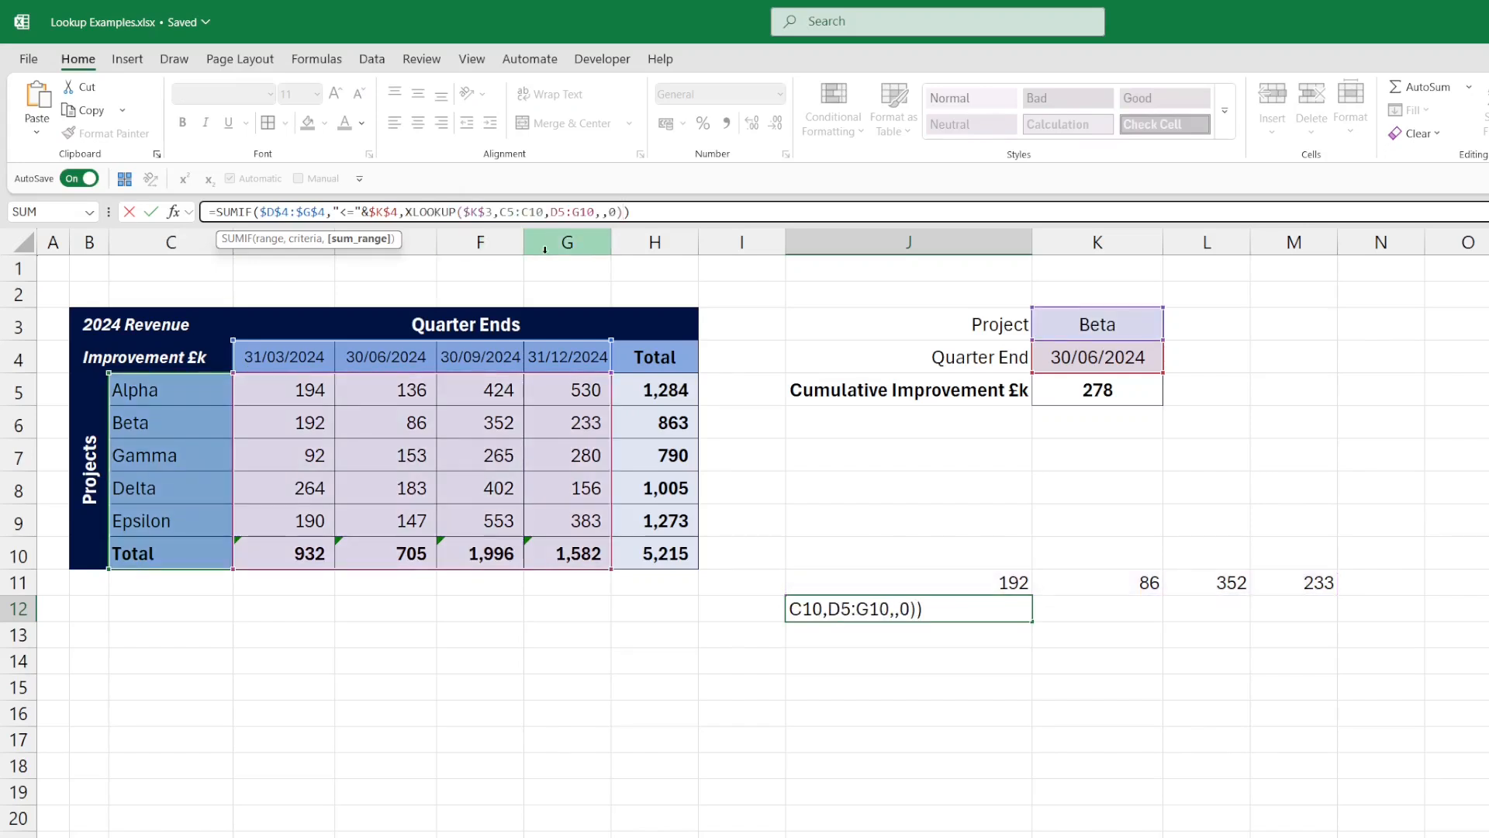
key("Return")
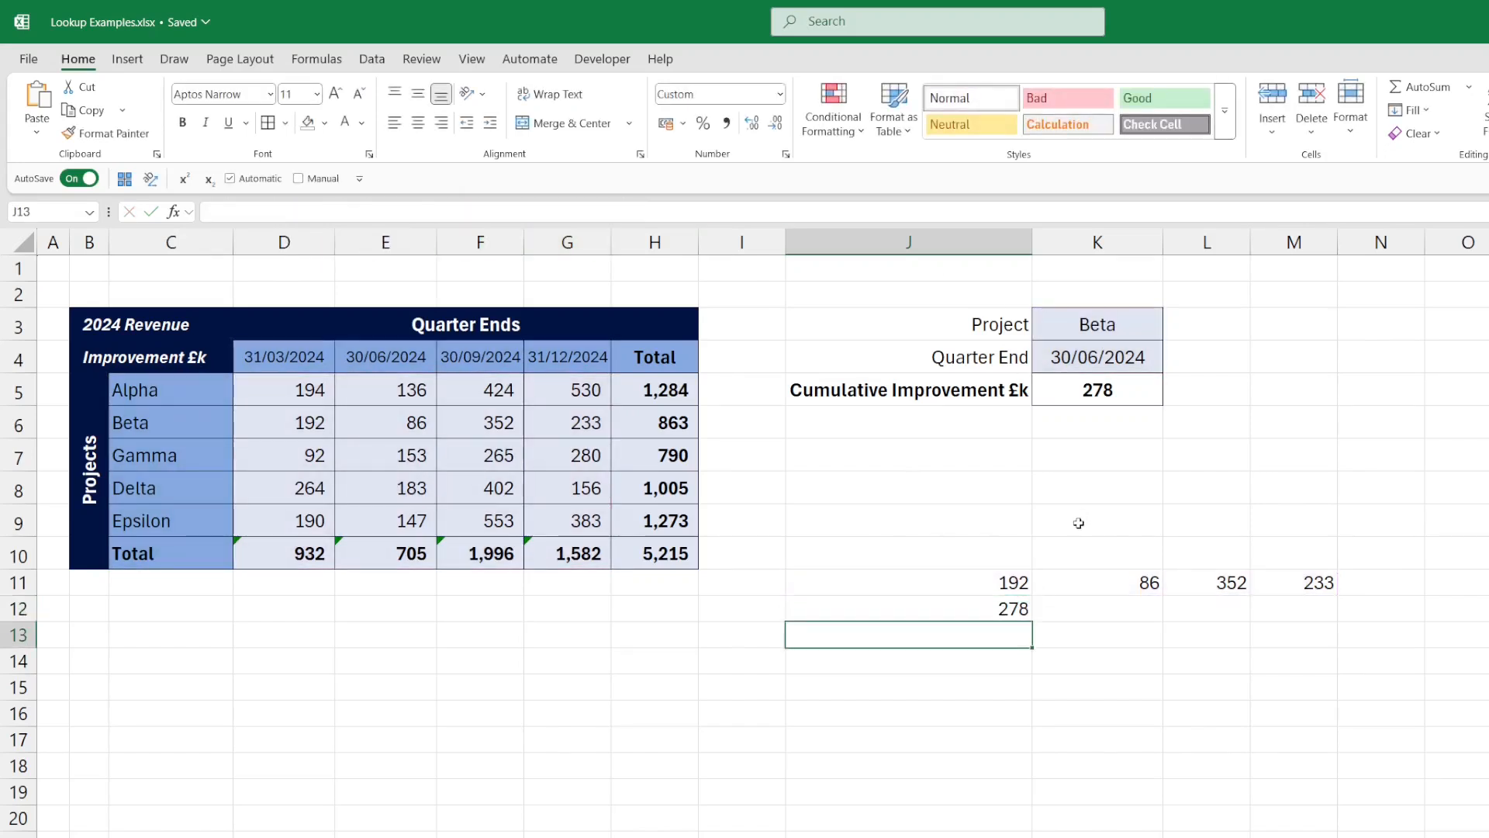
left_click(906, 582)
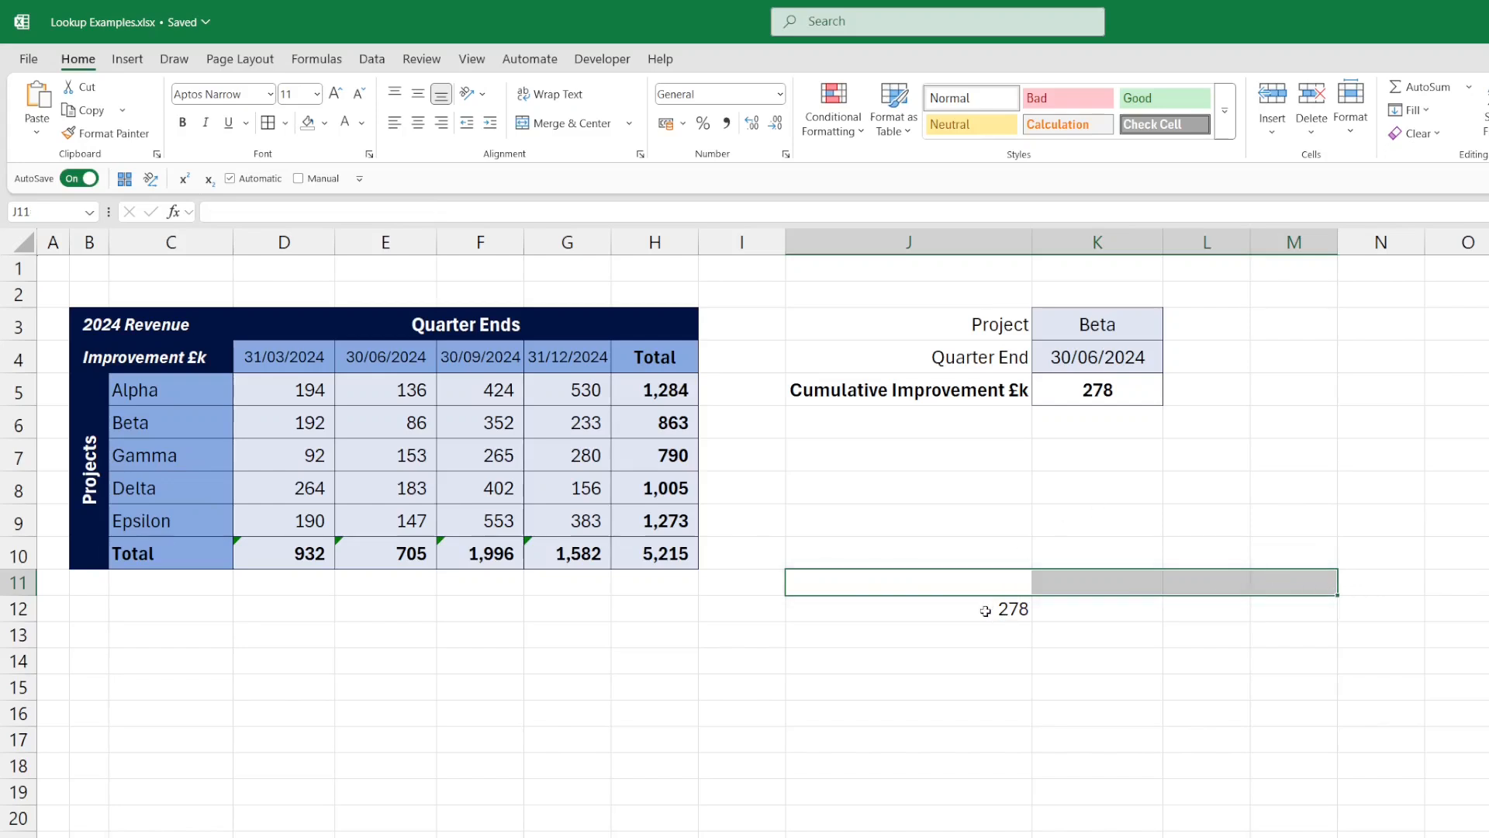
left_click(907, 609)
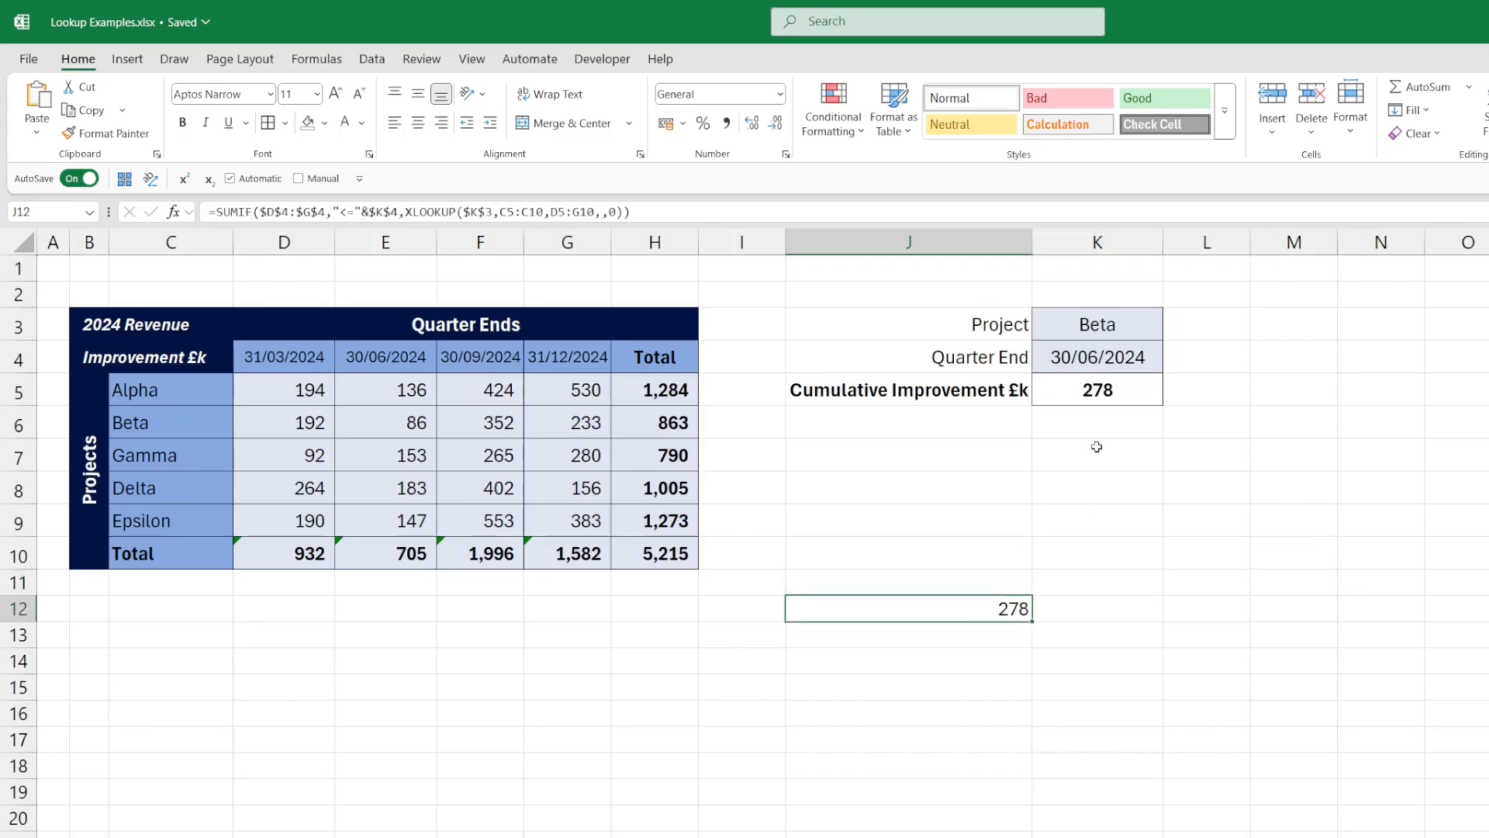
left_click(1097, 389)
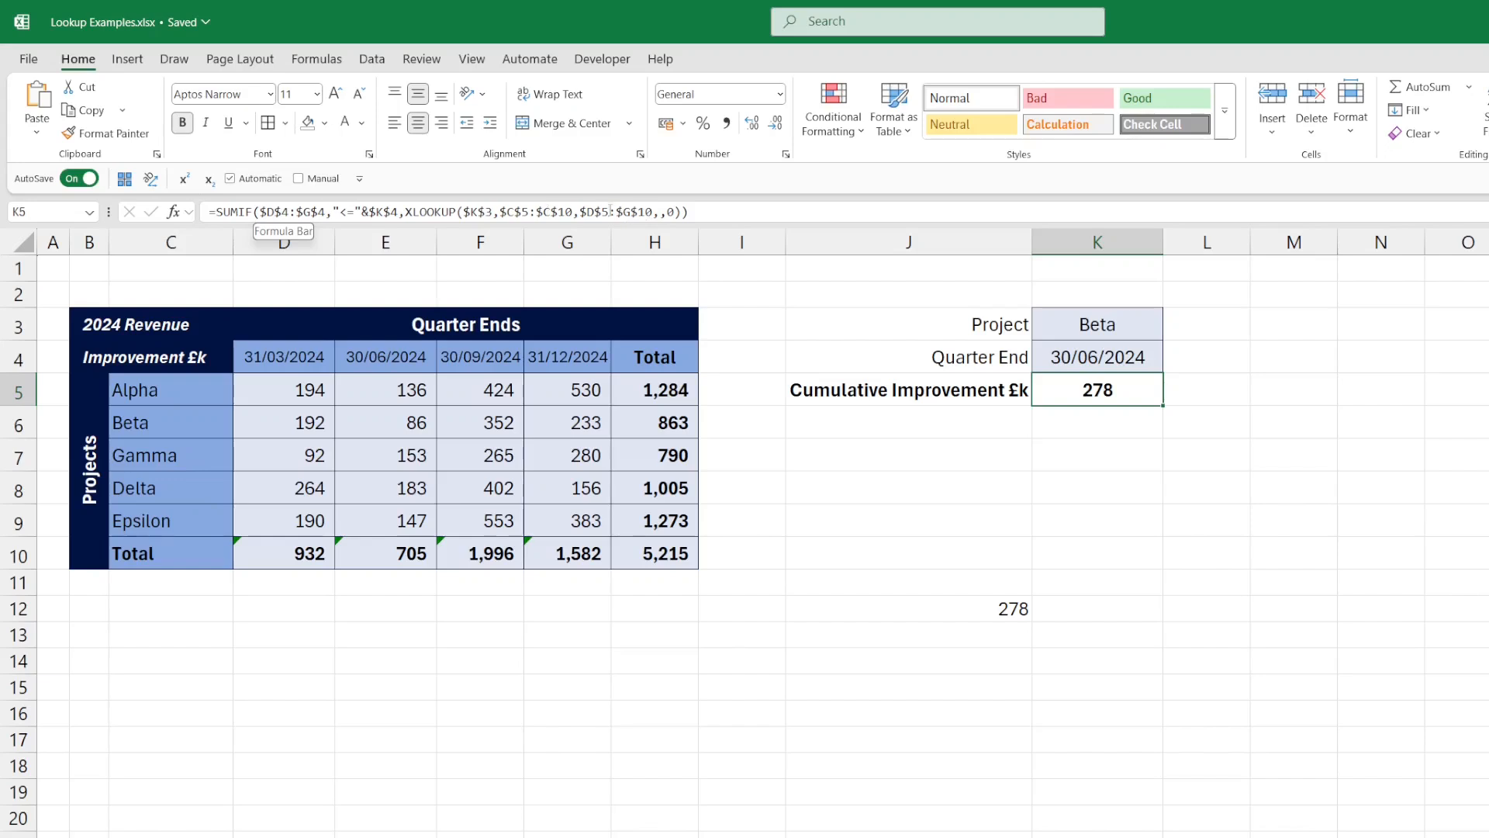
Choose Epsilon in K3 and 31/12/2024 in K4, verifying 1273 against H9.
left_click(1096, 324)
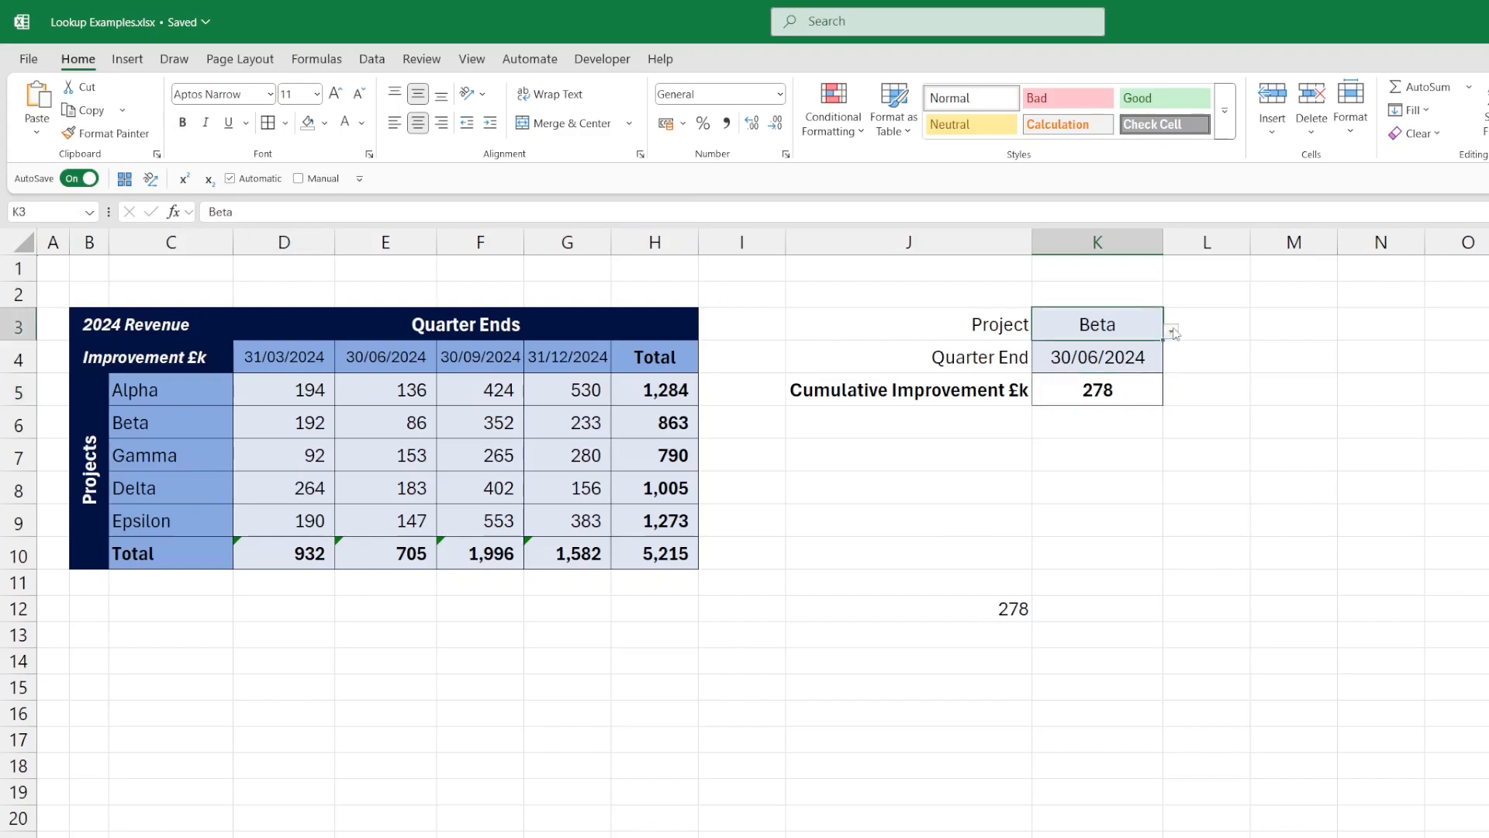
left_click(1171, 330)
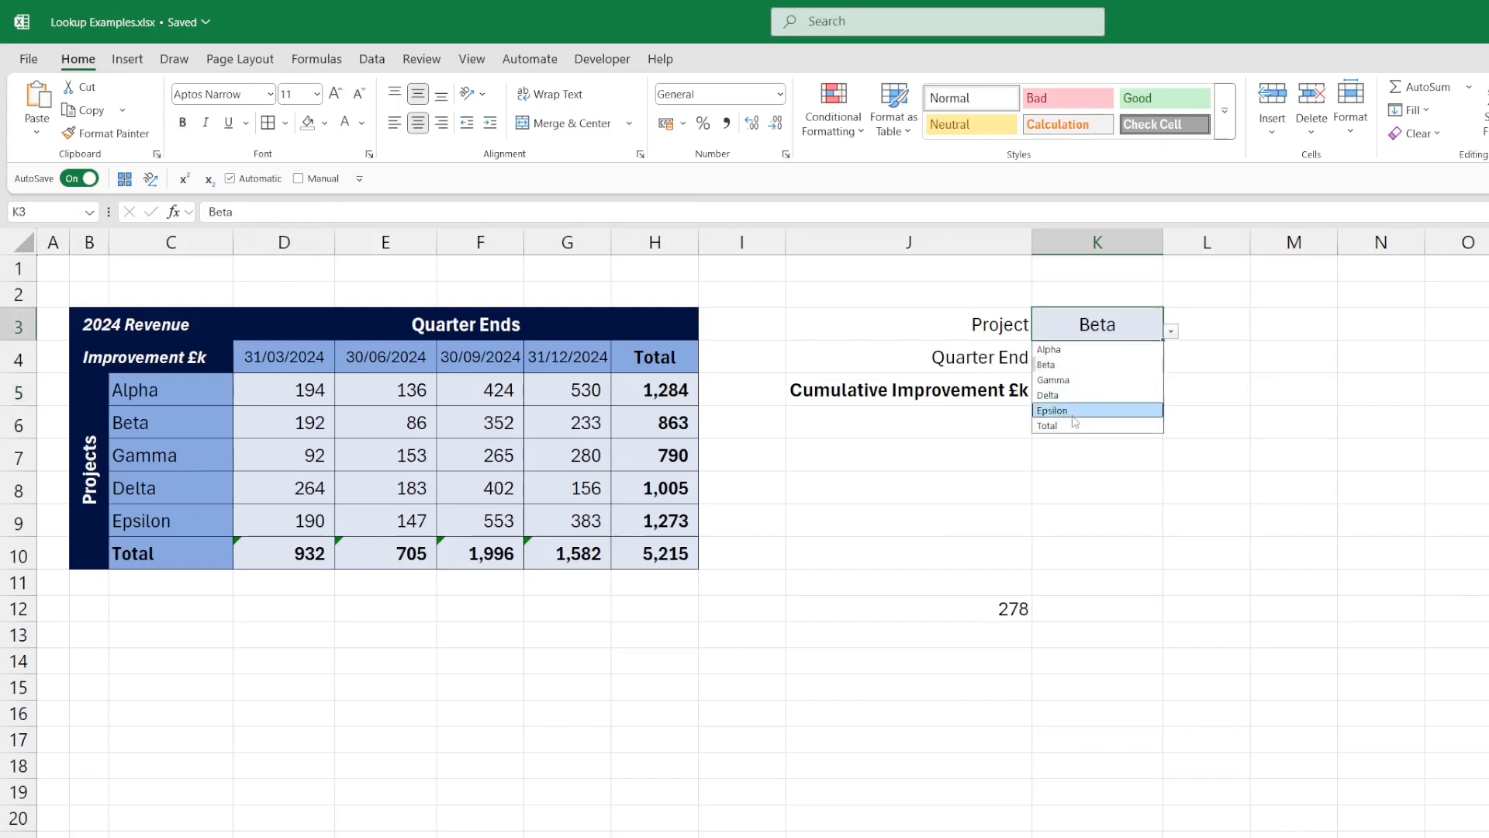
left_click(1052, 411)
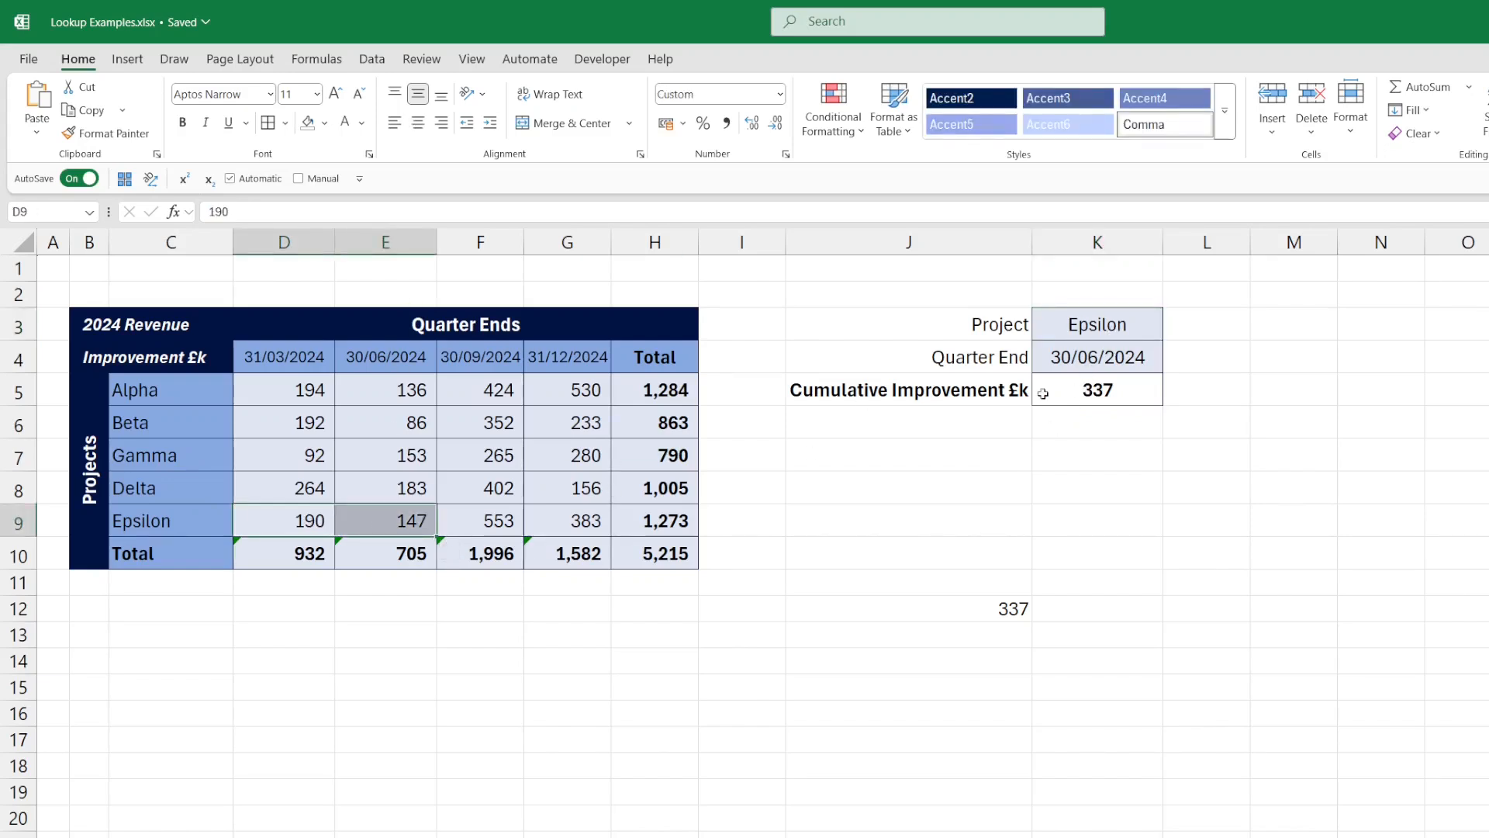
left_click(1171, 364)
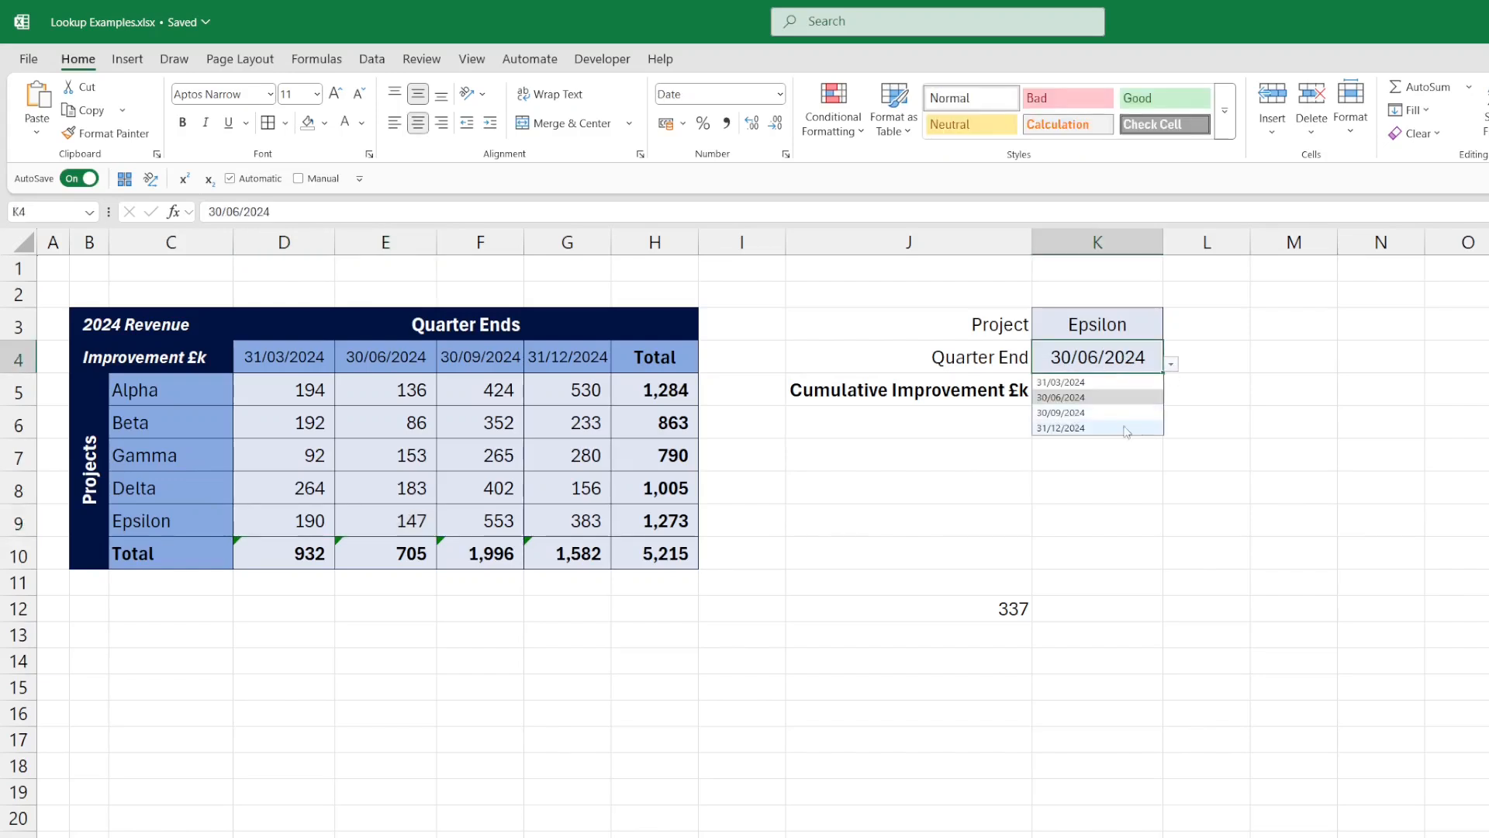
left_click(1062, 428)
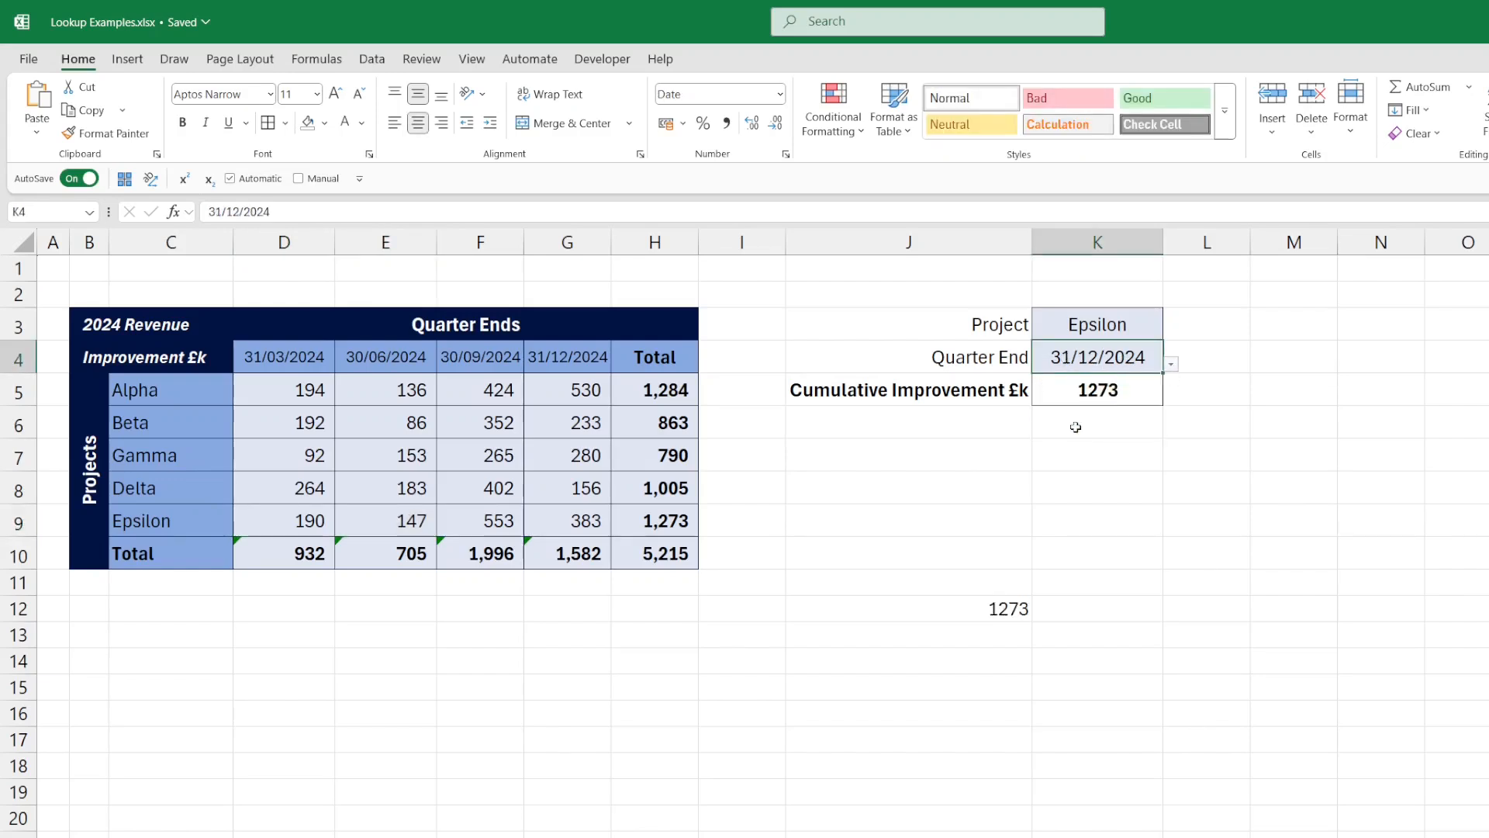
left_click(1097, 389)
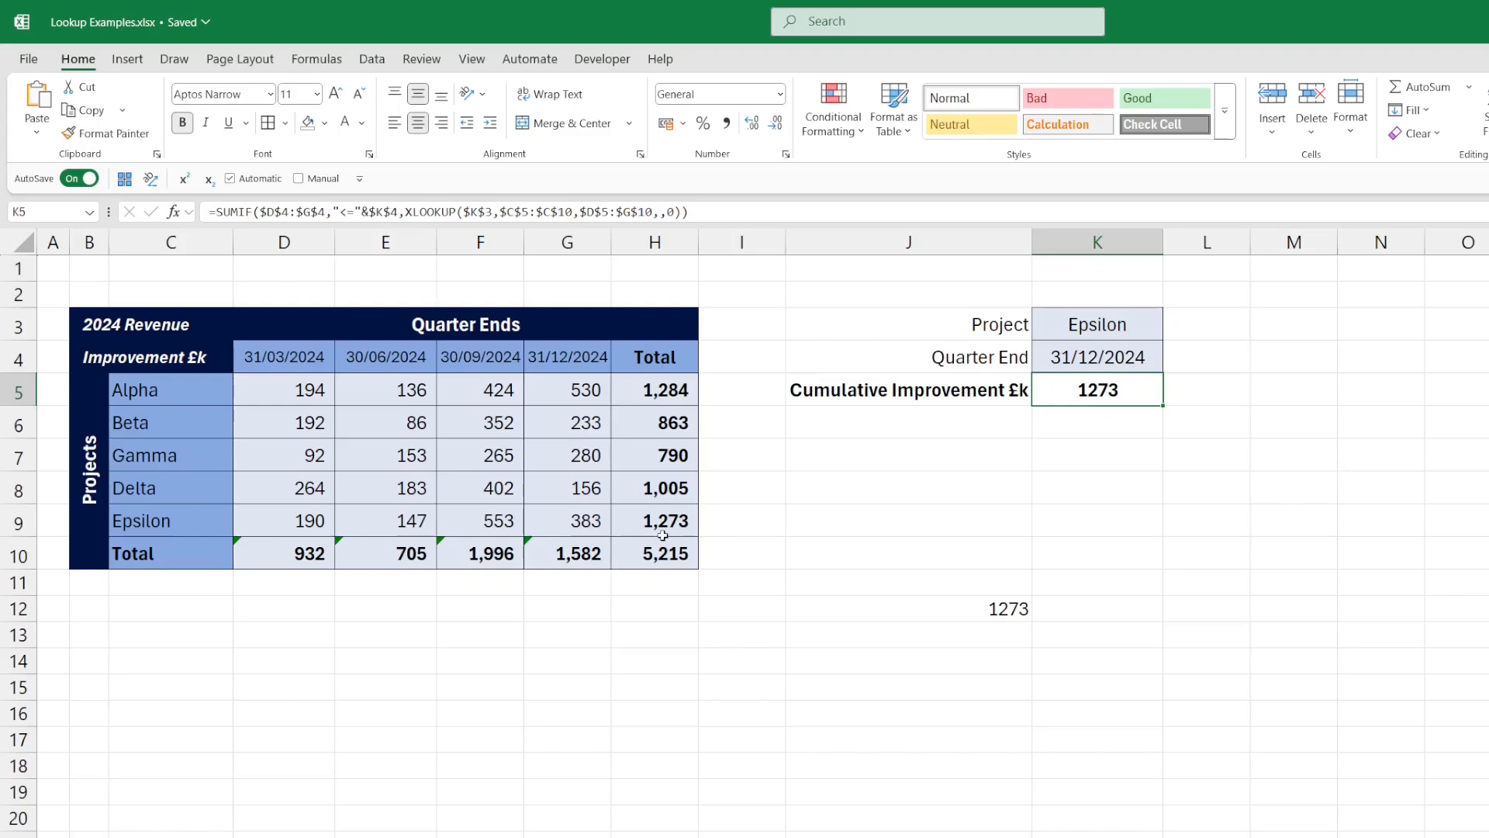
left_click(653, 519)
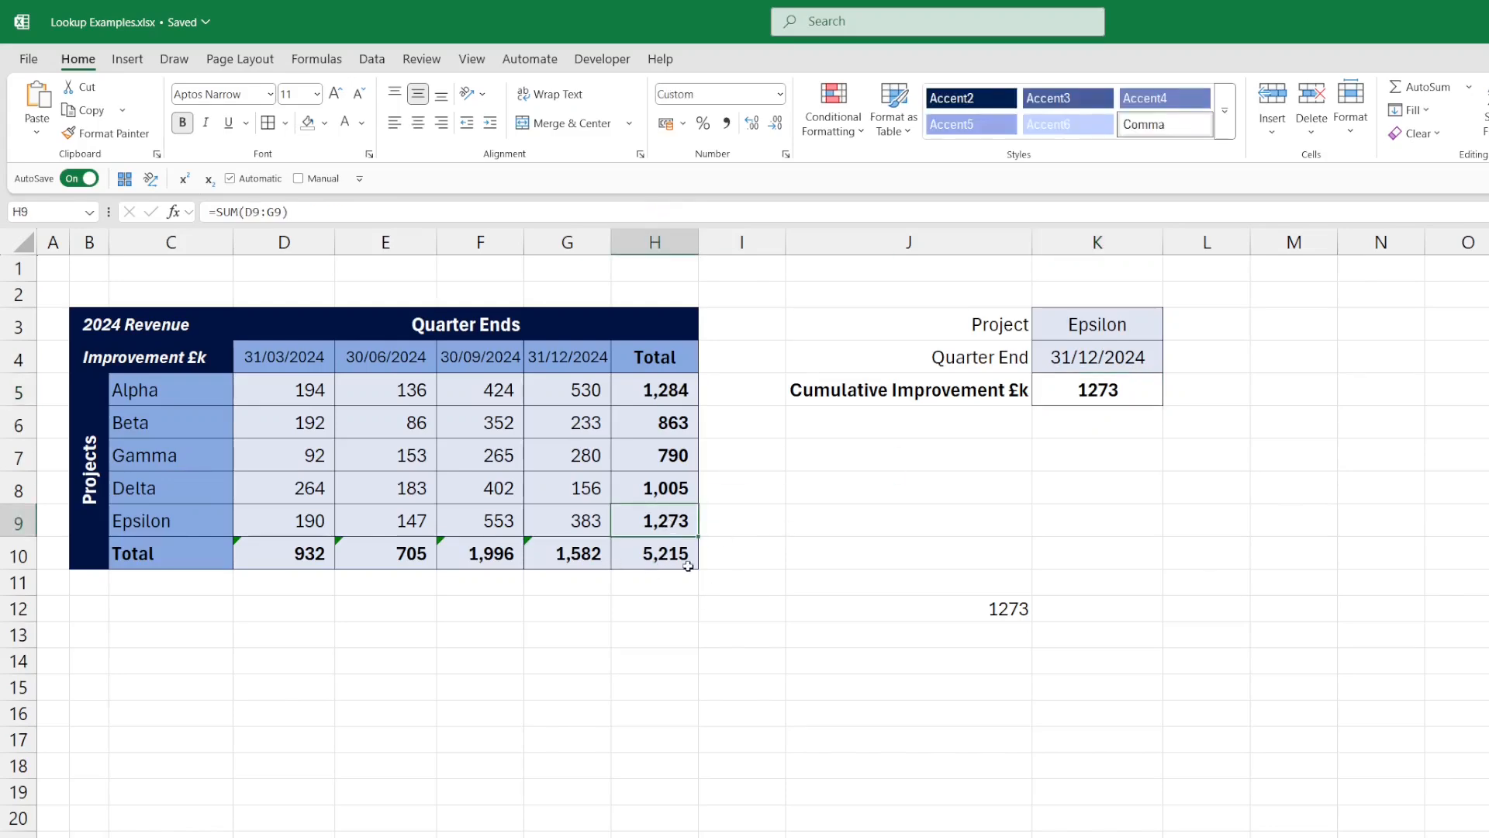